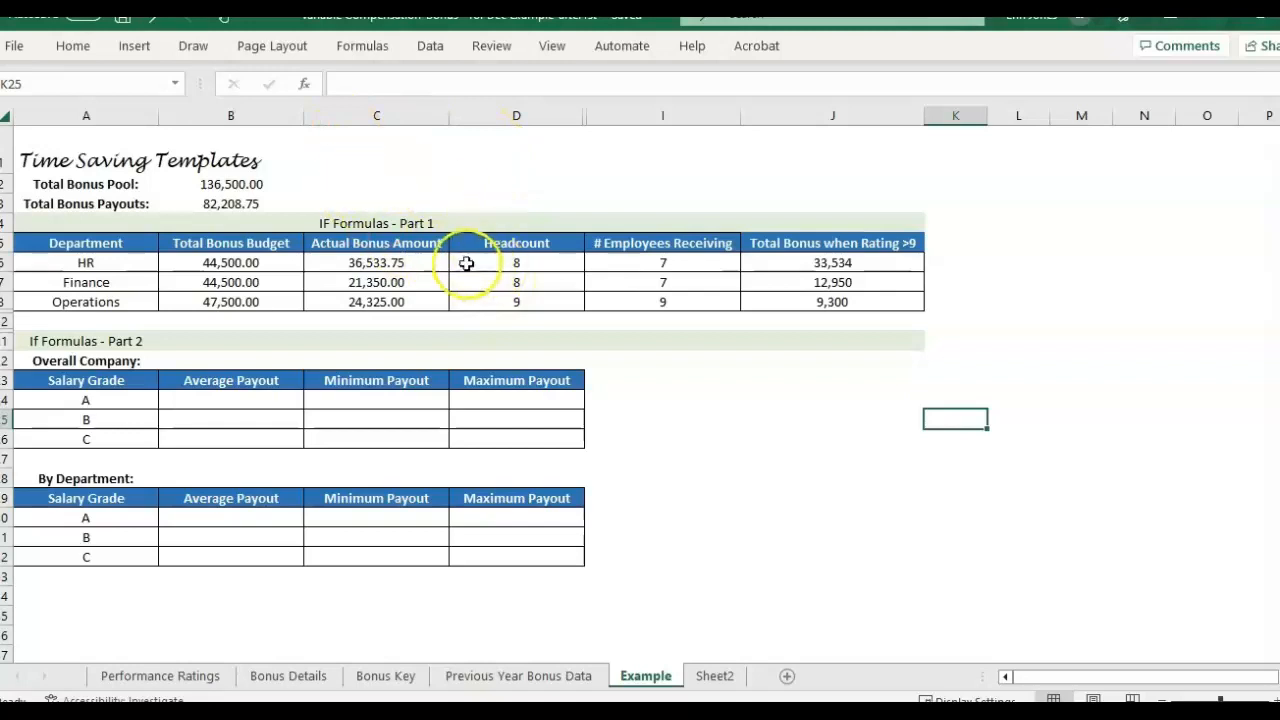
{"action": "mouse_move", "coordinate": [408, 424]}
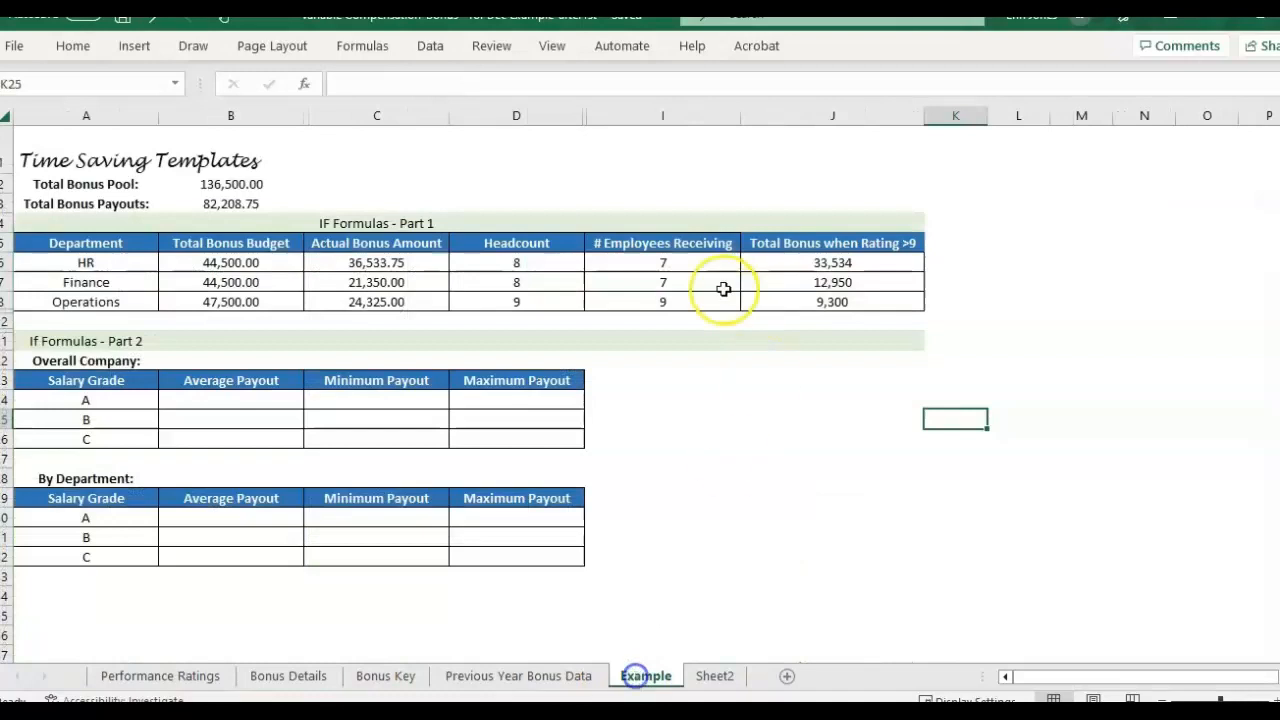
Select the full rows of the IF Formulas - Part 1 table (Total Bonus Budget, Headcount) for hiding
{"action": "left_click", "coordinate": [88, 228]}
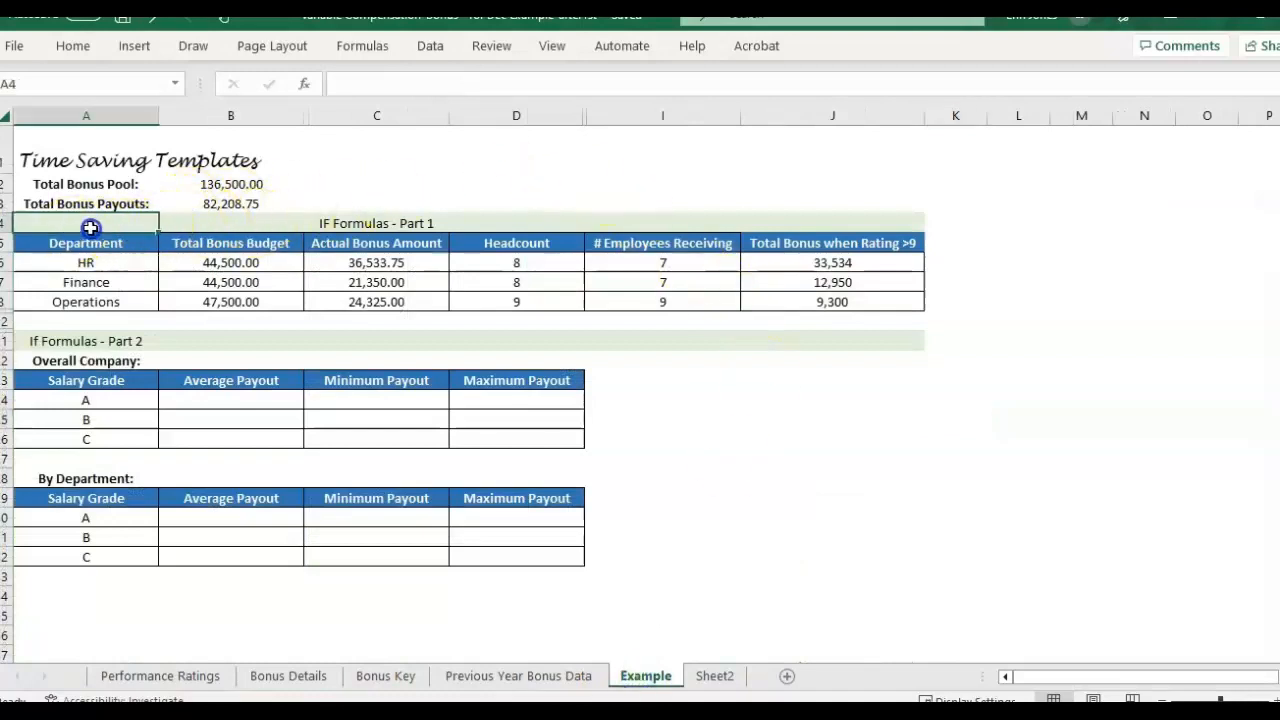
{"action": "left_click_drag", "start_coordinate": [90, 228], "coordinate": [836, 304]}
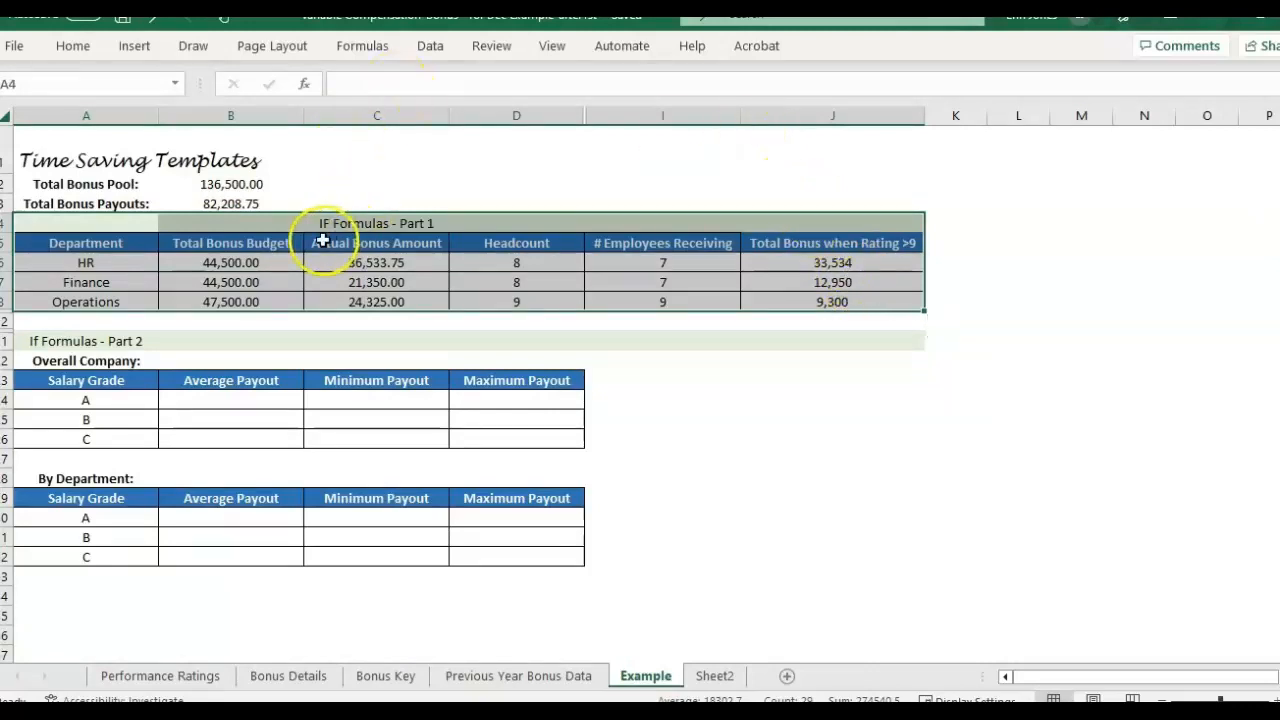
{"action": "left_click", "coordinate": [230, 242]}
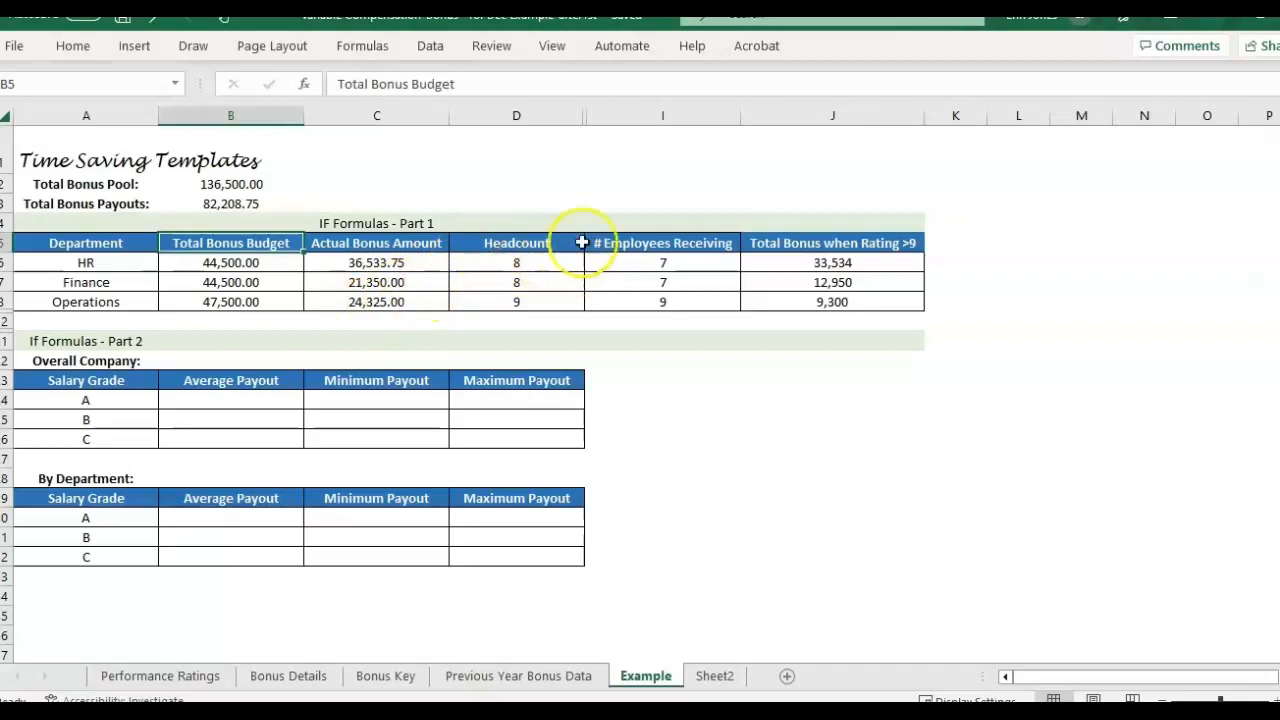
{"action": "left_click", "coordinate": [516, 242]}
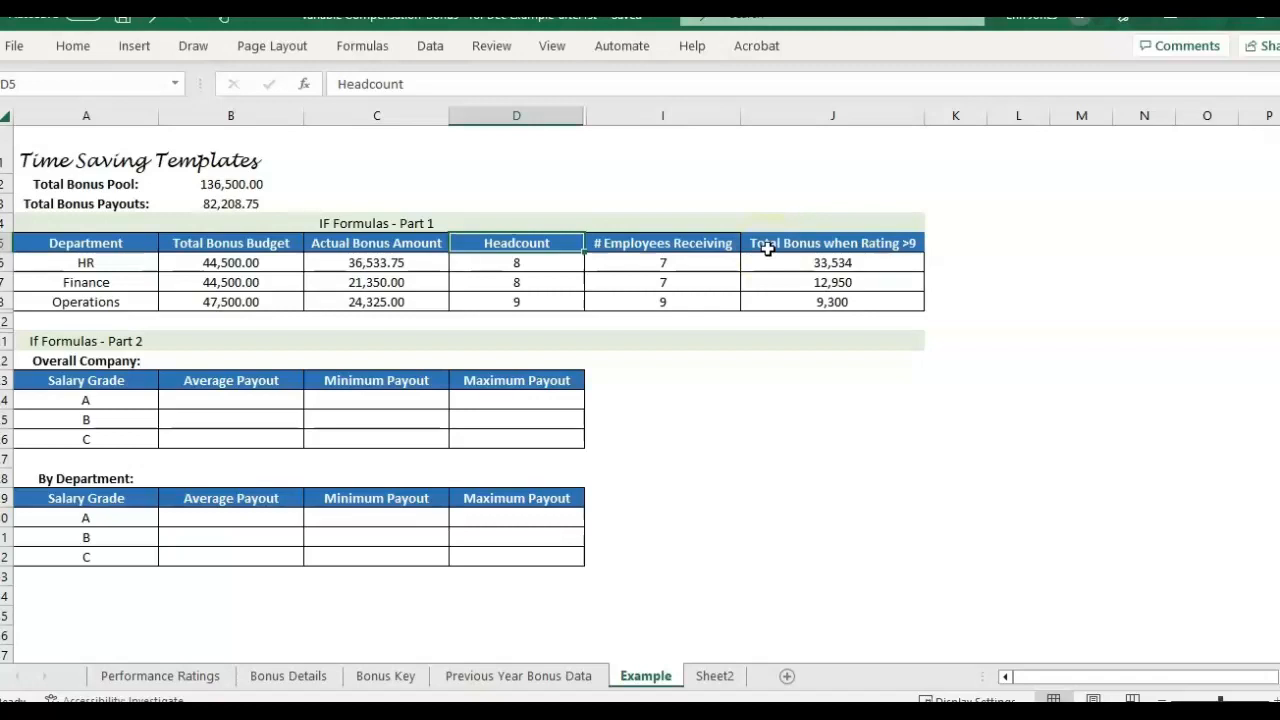
{"action": "left_click", "coordinate": [956, 262]}
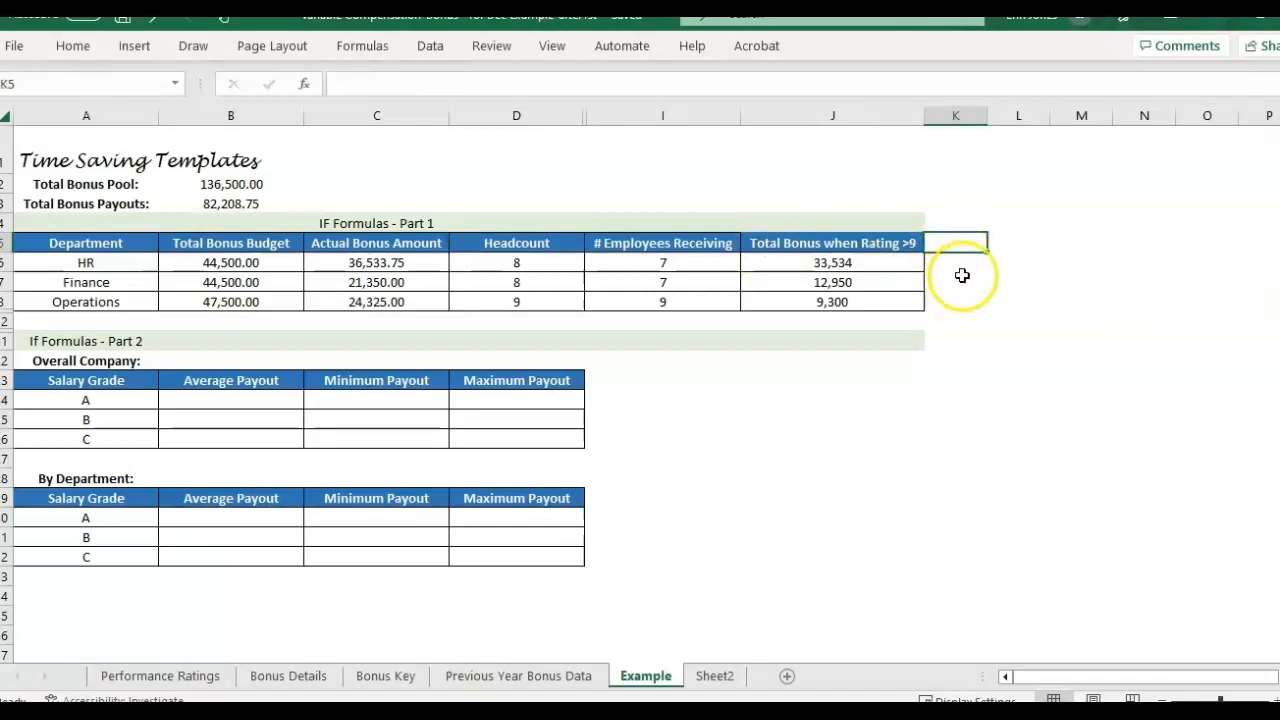
{"action": "left_click", "coordinate": [956, 282]}
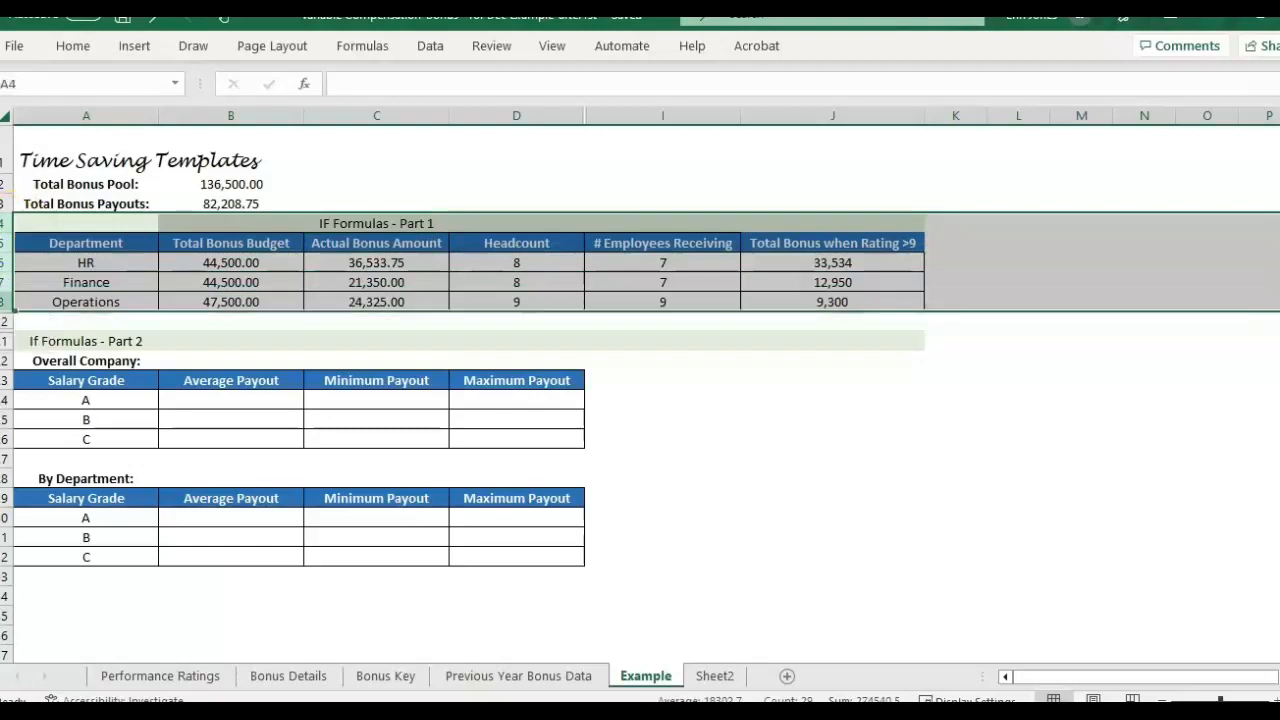
{"action": "scroll", "scroll_direction": "down", "scroll_amount": 3}
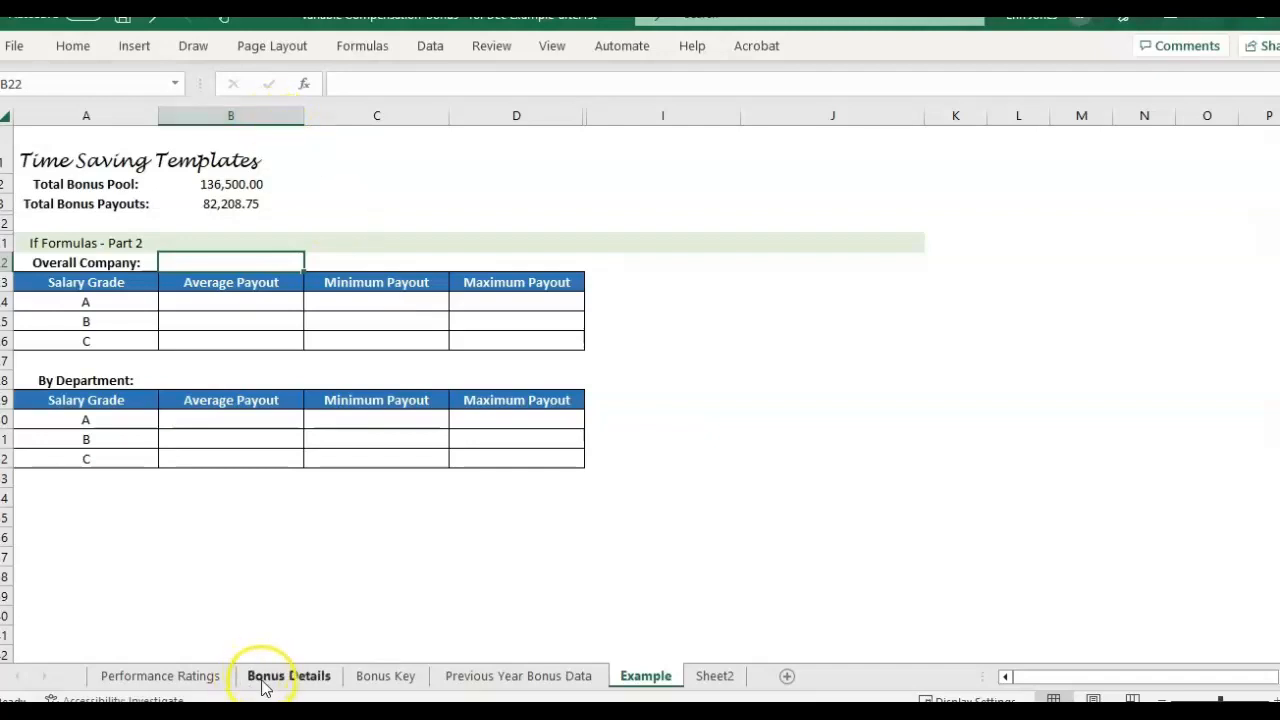
Review the Bonus Details columns, then switch to the Bonus Key sheet
{"action": "left_click", "coordinate": [288, 676]}
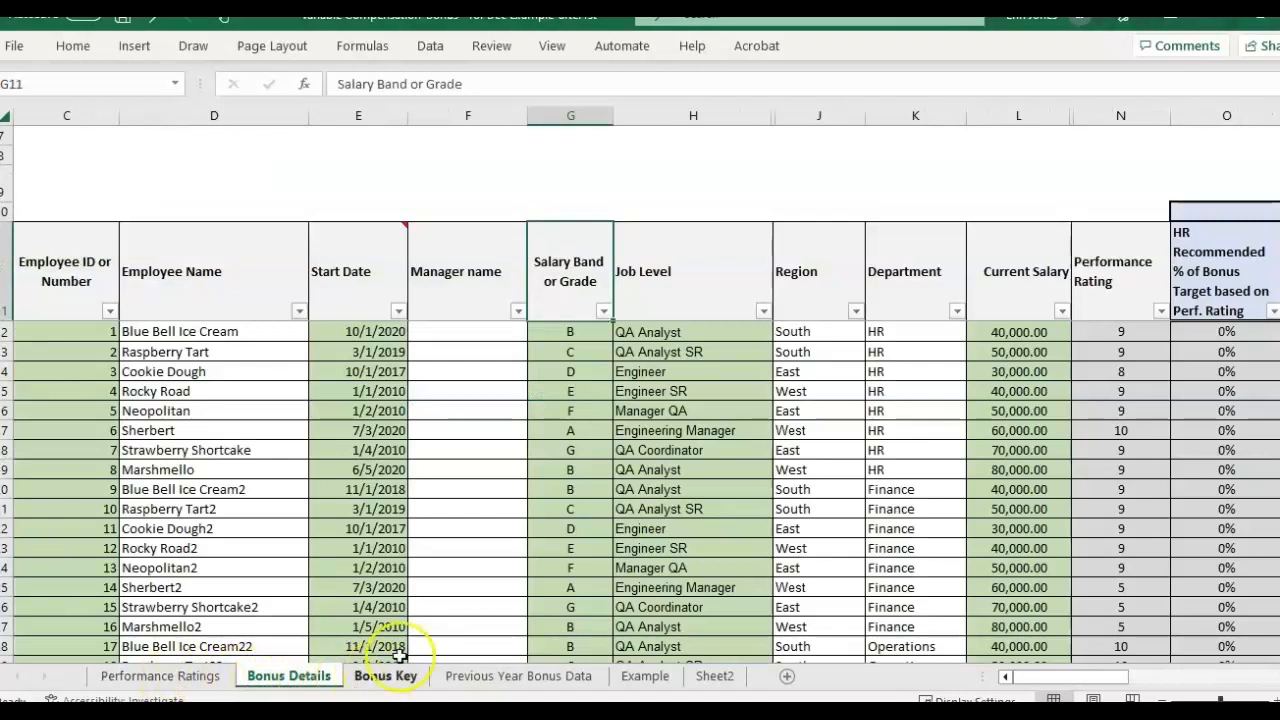
{"action": "mouse_move", "coordinate": [504, 114]}
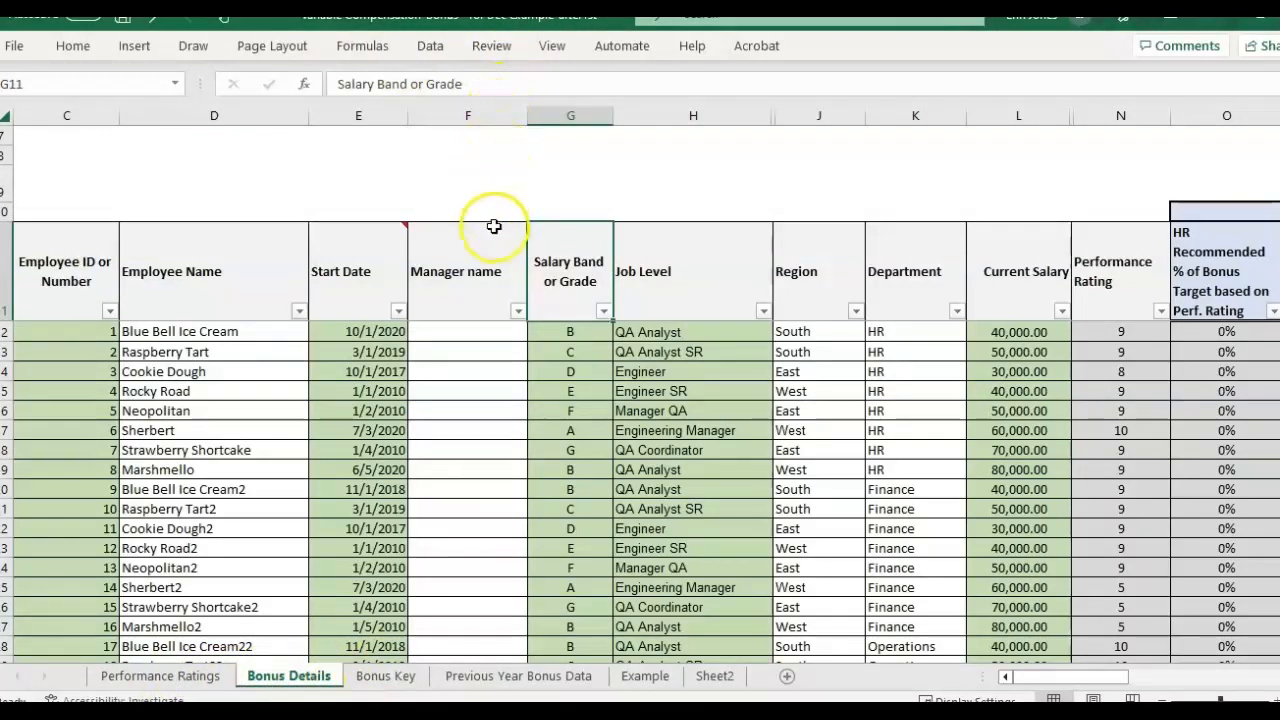
{"action": "mouse_move", "coordinate": [288, 340]}
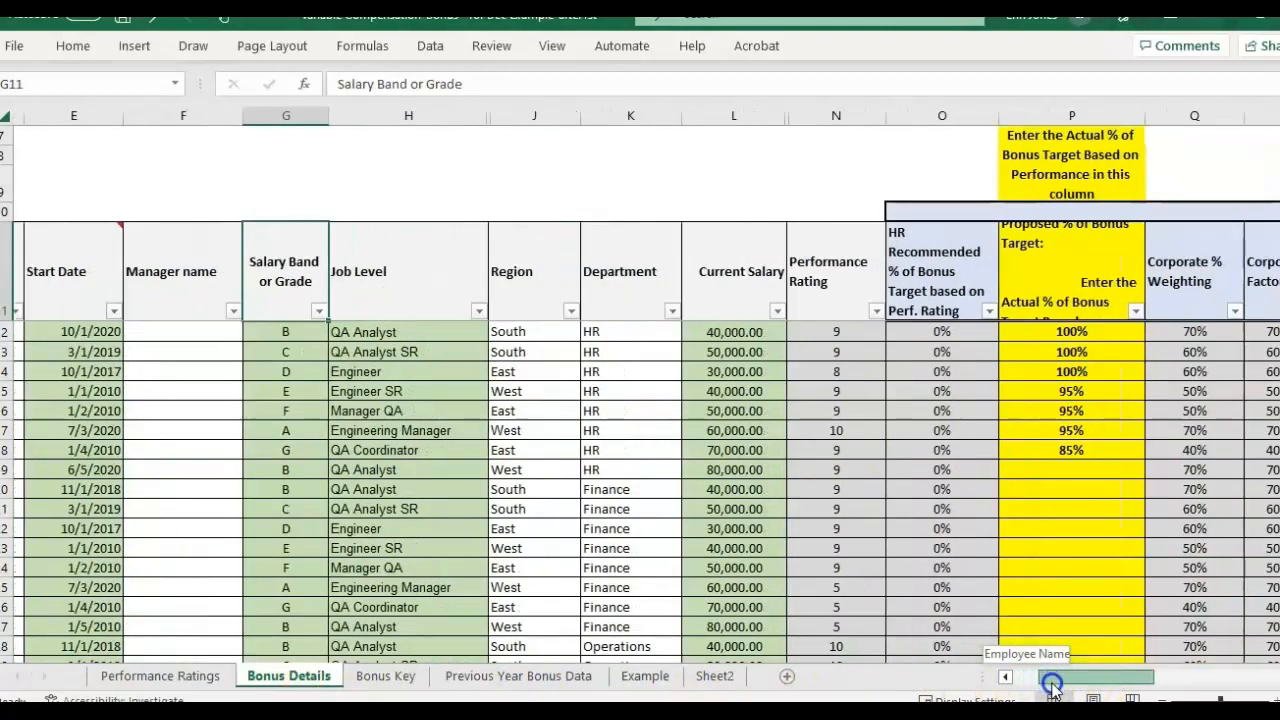
{"action": "scroll", "scroll_direction": "right", "scroll_amount": 3}
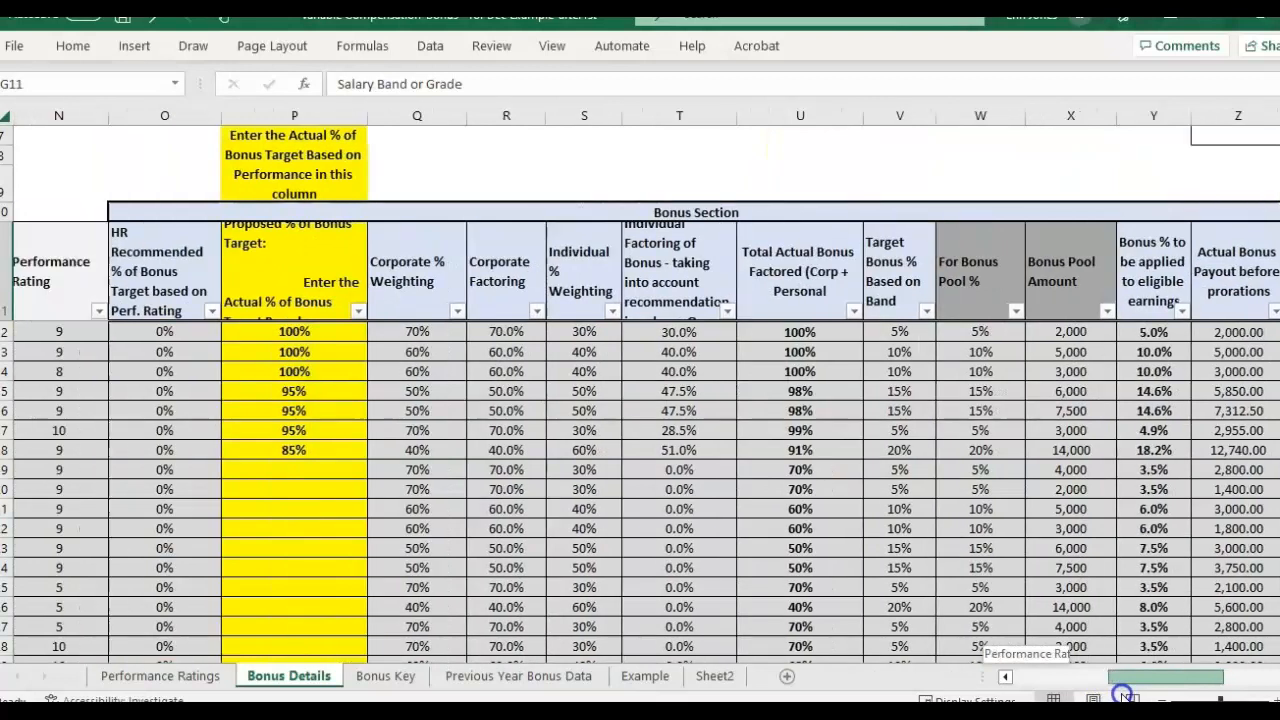
{"action": "scroll", "scroll_direction": "left", "scroll_amount": 3}
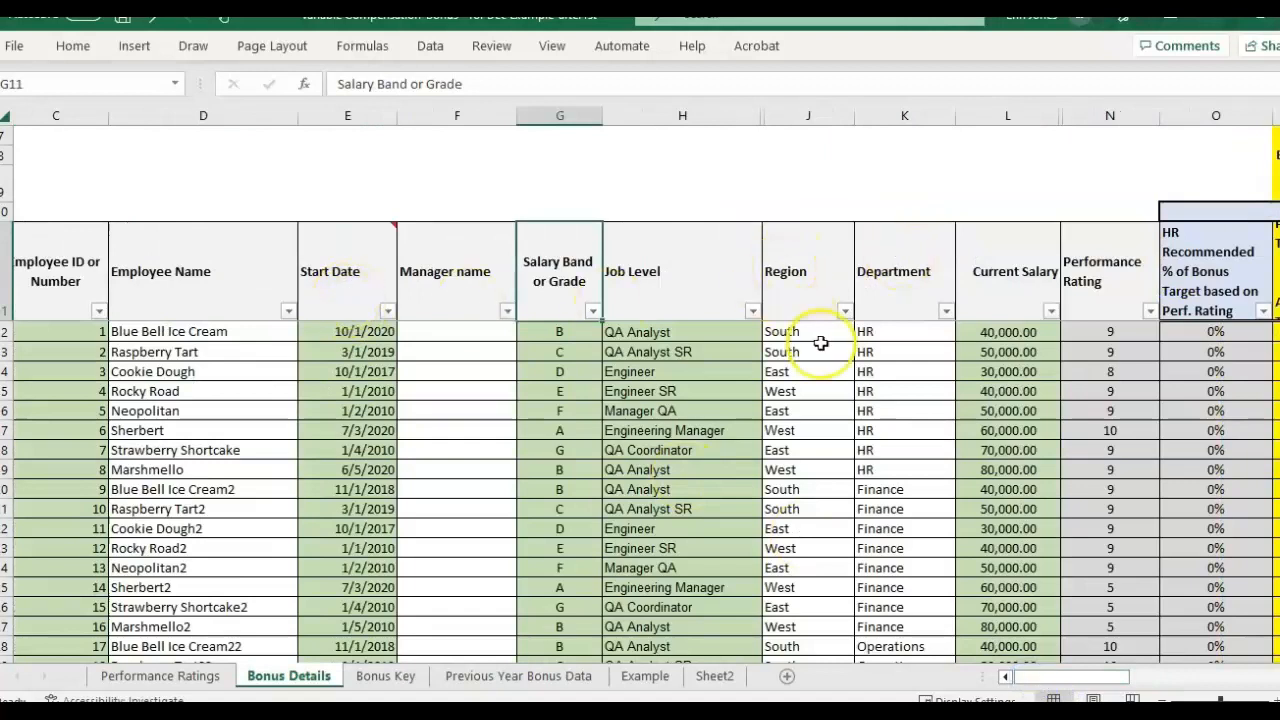
{"action": "mouse_move", "coordinate": [896, 222]}
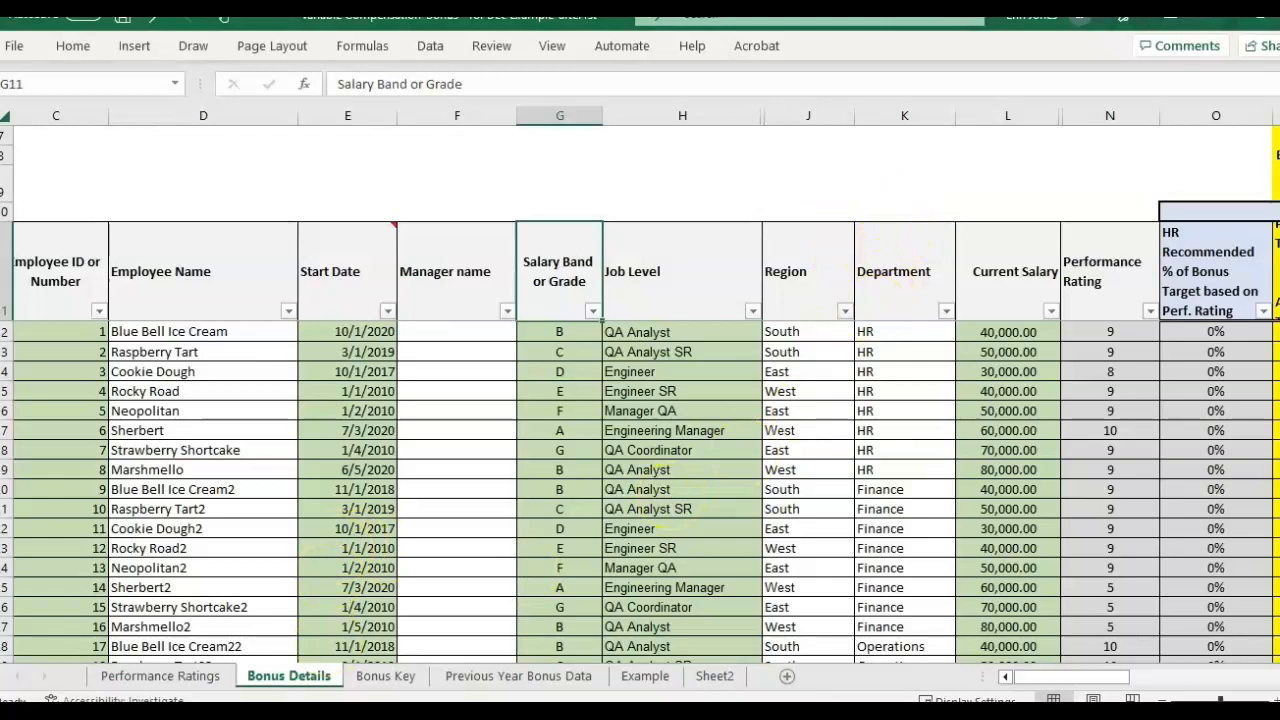
{"action": "left_click", "coordinate": [384, 676]}
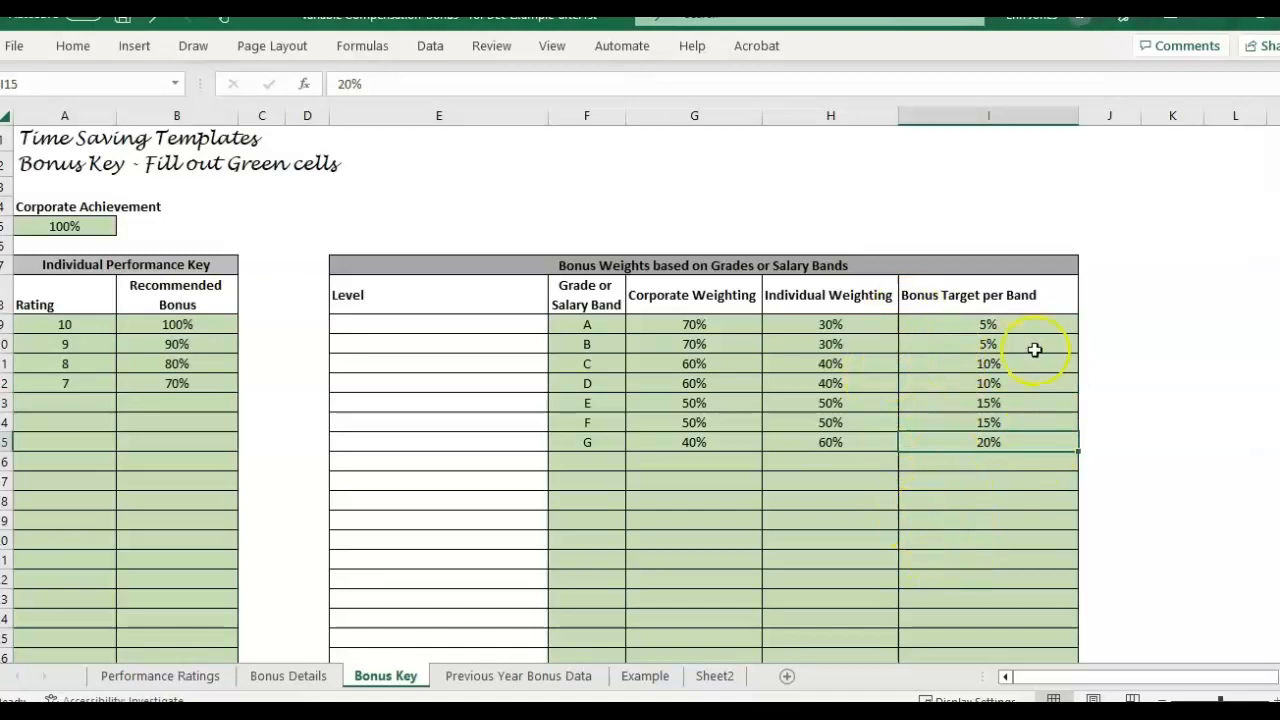
Check Performance Ratings and the Actual Bonus column on Bonus Details, then return to Example
{"action": "left_click", "coordinate": [830, 114]}
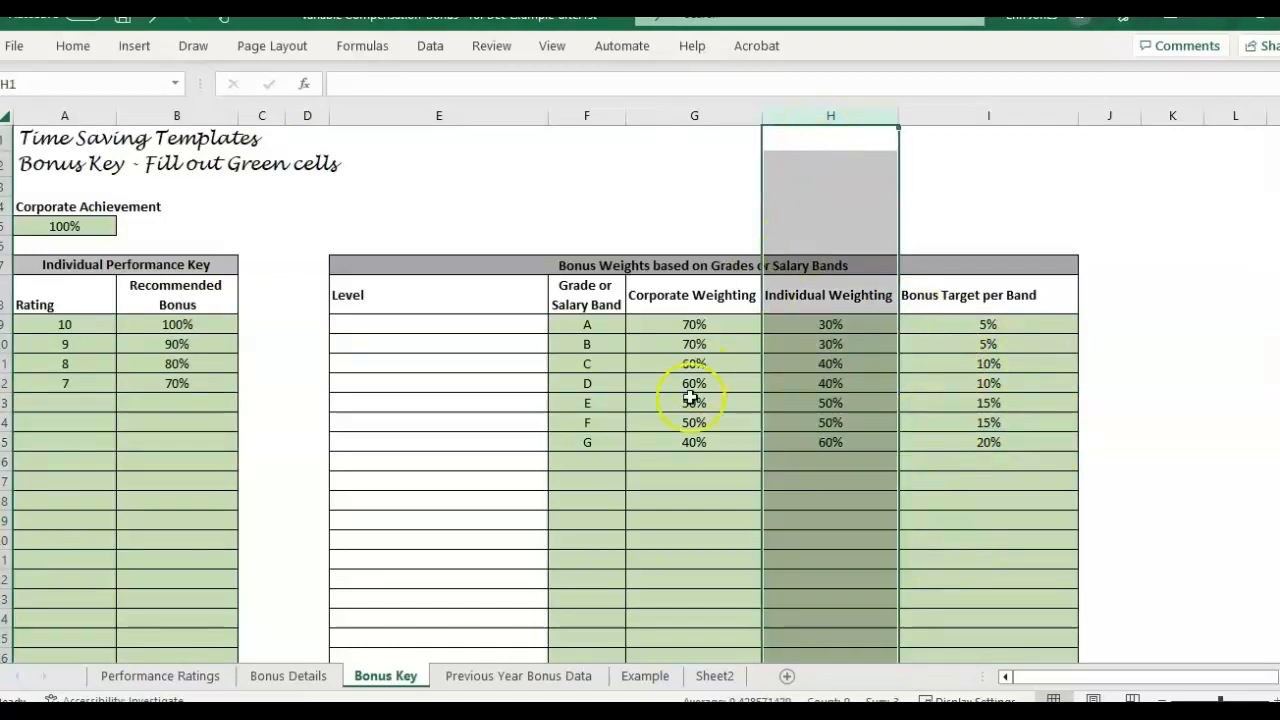
{"action": "left_click", "coordinate": [160, 676]}
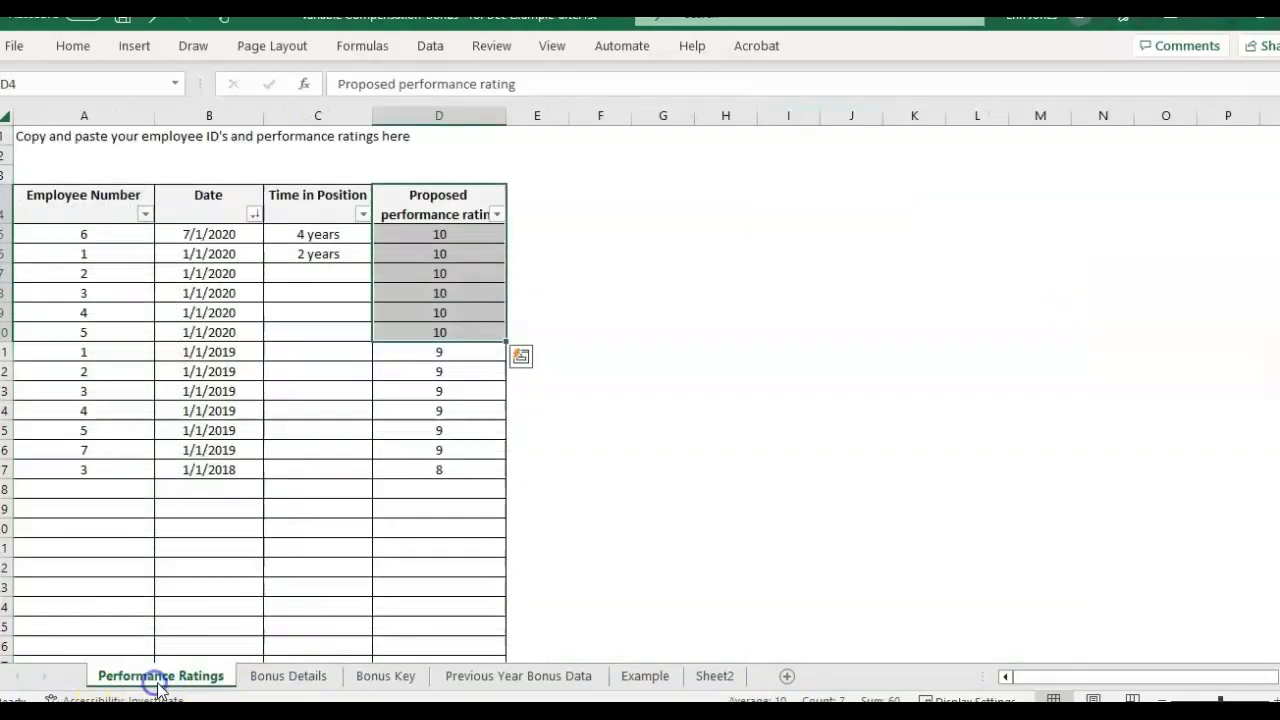
{"action": "left_click", "coordinate": [288, 676]}
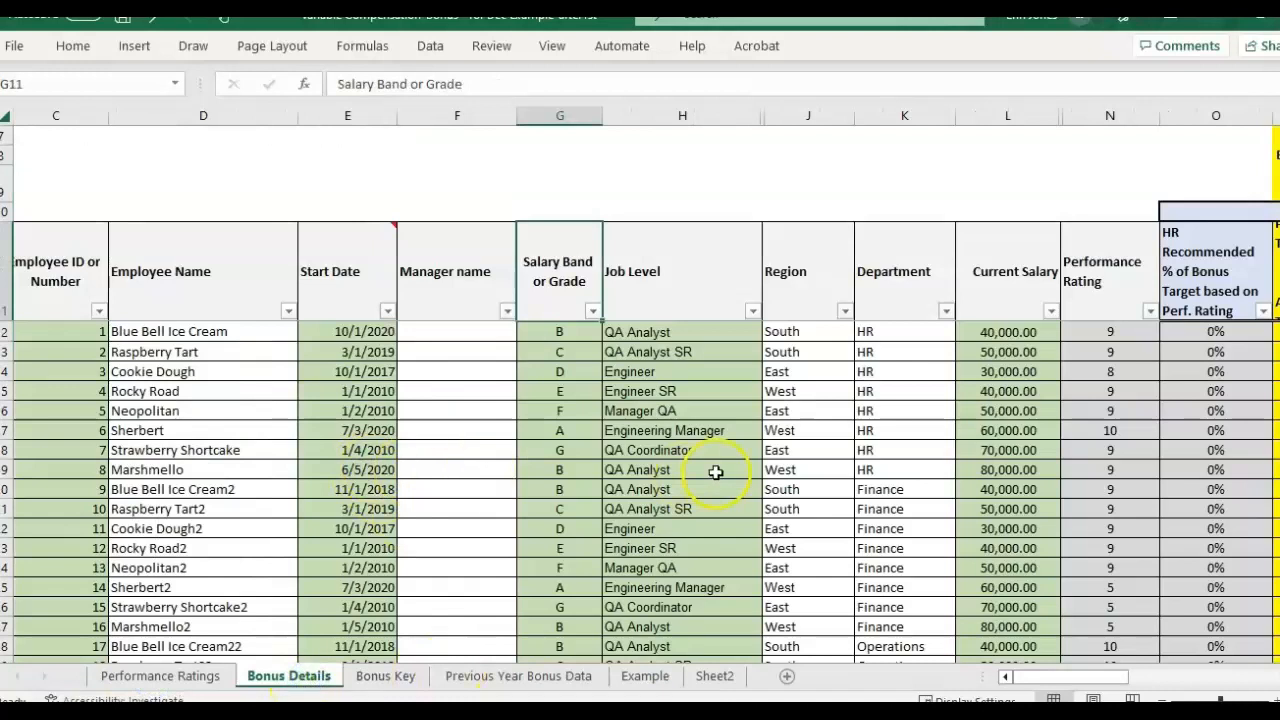
{"action": "scroll", "scroll_direction": "right", "scroll_amount": 3}
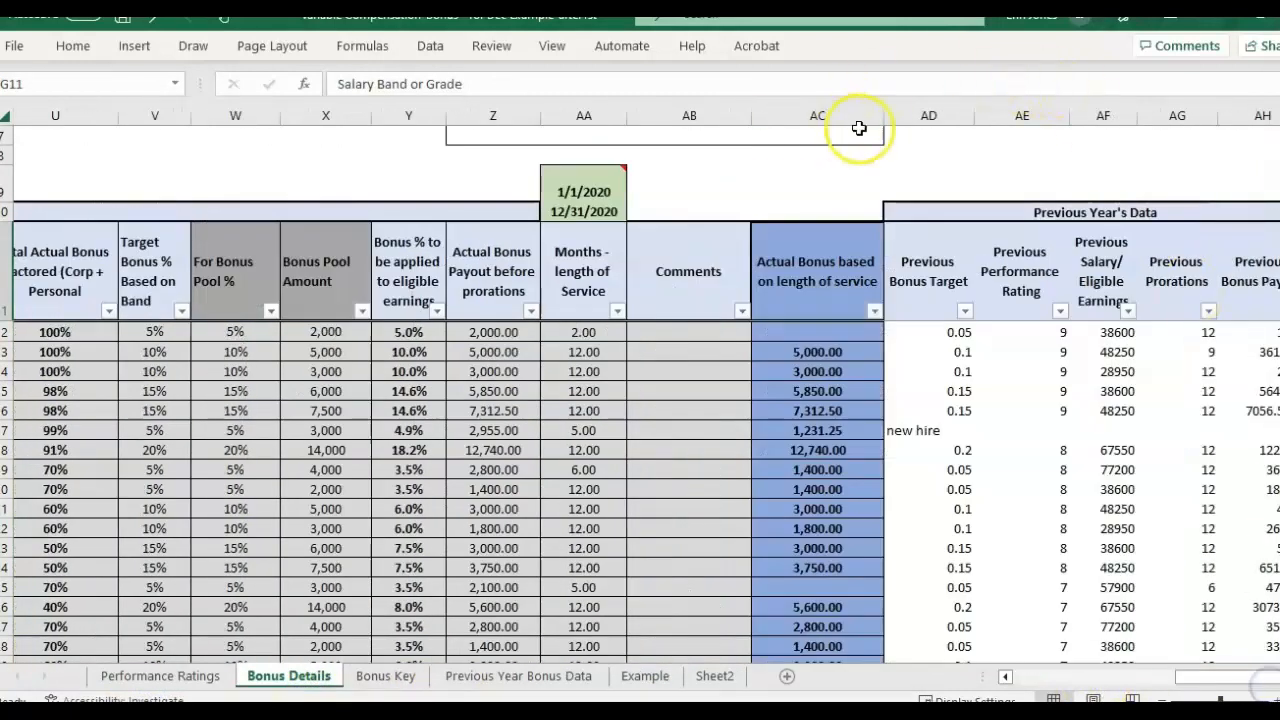
{"action": "left_click", "coordinate": [816, 114]}
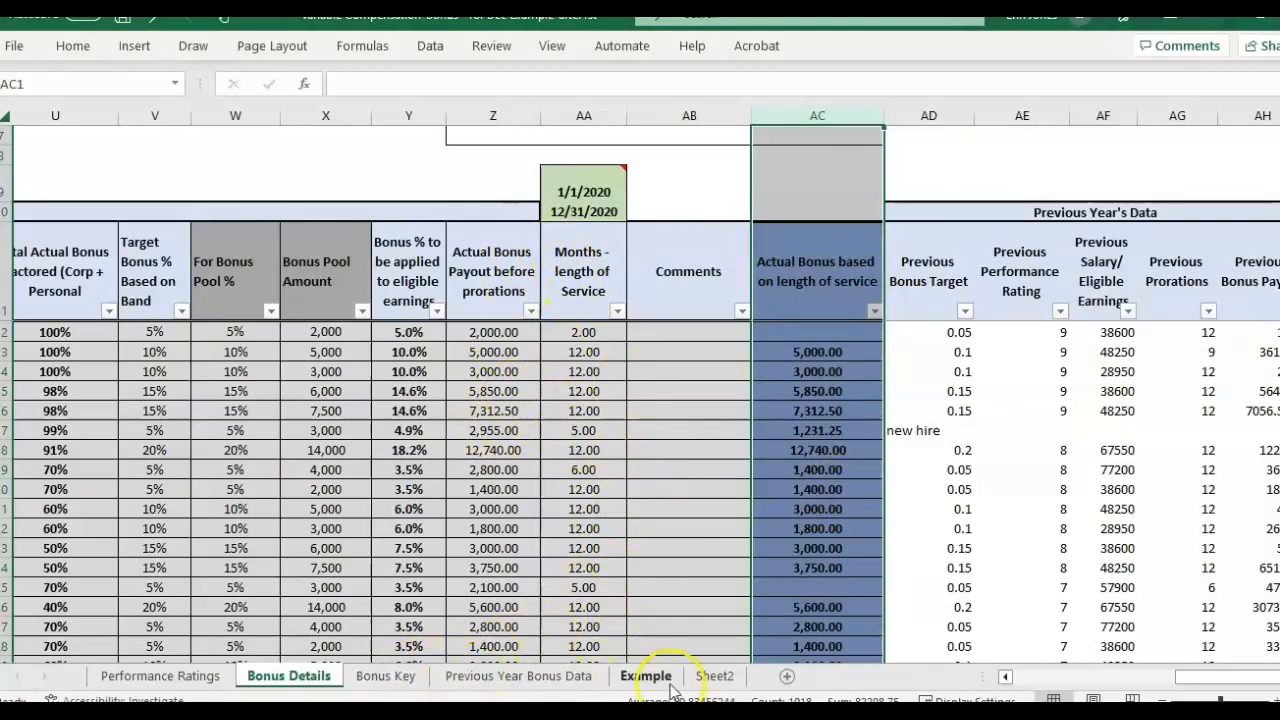
{"action": "left_click", "coordinate": [646, 676]}
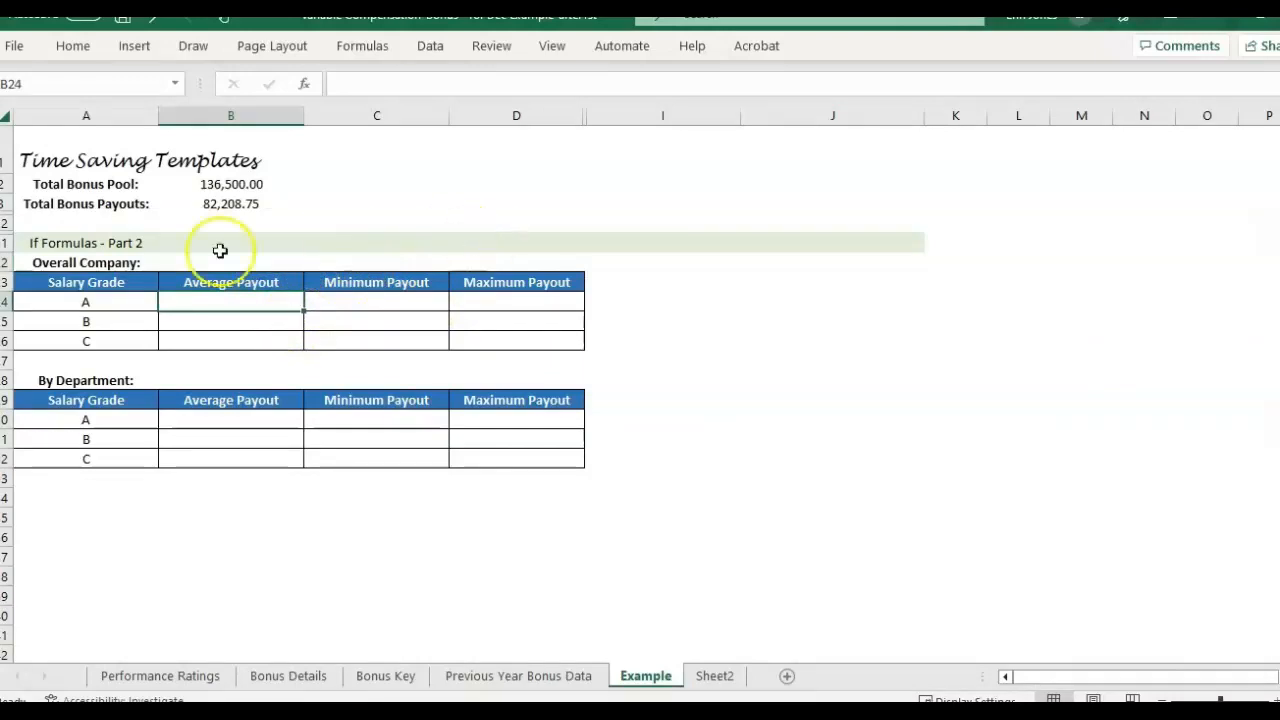
Search 'average' in Insert Function and choose AVERAGEIF for the grade A average payout cell
{"action": "left_click", "coordinate": [304, 84]}
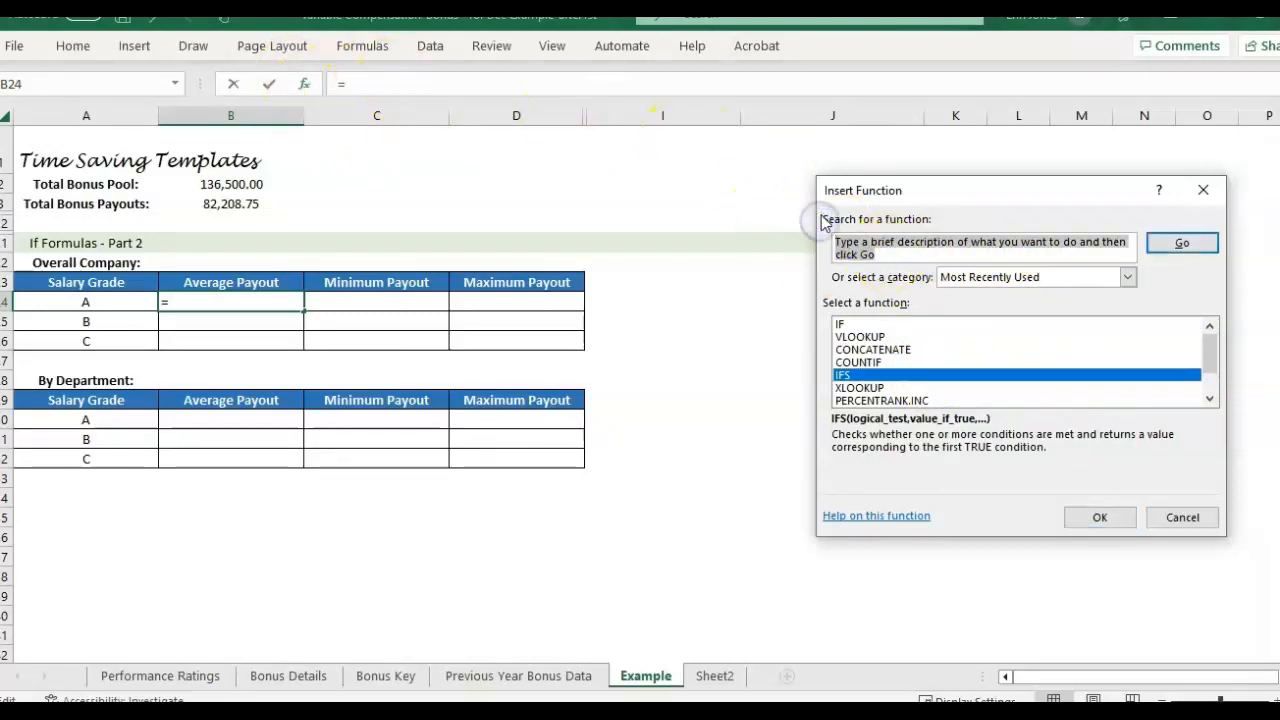
{"action": "type", "text": "average"}
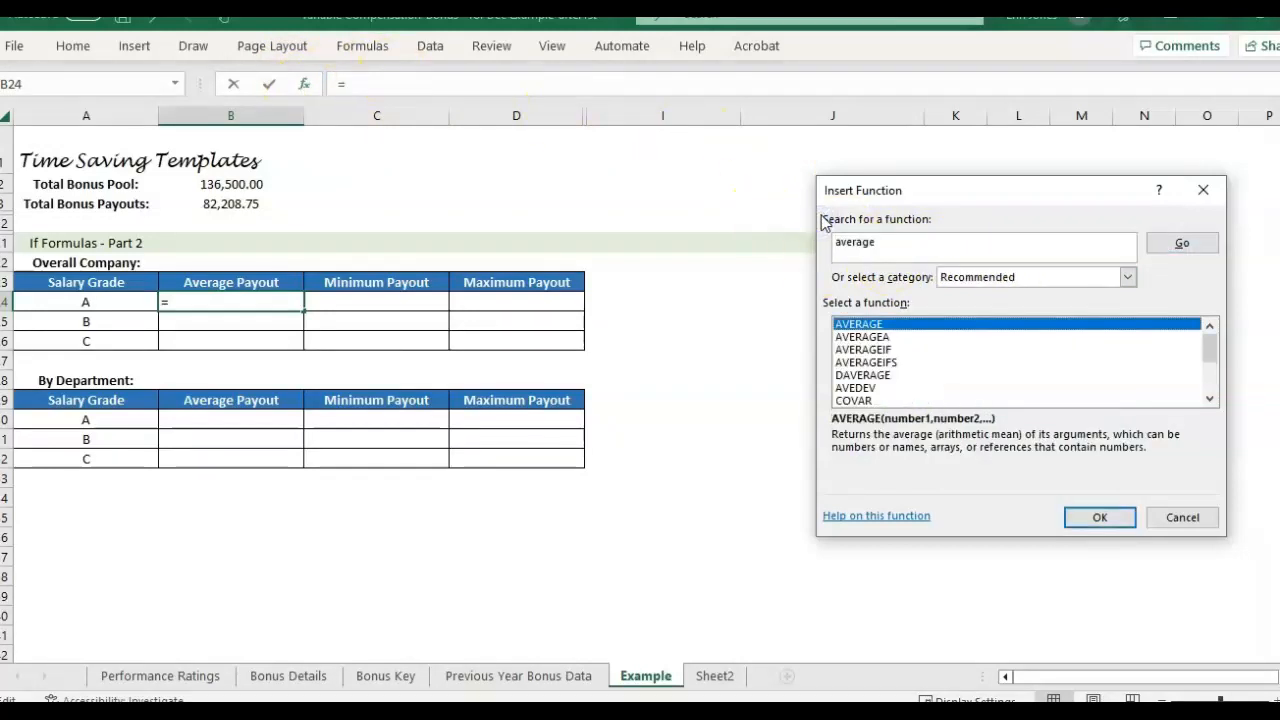
{"action": "left_click", "coordinate": [864, 348]}
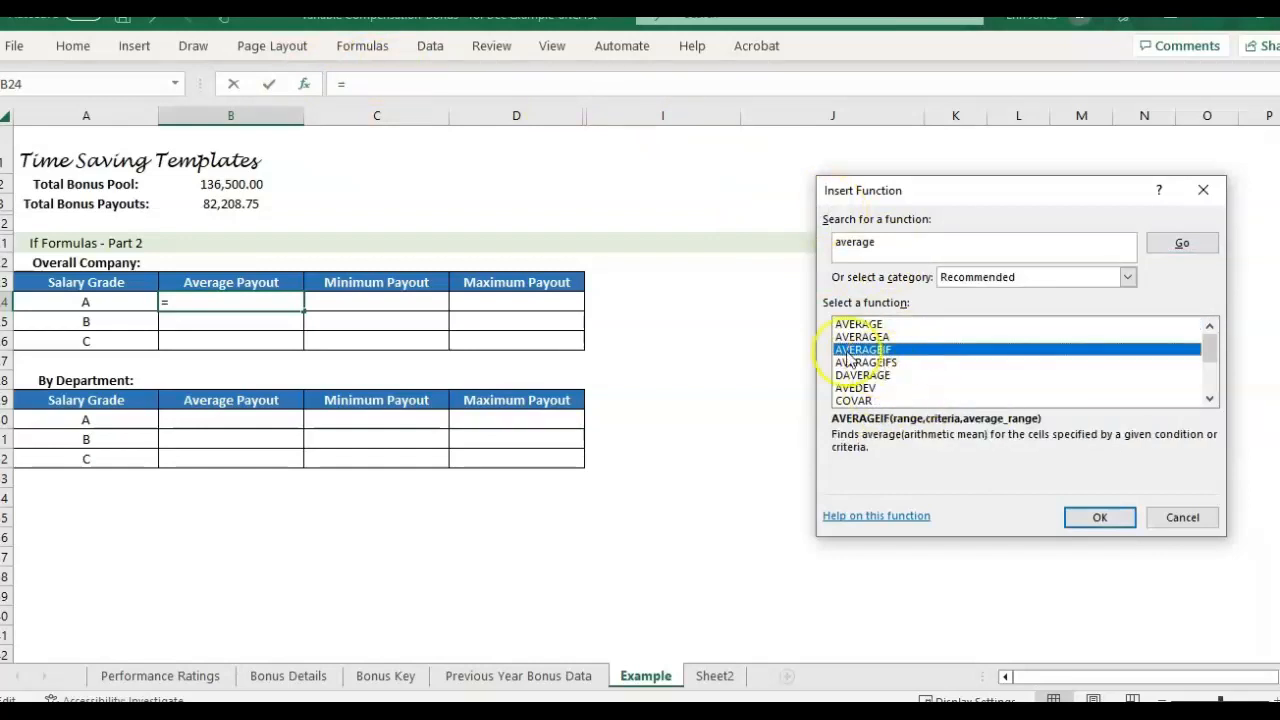
{"action": "left_click", "coordinate": [864, 362]}
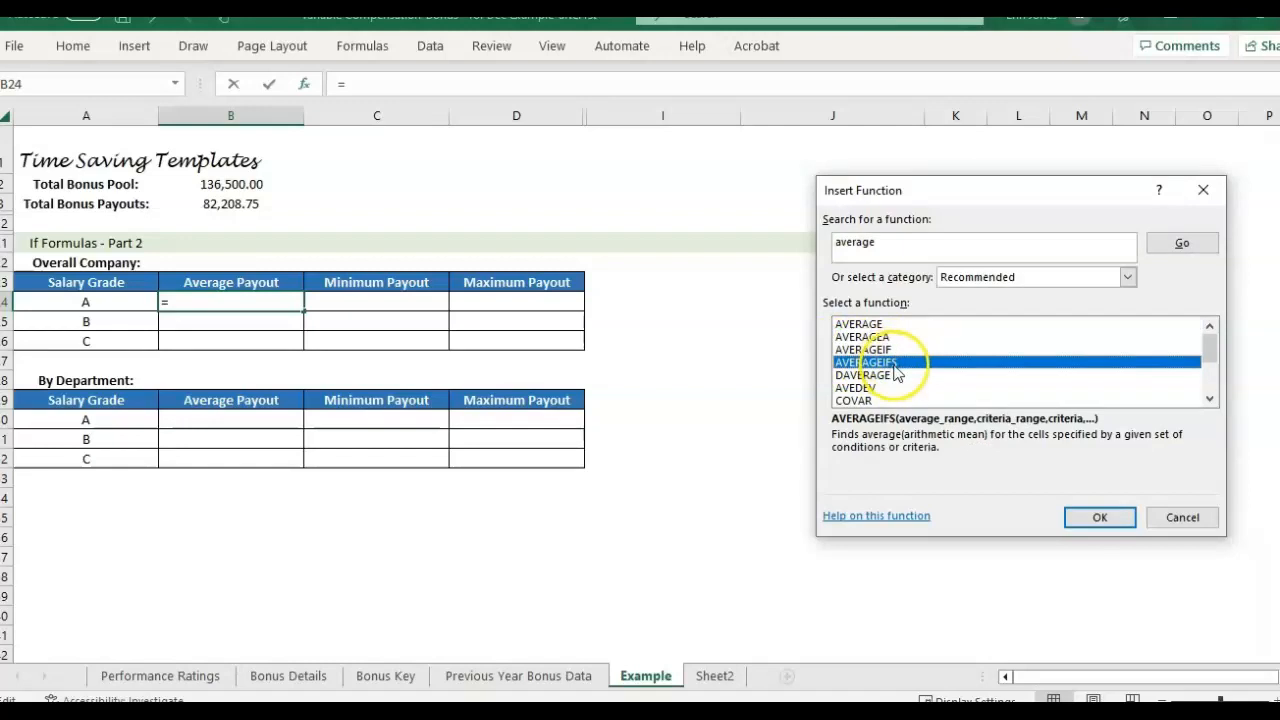
{"action": "left_click", "coordinate": [864, 348]}
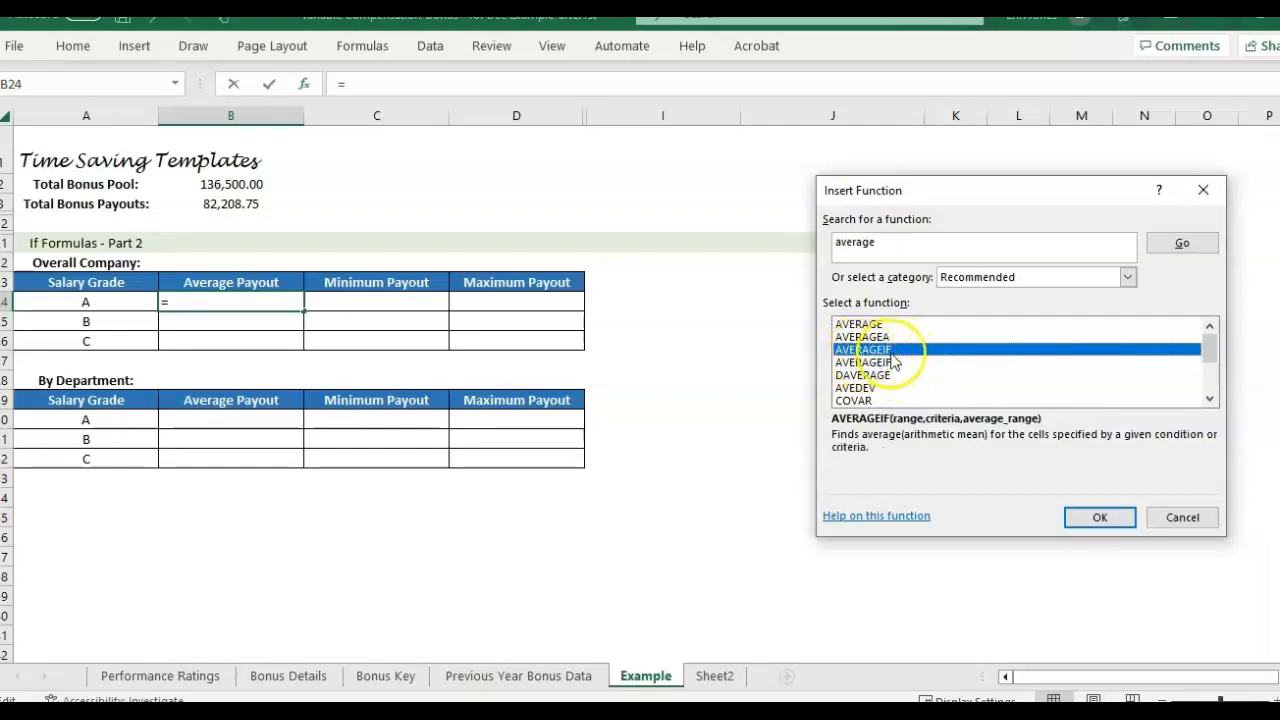
{"action": "left_click", "coordinate": [1100, 516]}
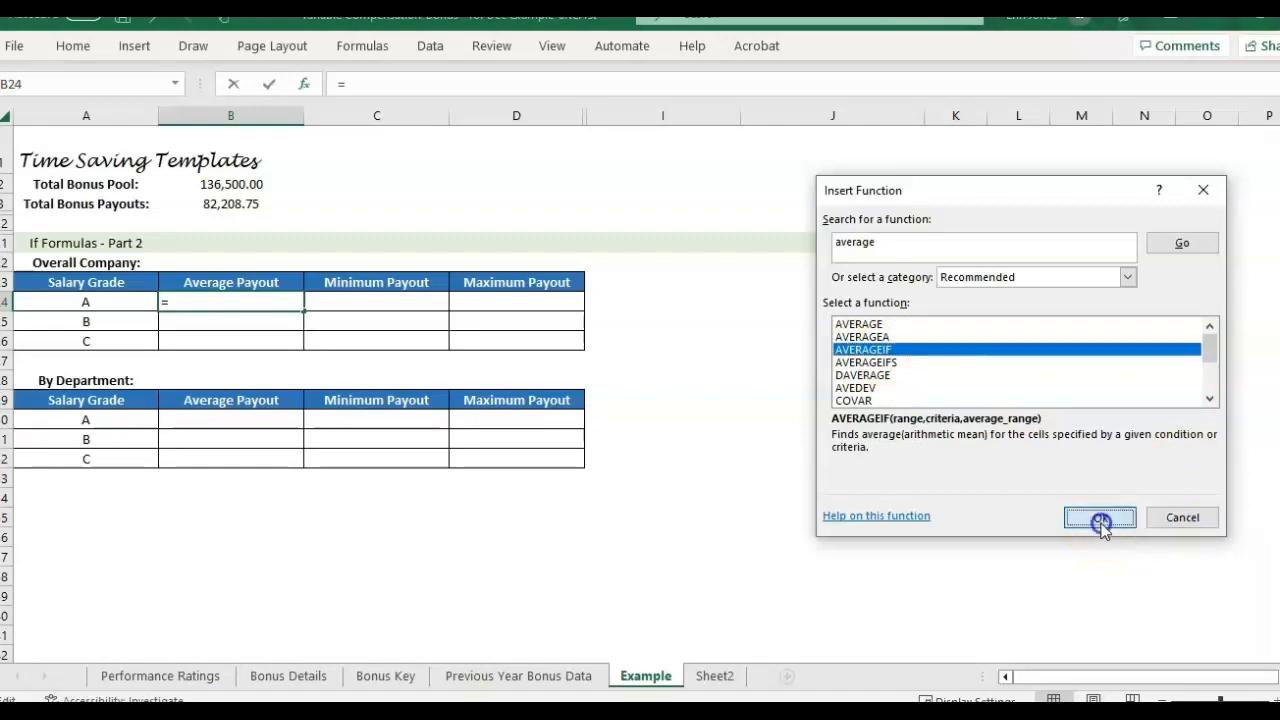
Set AVERAGEIF range 'Bonus Details'!G:G, criteria A24 and average range 'Bonus Details'!AC:AC
{"action": "left_click", "coordinate": [1100, 516]}
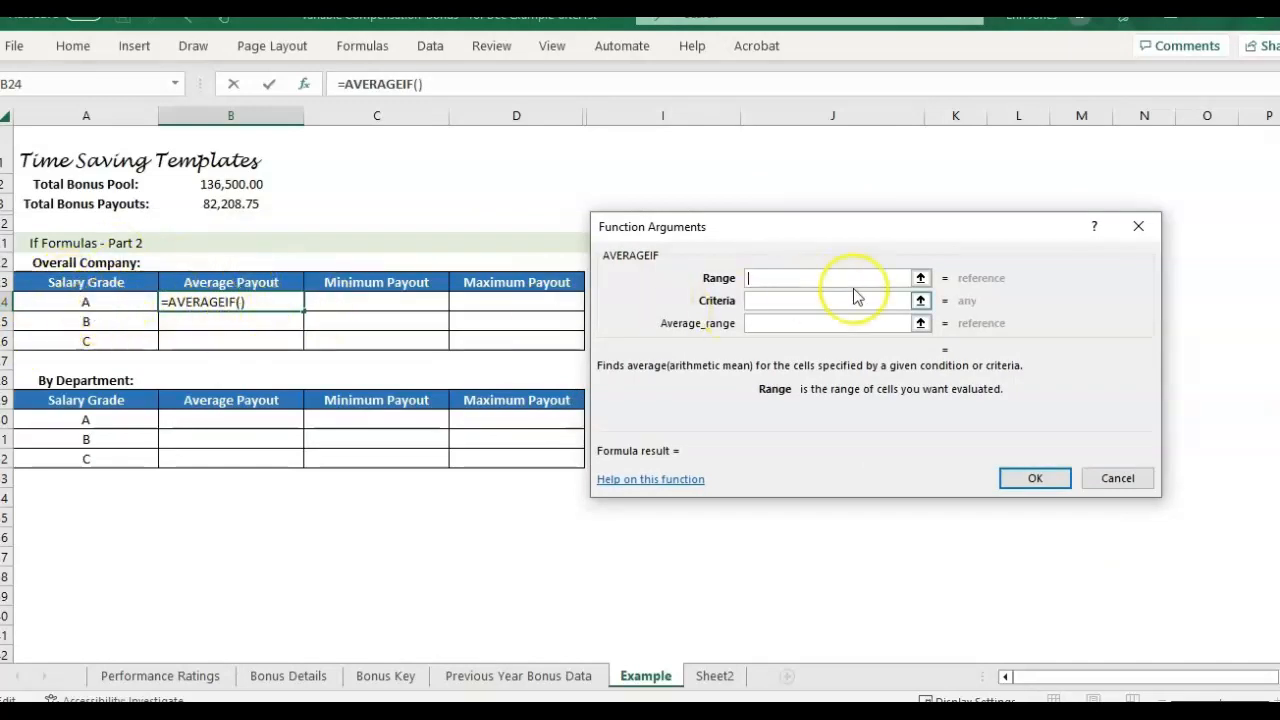
{"action": "mouse_move", "coordinate": [752, 210]}
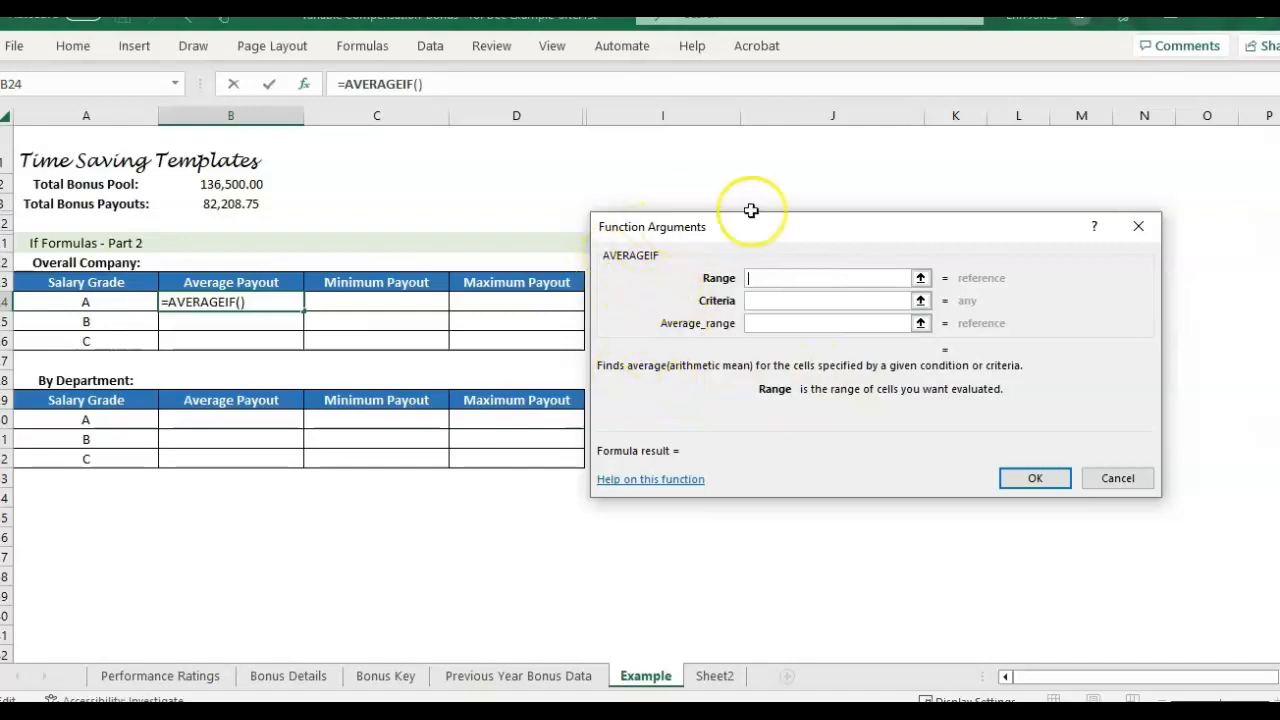
{"action": "mouse_move", "coordinate": [816, 414]}
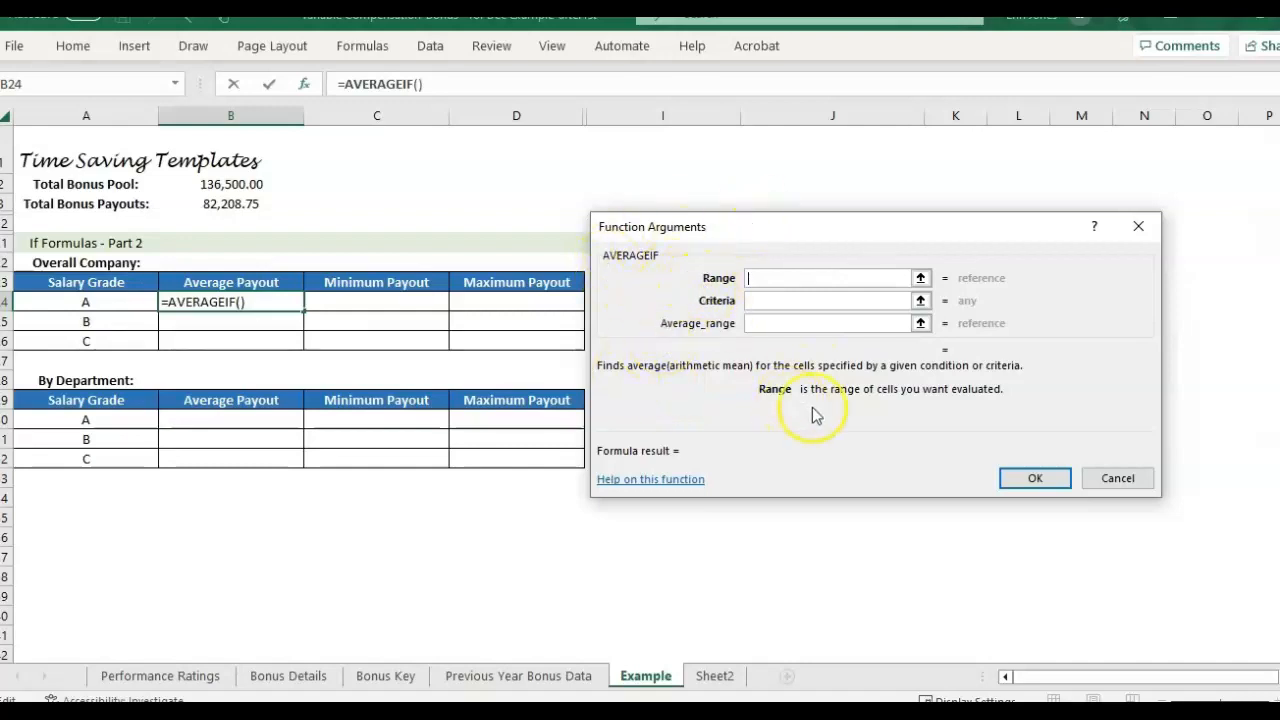
{"action": "mouse_move", "coordinate": [980, 420]}
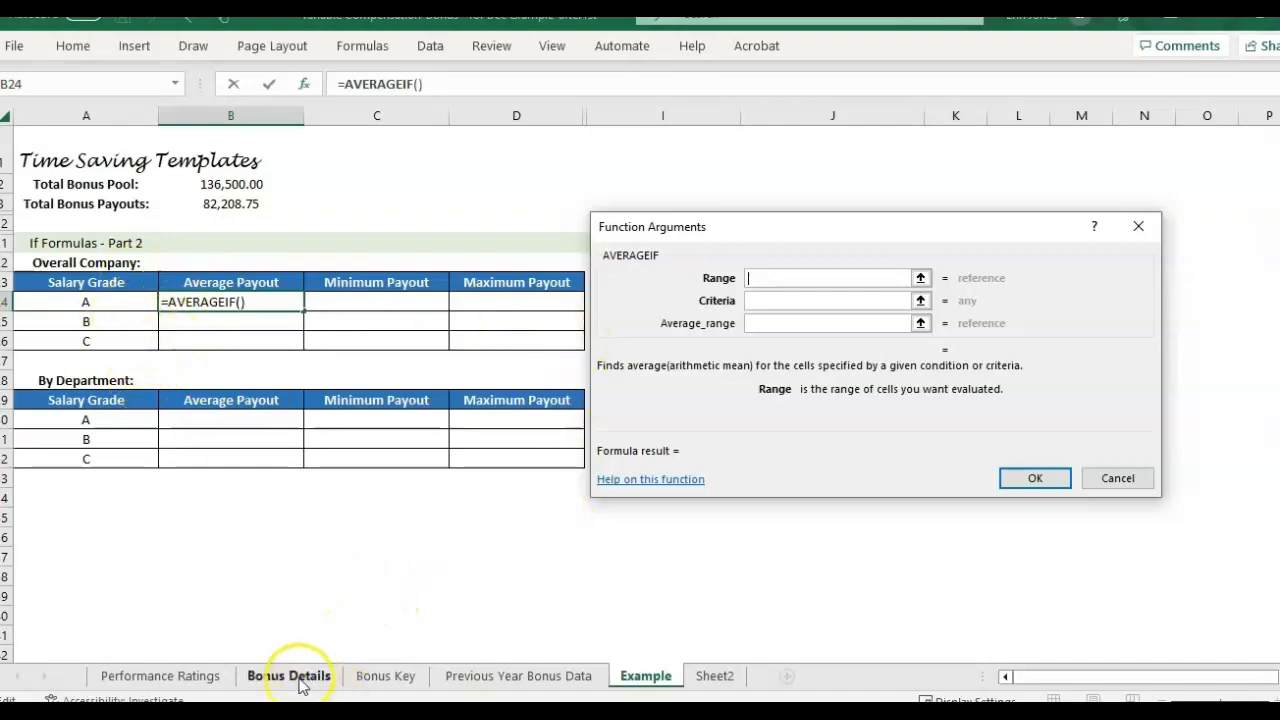
{"action": "left_click", "coordinate": [288, 676]}
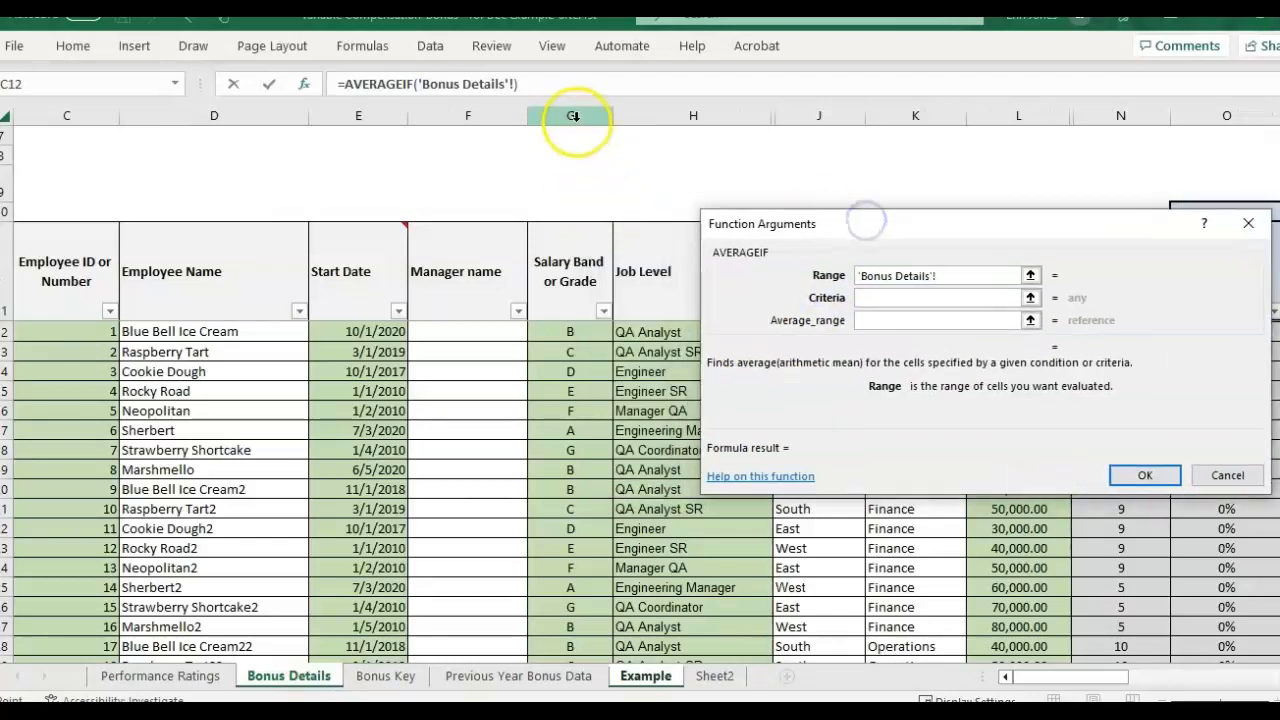
{"action": "left_click", "coordinate": [570, 114]}
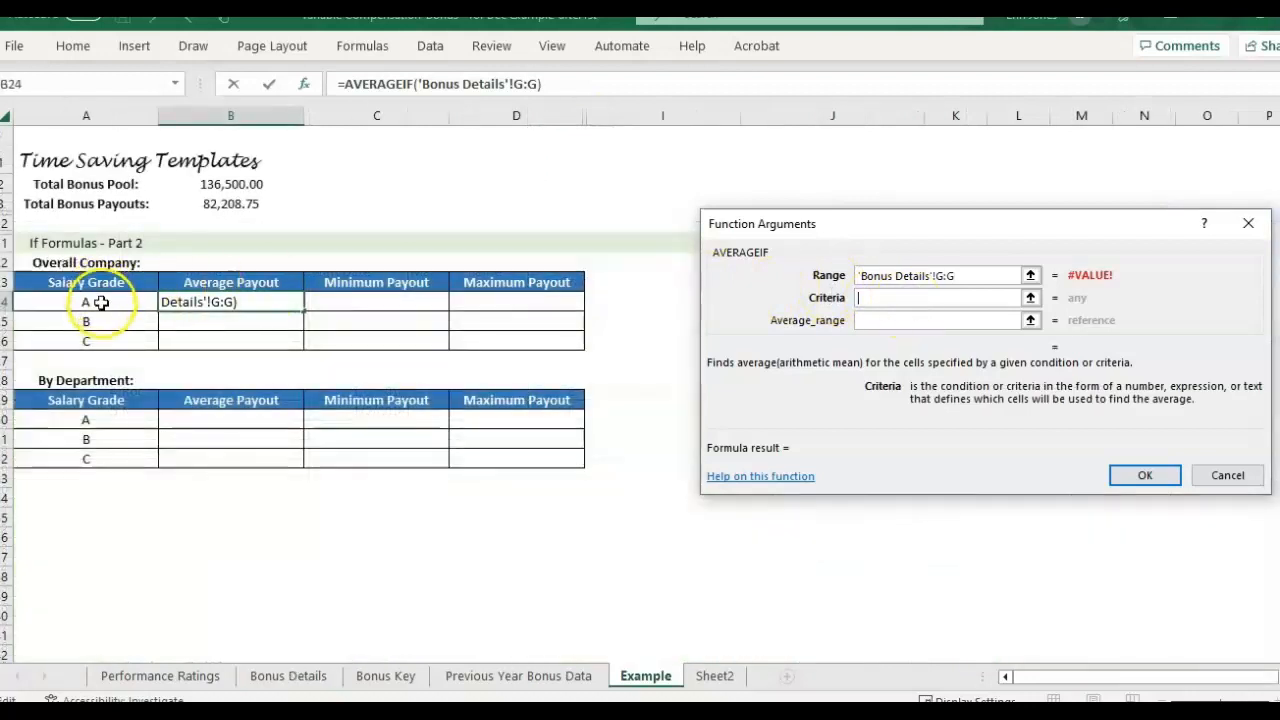
{"action": "left_click", "coordinate": [86, 300]}
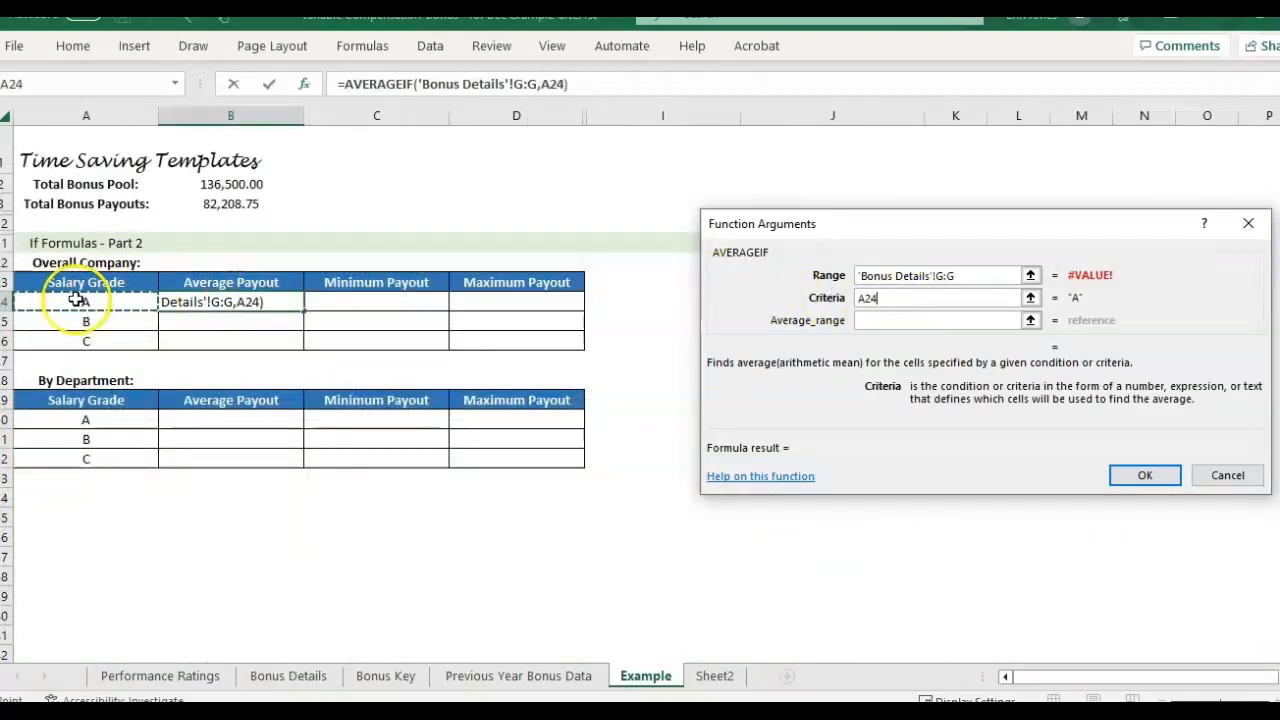
{"action": "mouse_move", "coordinate": [126, 338]}
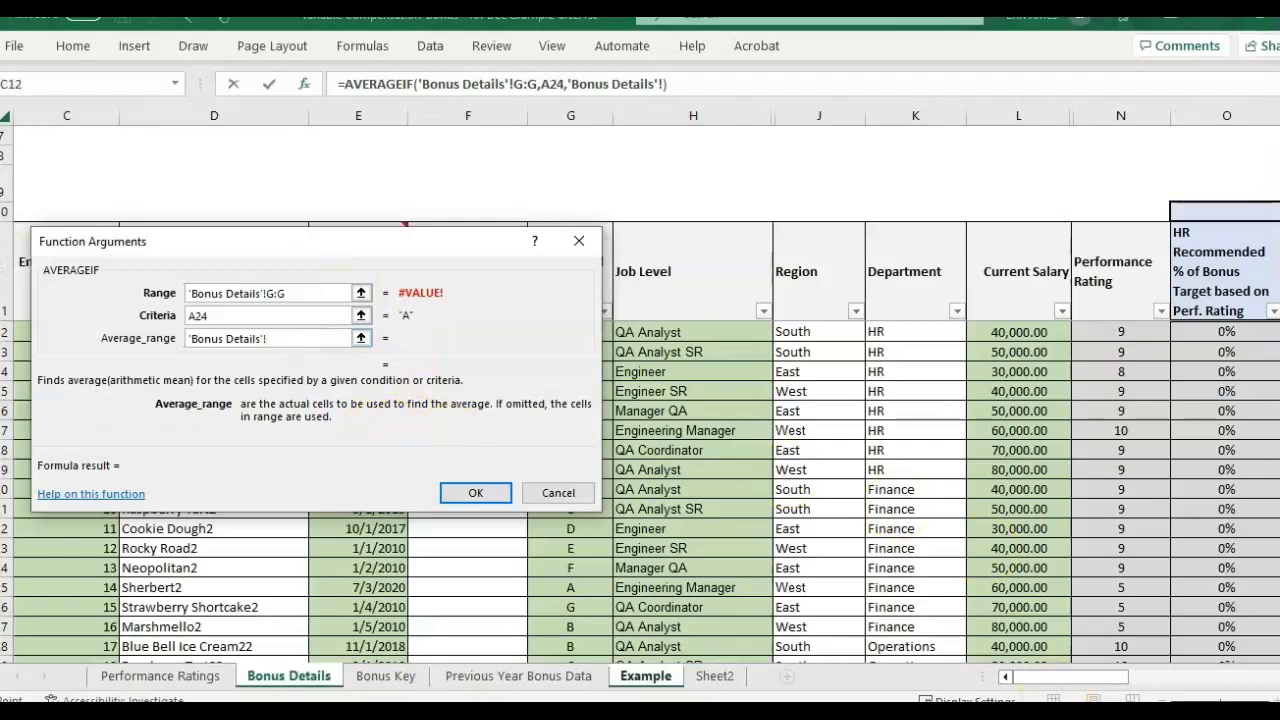
{"action": "scroll", "scroll_direction": "right", "scroll_amount": 3}
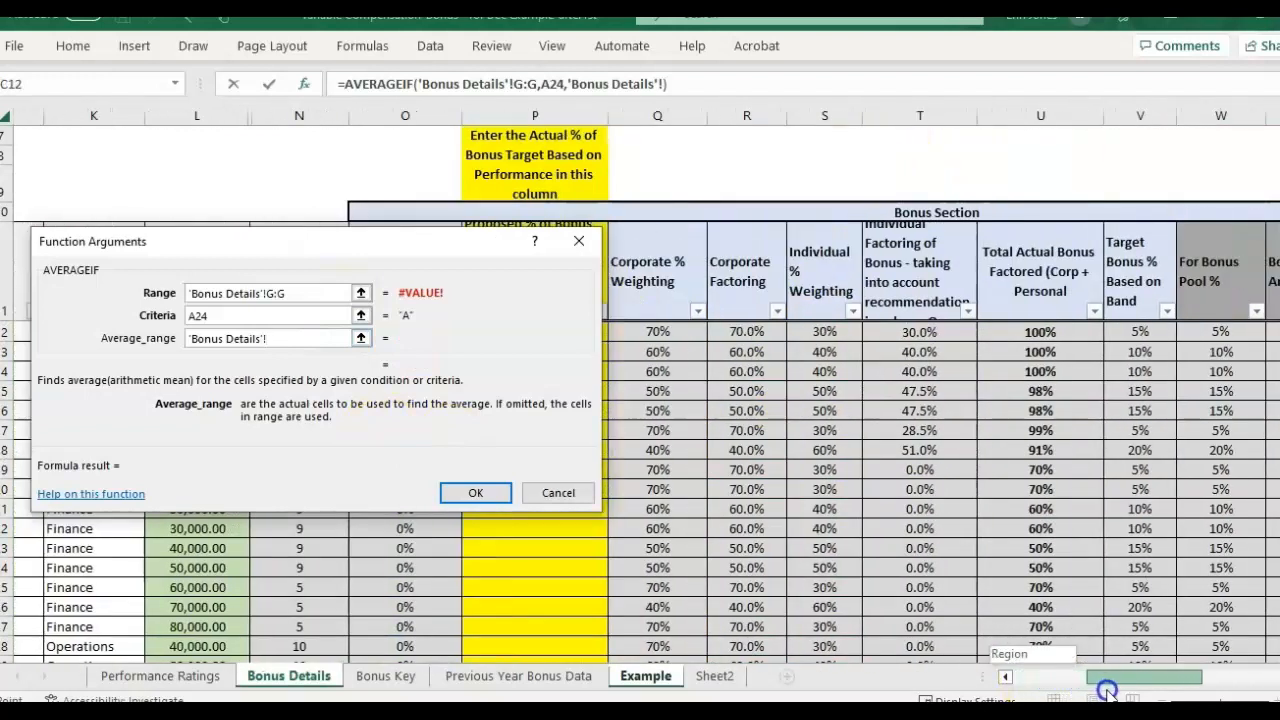
{"action": "scroll", "scroll_direction": "right", "scroll_amount": 3}
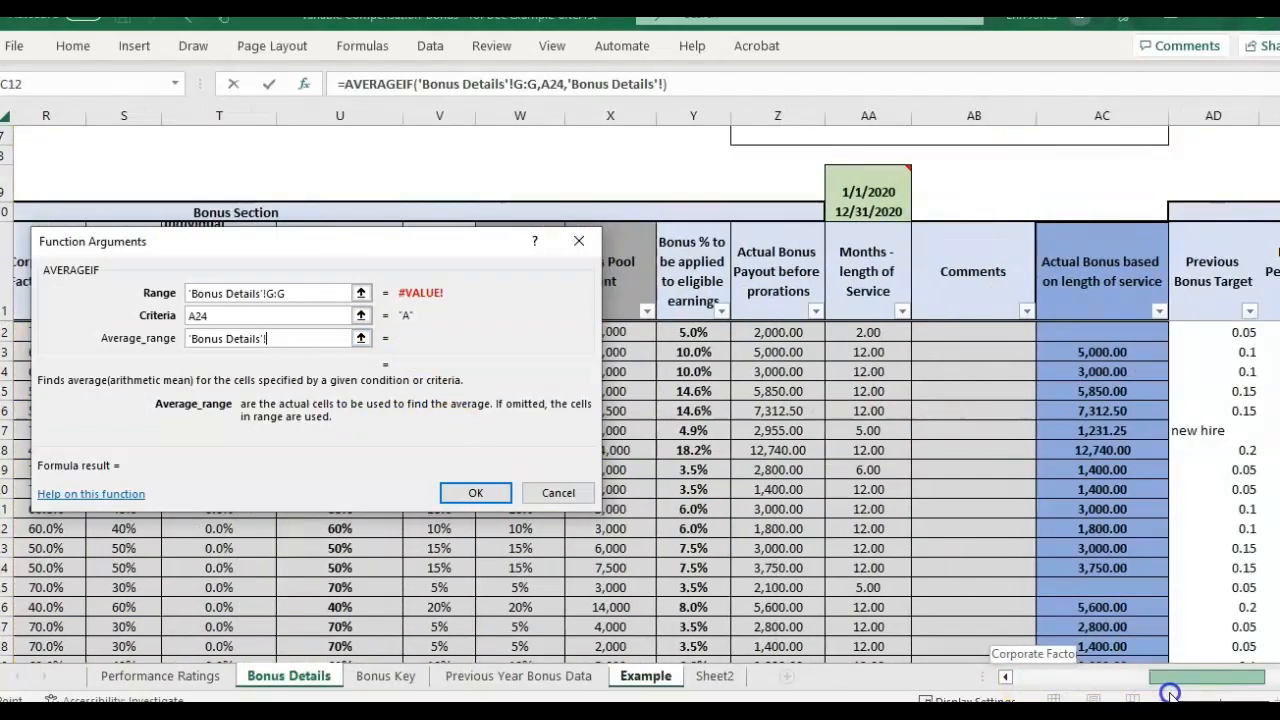
{"action": "scroll", "scroll_direction": "right", "scroll_amount": 3}
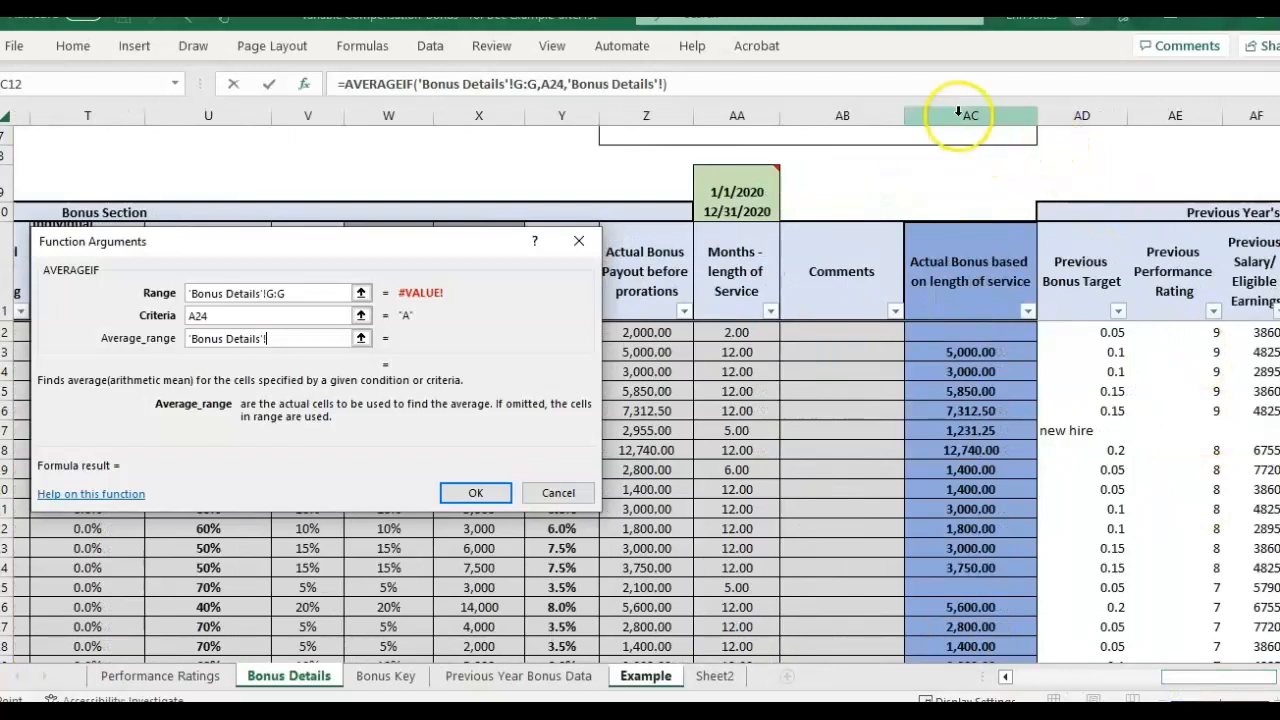
{"action": "left_click", "coordinate": [968, 114]}
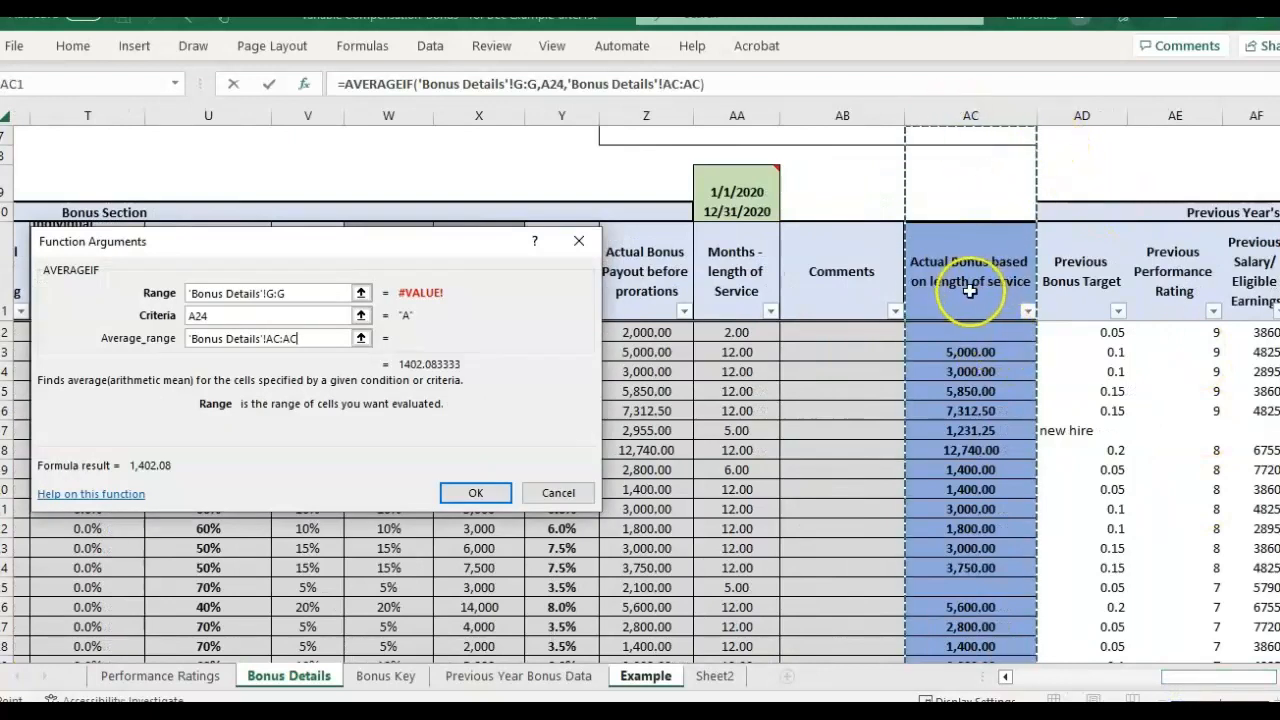
{"action": "mouse_move", "coordinate": [470, 530]}
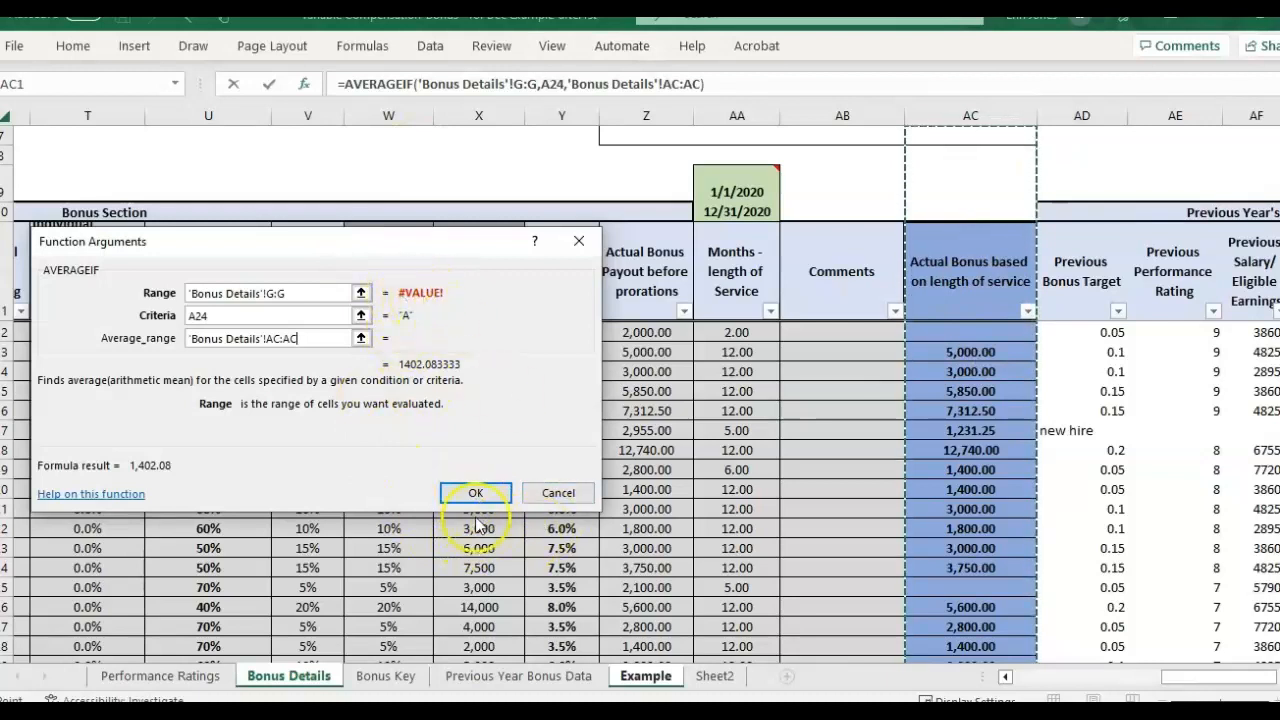
Confirm the AVERAGEIF and fill it down so grades A-C show 1,402.08, 1,960.00 and 3,666.67
{"action": "left_click", "coordinate": [476, 492]}
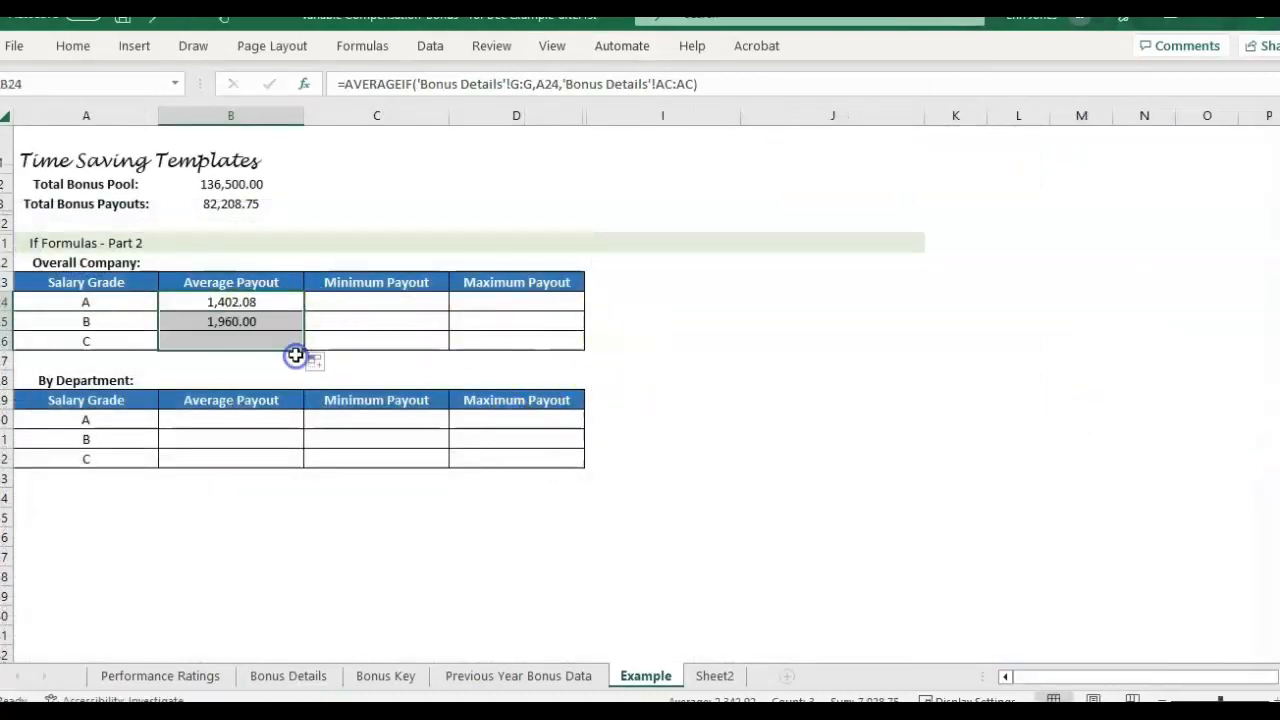
{"action": "left_click", "coordinate": [288, 676]}
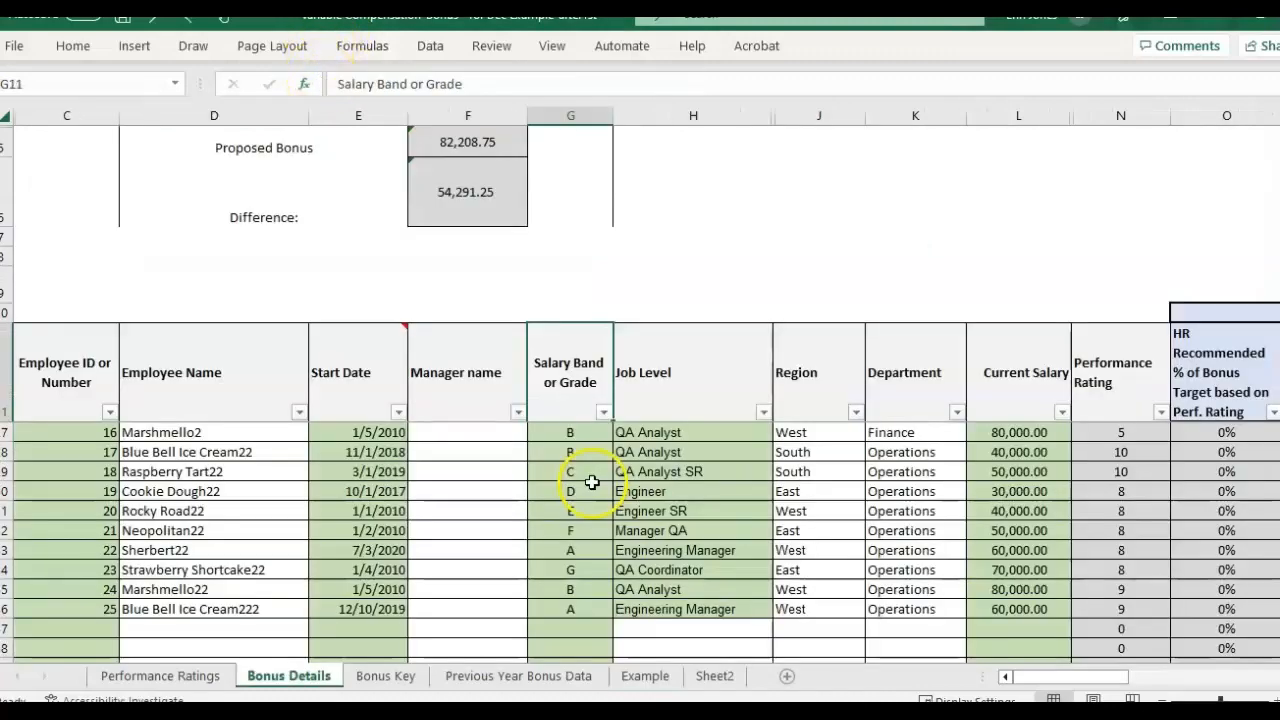
{"action": "left_click", "coordinate": [644, 676]}
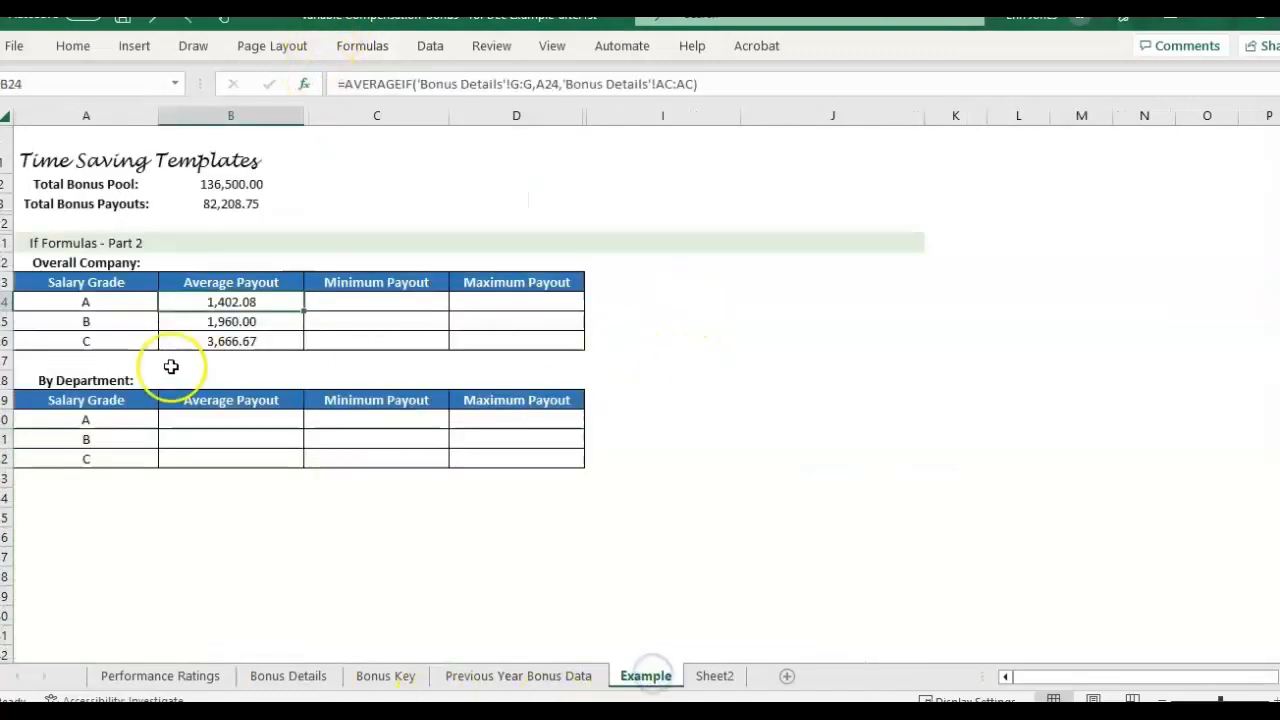
{"action": "left_click", "coordinate": [84, 300]}
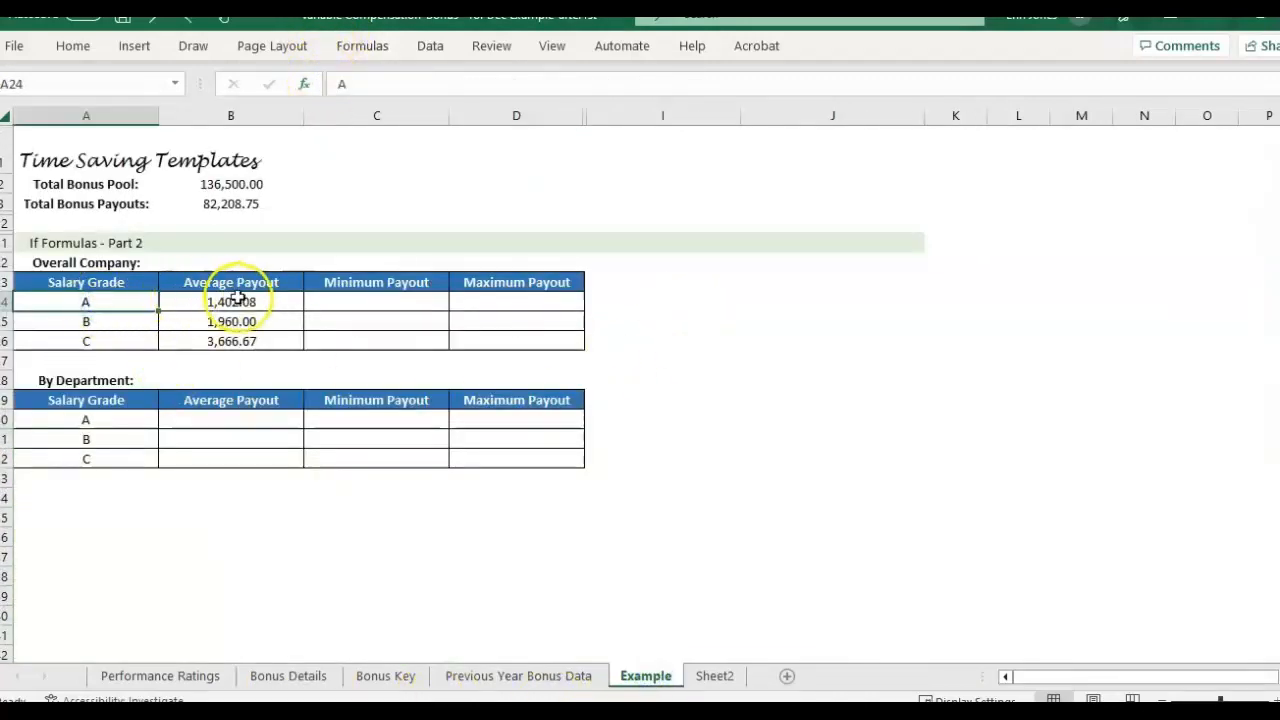
{"action": "mouse_move", "coordinate": [352, 340]}
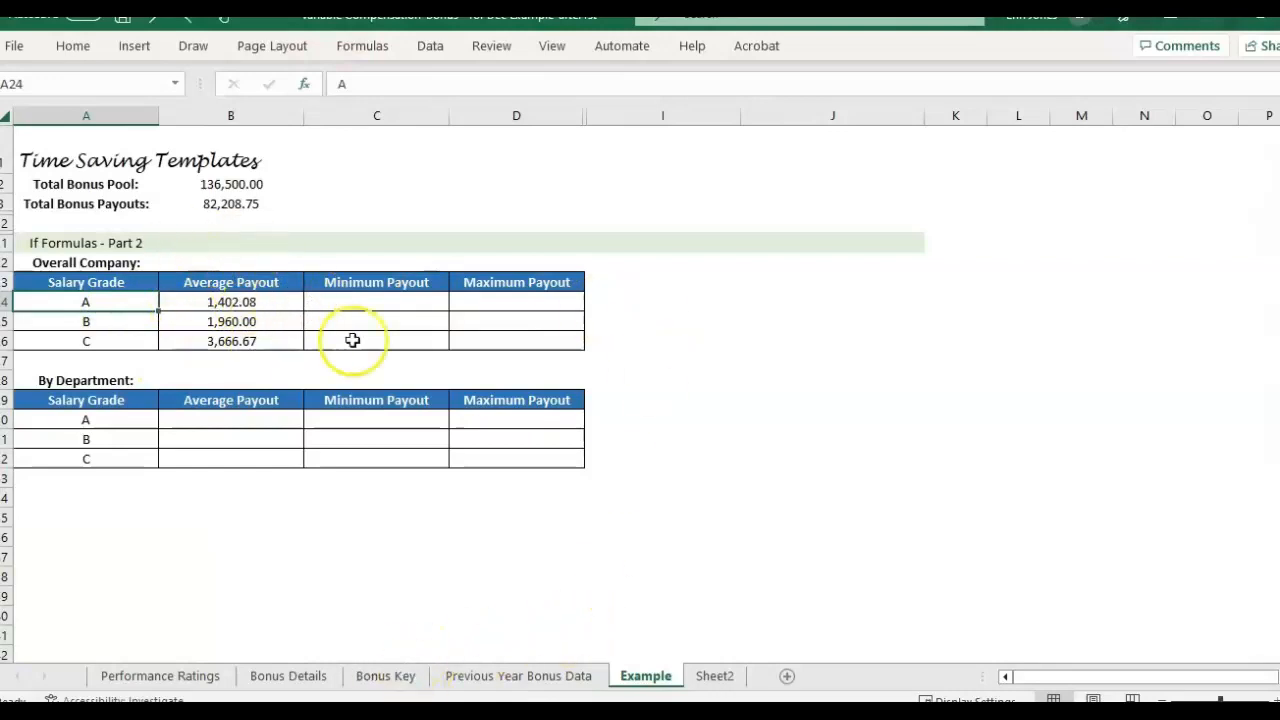
{"action": "left_click", "coordinate": [288, 676]}
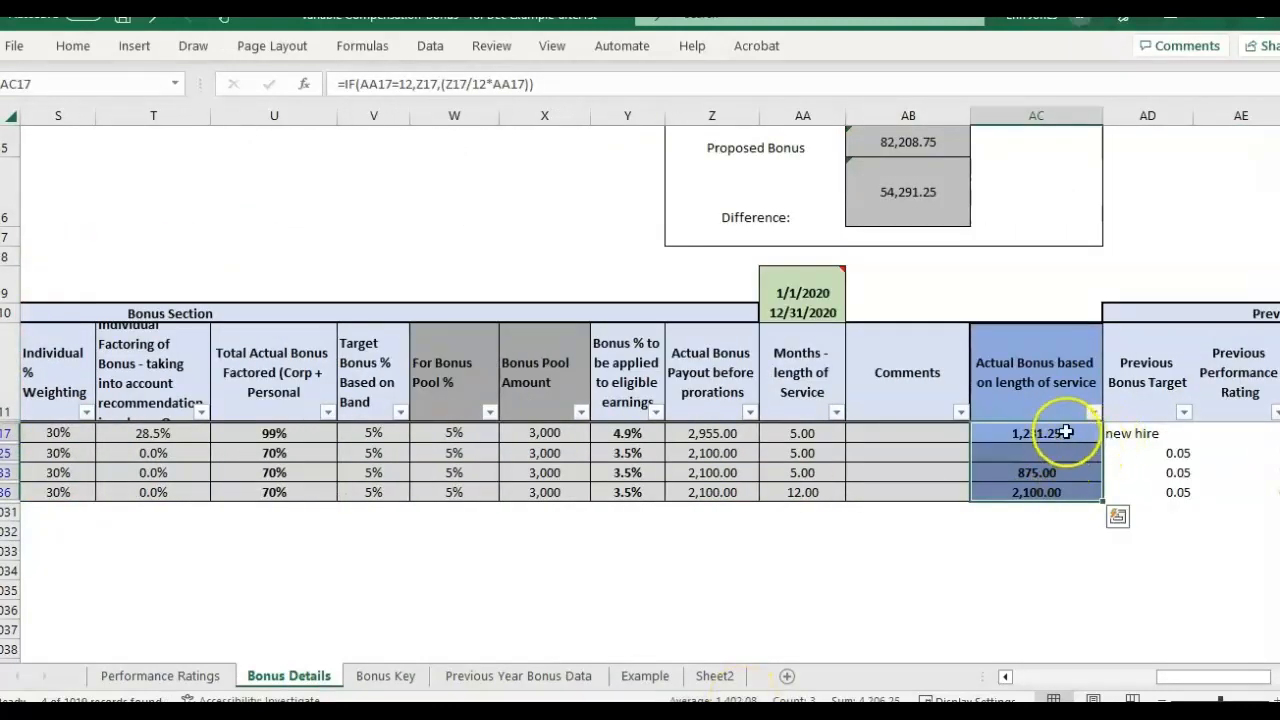
{"action": "left_click", "coordinate": [644, 676]}
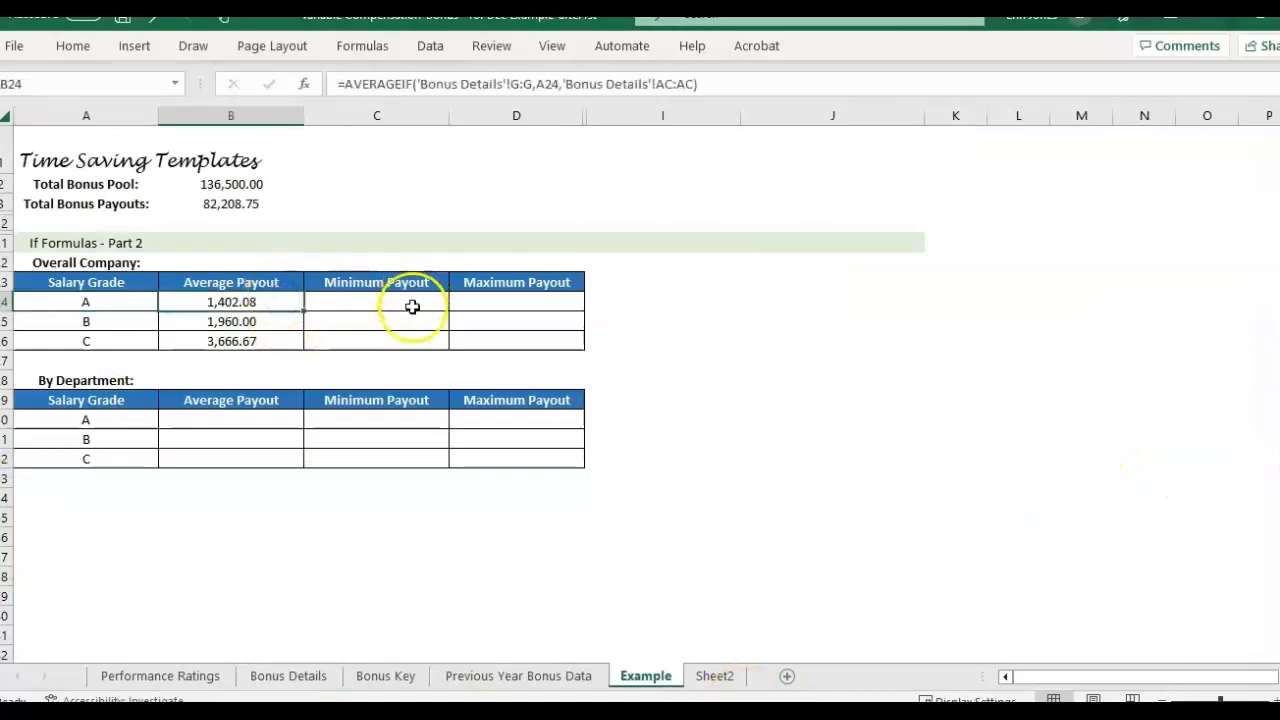
{"action": "left_click", "coordinate": [376, 300]}
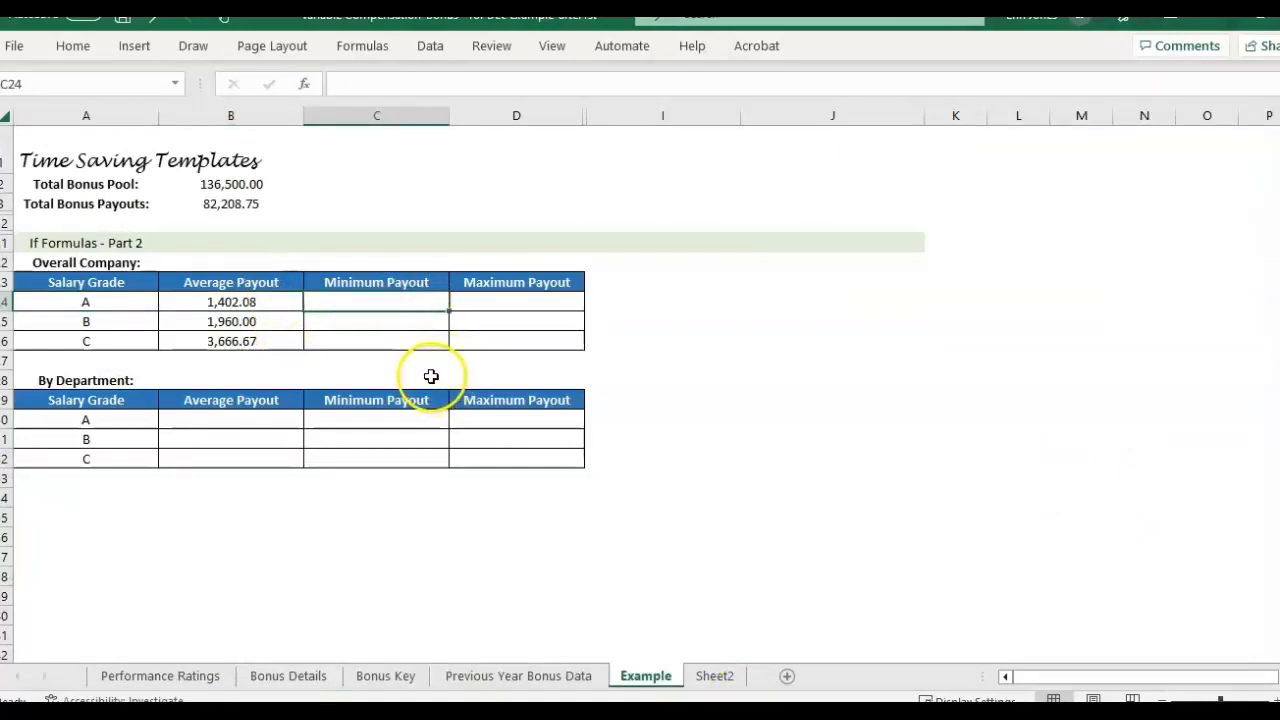
{"action": "mouse_move", "coordinate": [328, 196]}
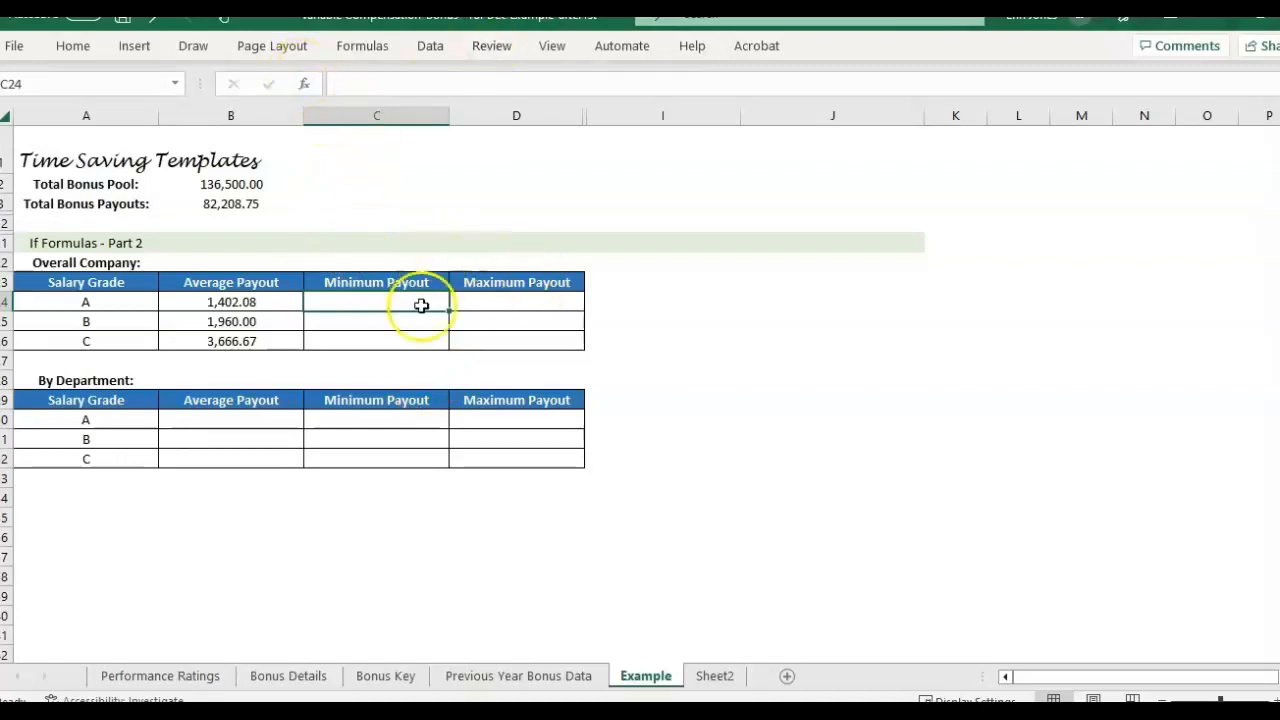
Build MINIFS on 'Bonus Details'!AC:AC with G:G matching A24, giving minimums 875, 1,400 and 3,000
{"action": "left_click", "coordinate": [304, 84]}
{"action": "type", "text": "minif"}
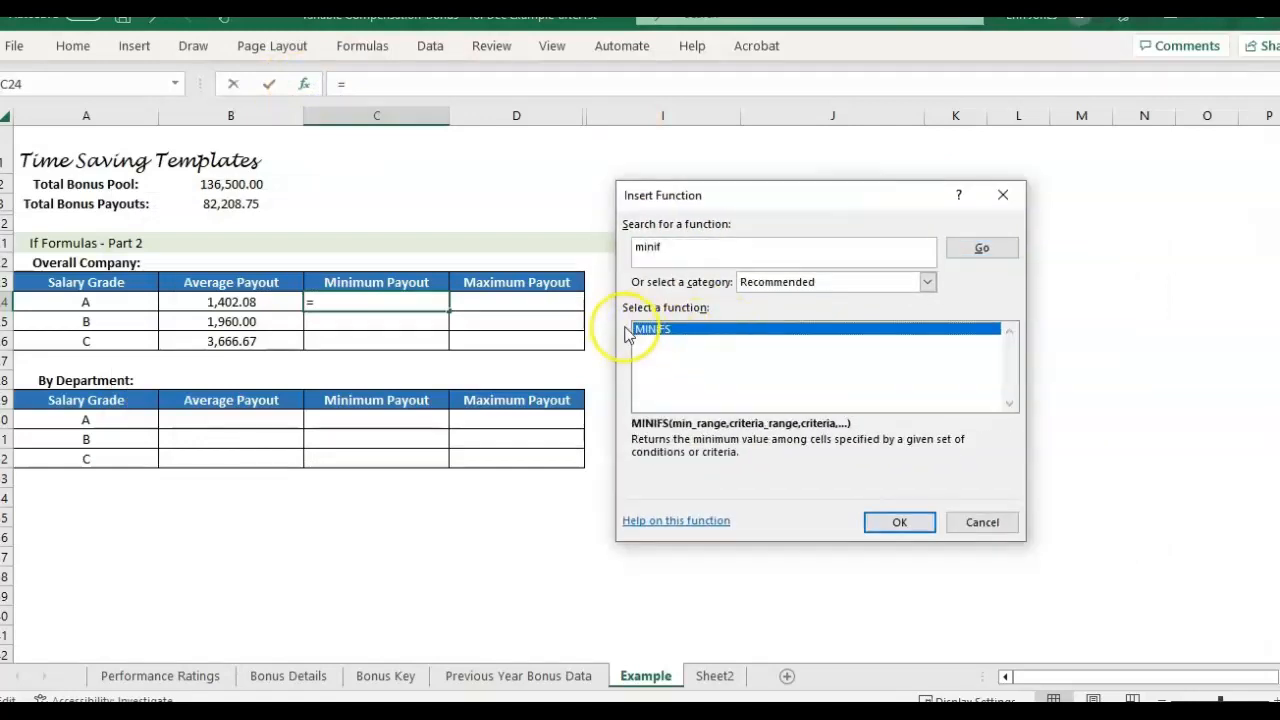
{"action": "mouse_move", "coordinate": [652, 438]}
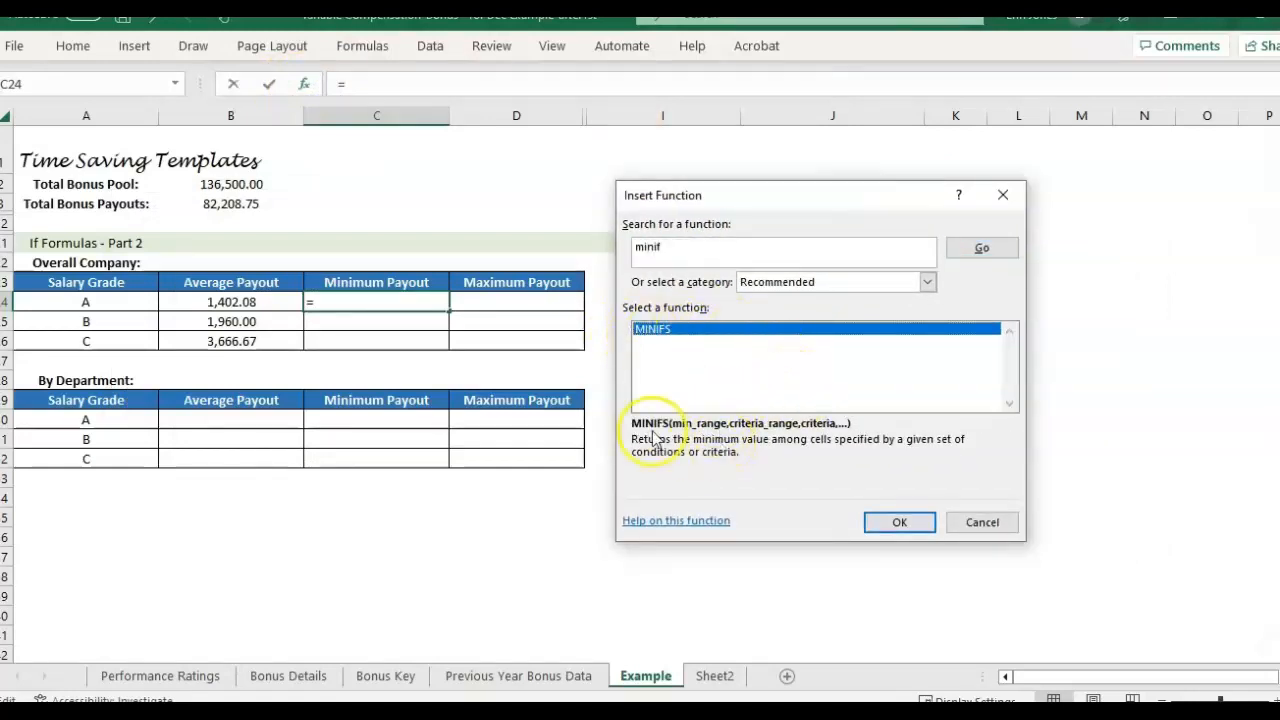
{"action": "left_click", "coordinate": [898, 522]}
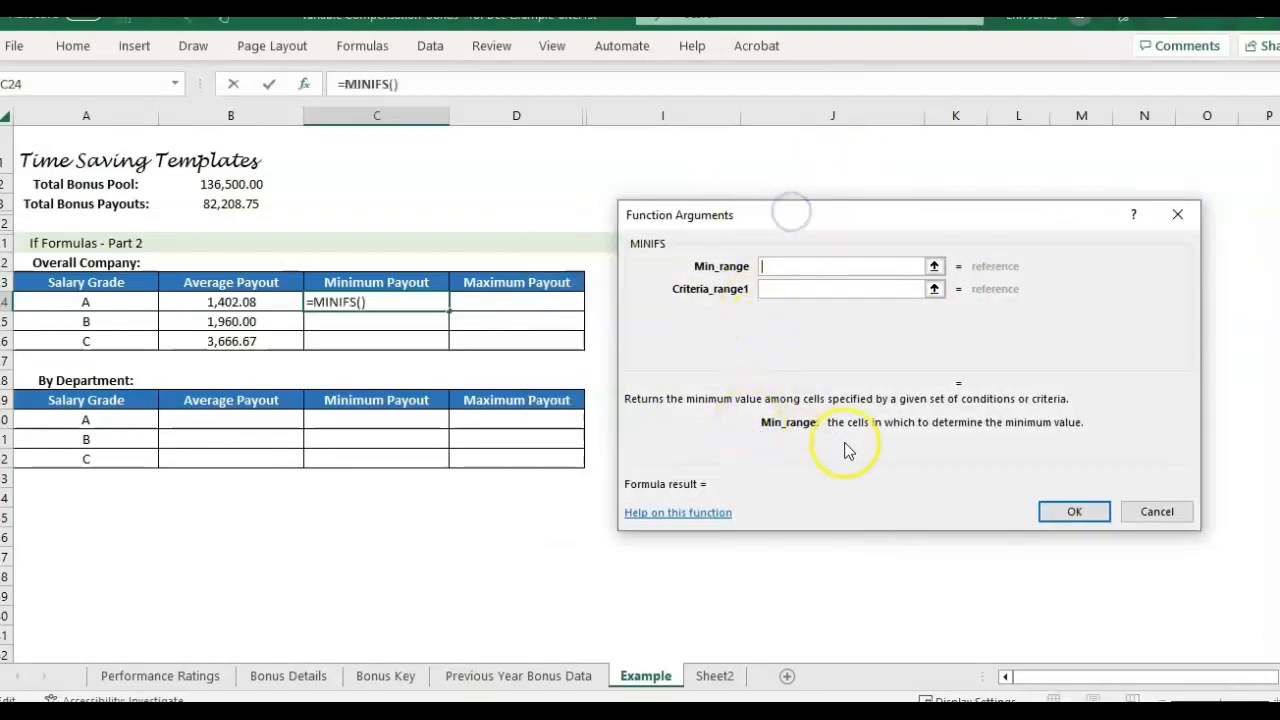
{"action": "mouse_move", "coordinate": [816, 450]}
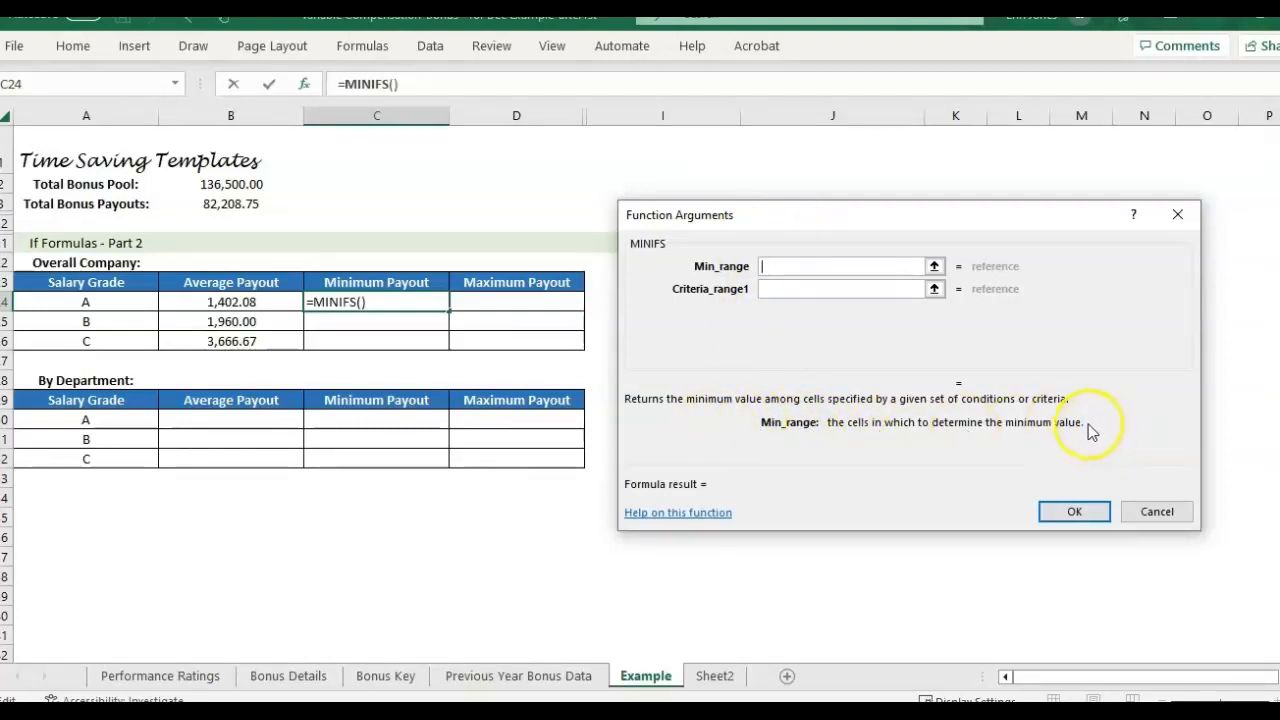
{"action": "left_click", "coordinate": [288, 676]}
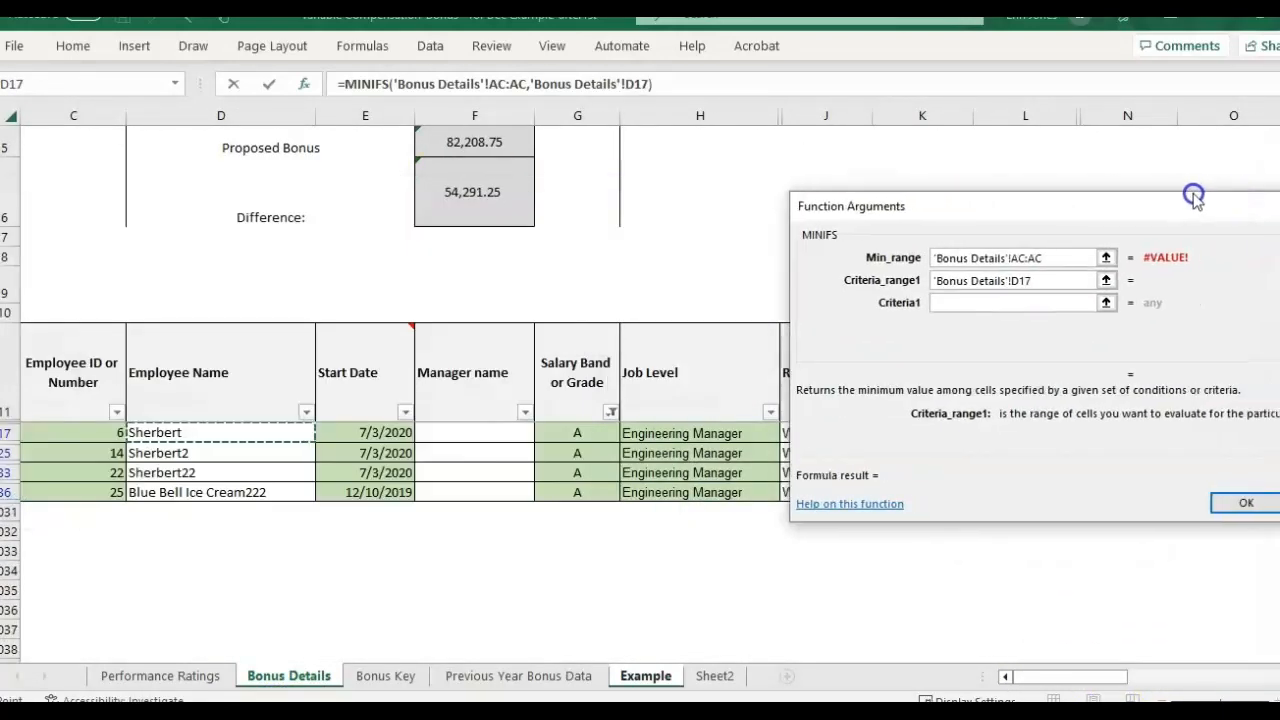
{"action": "left_click", "coordinate": [576, 114]}
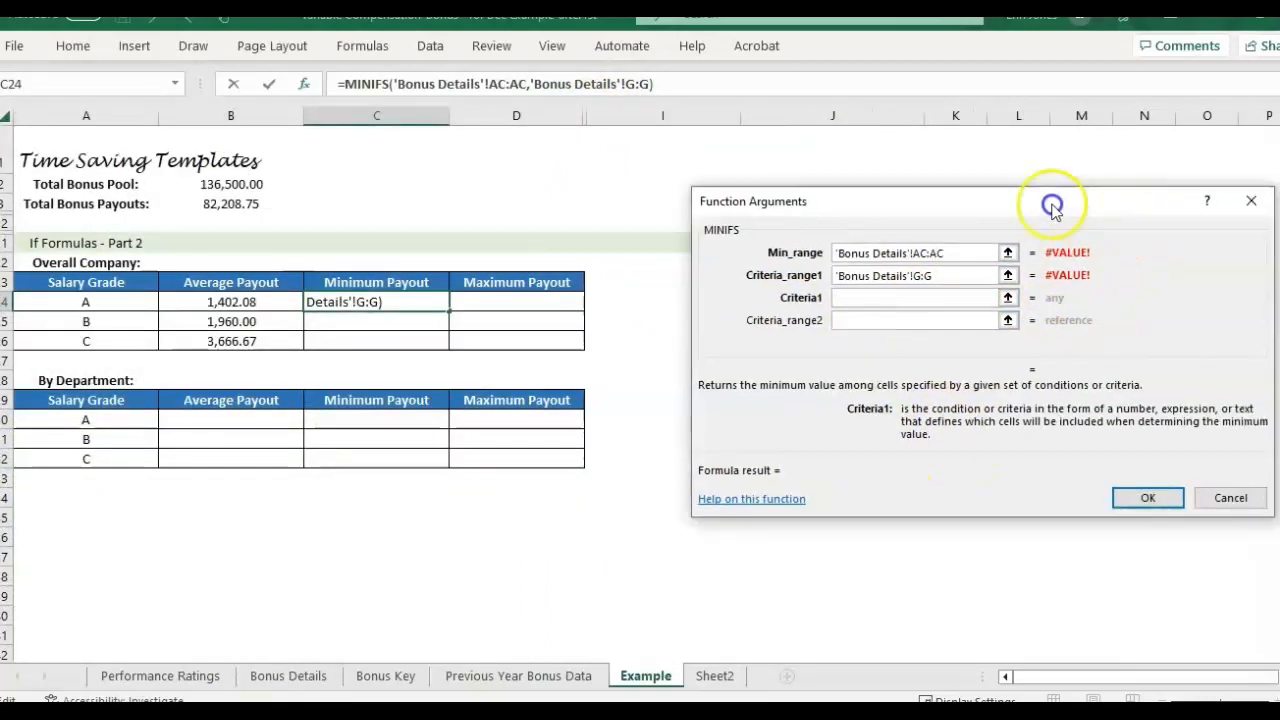
{"action": "left_click_drag", "start_coordinate": [1050, 200], "coordinate": [880, 168]}
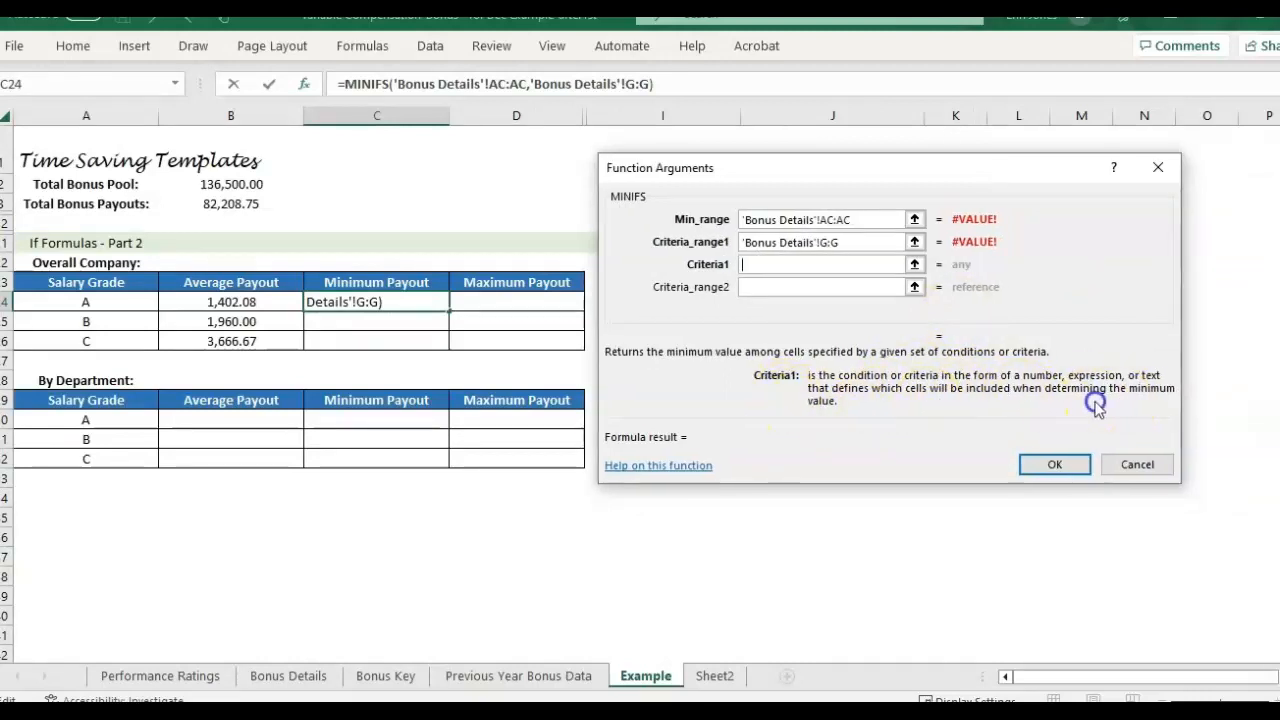
{"action": "mouse_move", "coordinate": [120, 302]}
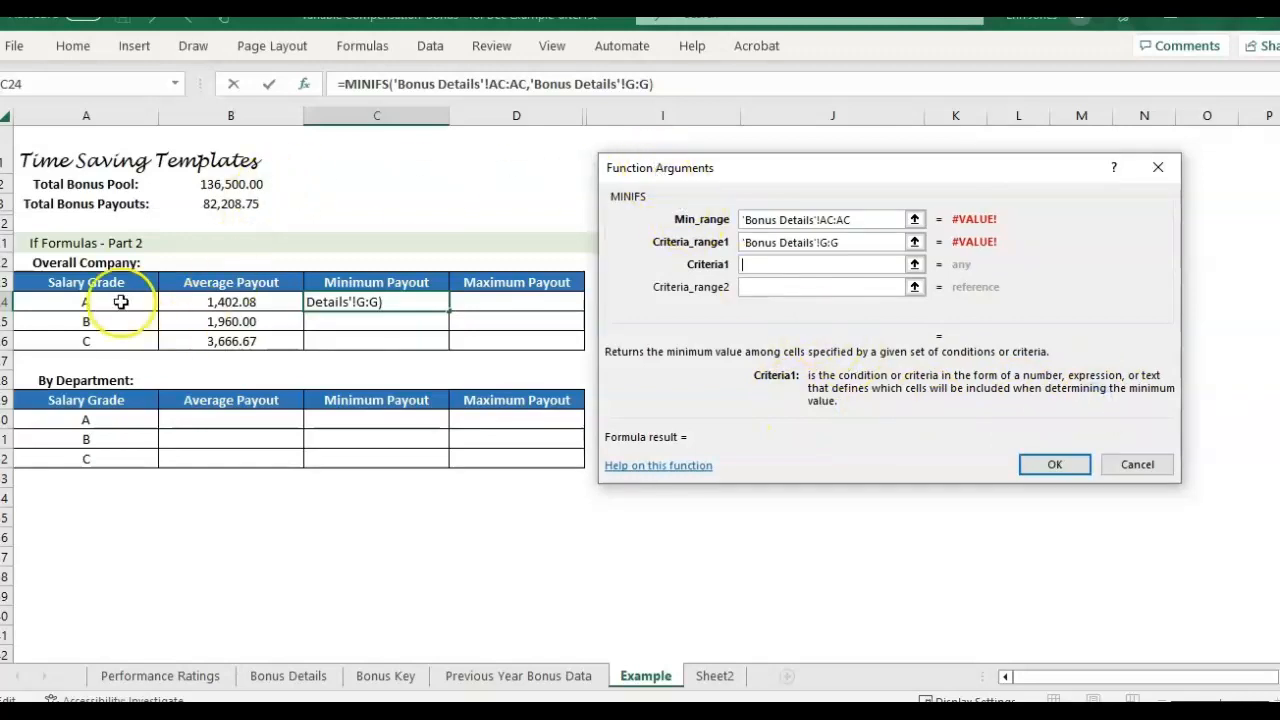
{"action": "left_click", "coordinate": [84, 300]}
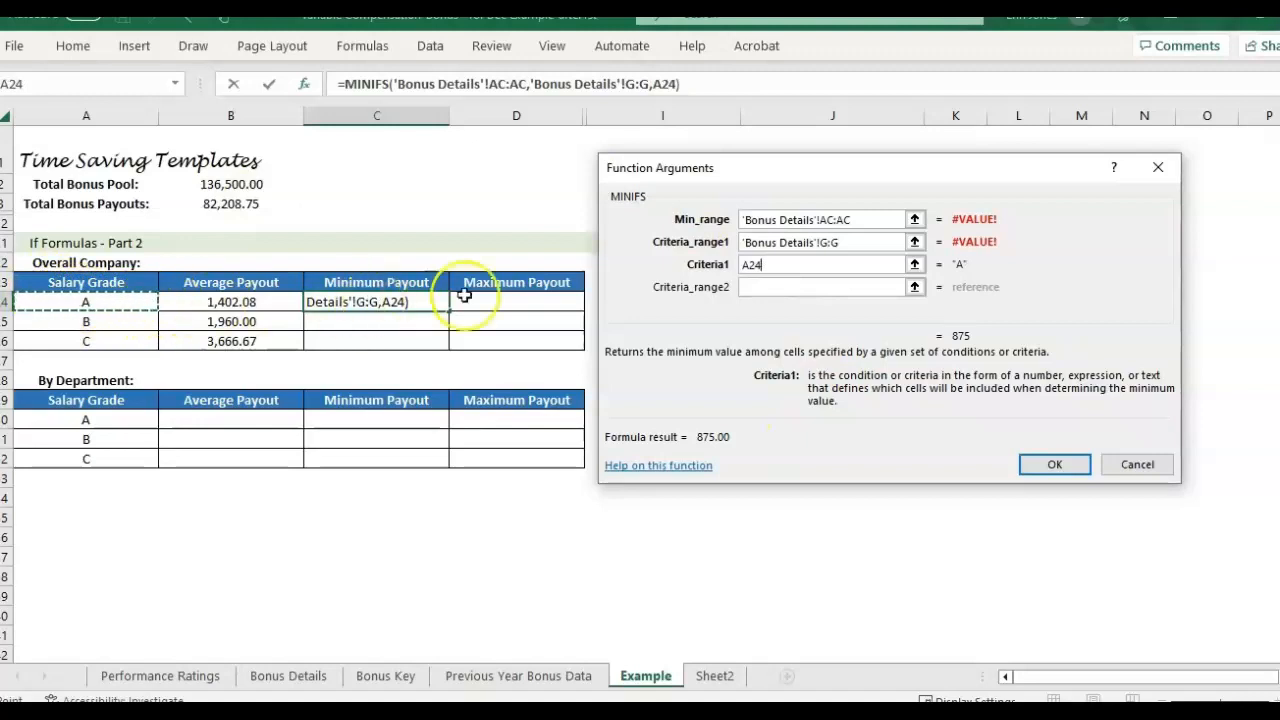
{"action": "mouse_move", "coordinate": [128, 334]}
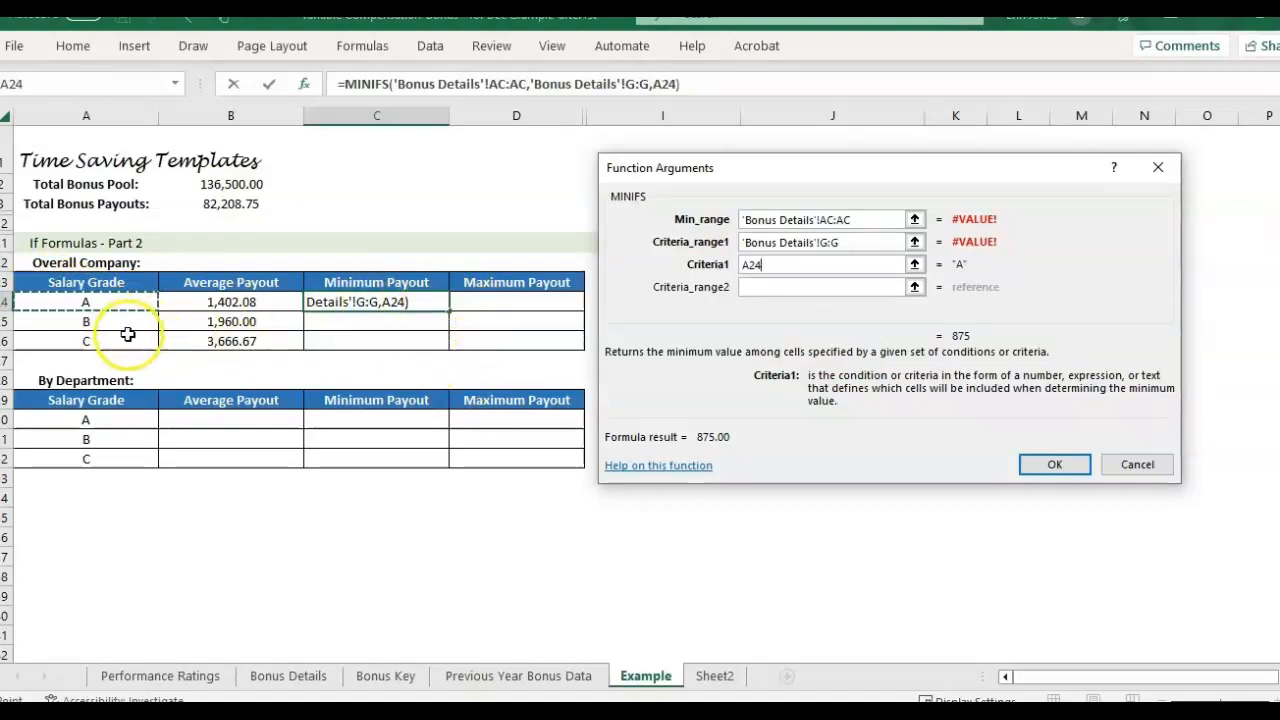
{"action": "mouse_move", "coordinate": [96, 342]}
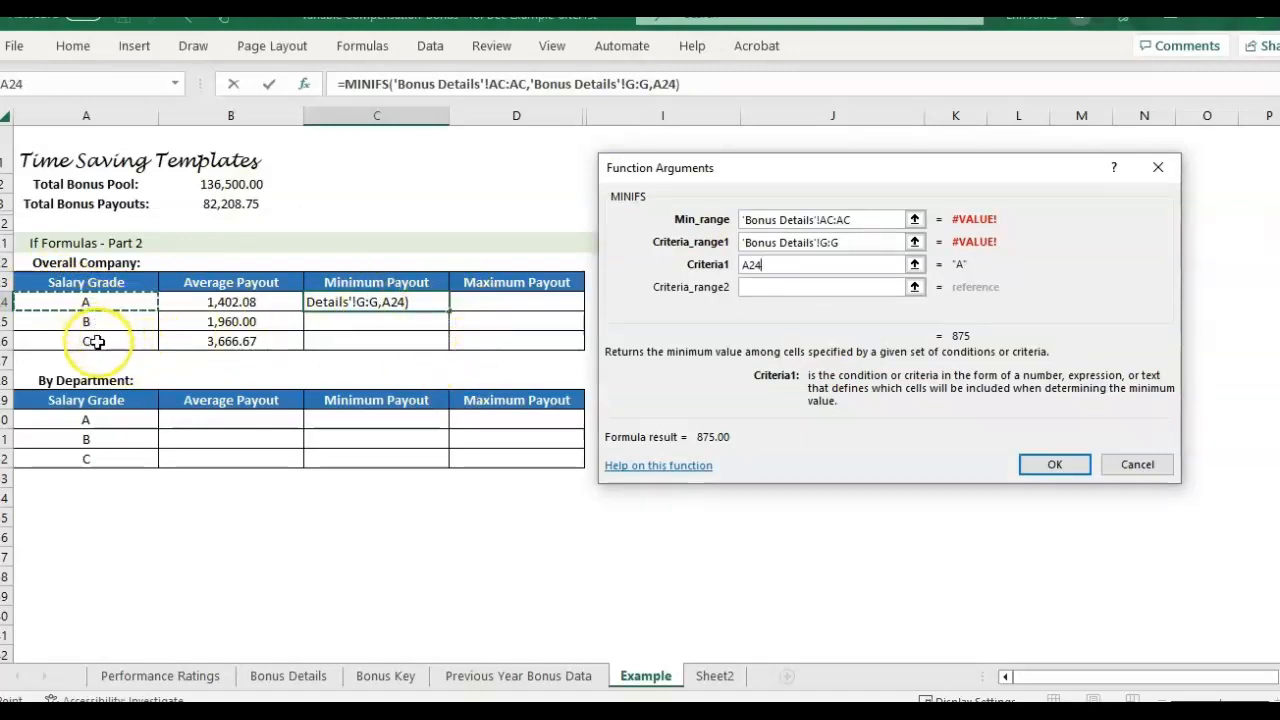
{"action": "left_click", "coordinate": [820, 288]}
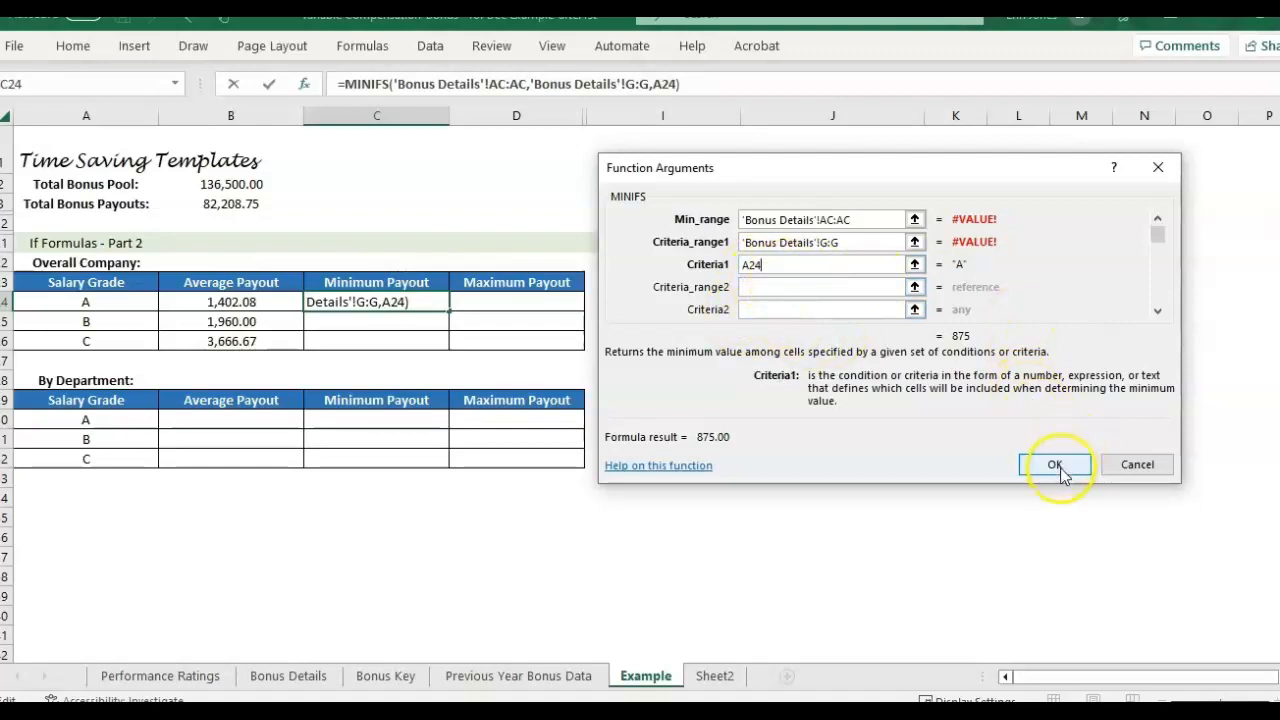
{"action": "left_click", "coordinate": [1054, 464]}
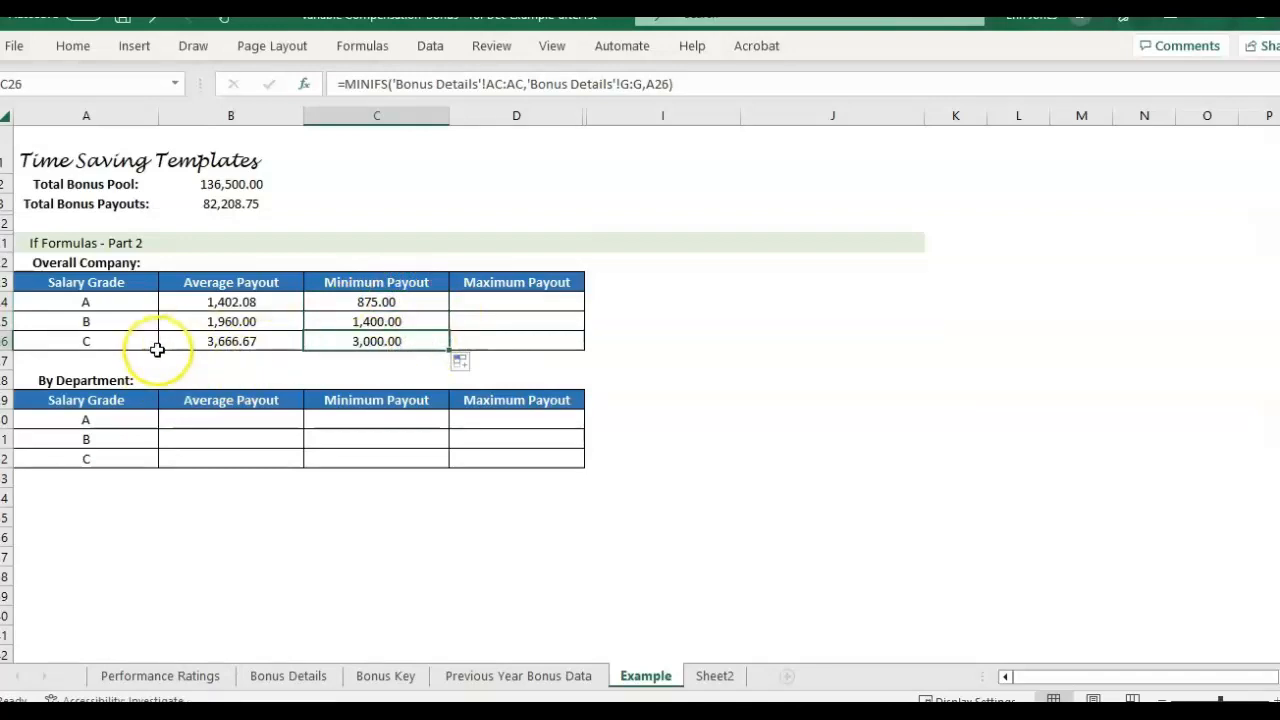
Build MAXIFS in D24 on 'Bonus Details'!AC:AC with G:G matching A24, giving 2100, 2800, 5000
{"action": "left_click", "coordinate": [516, 300]}
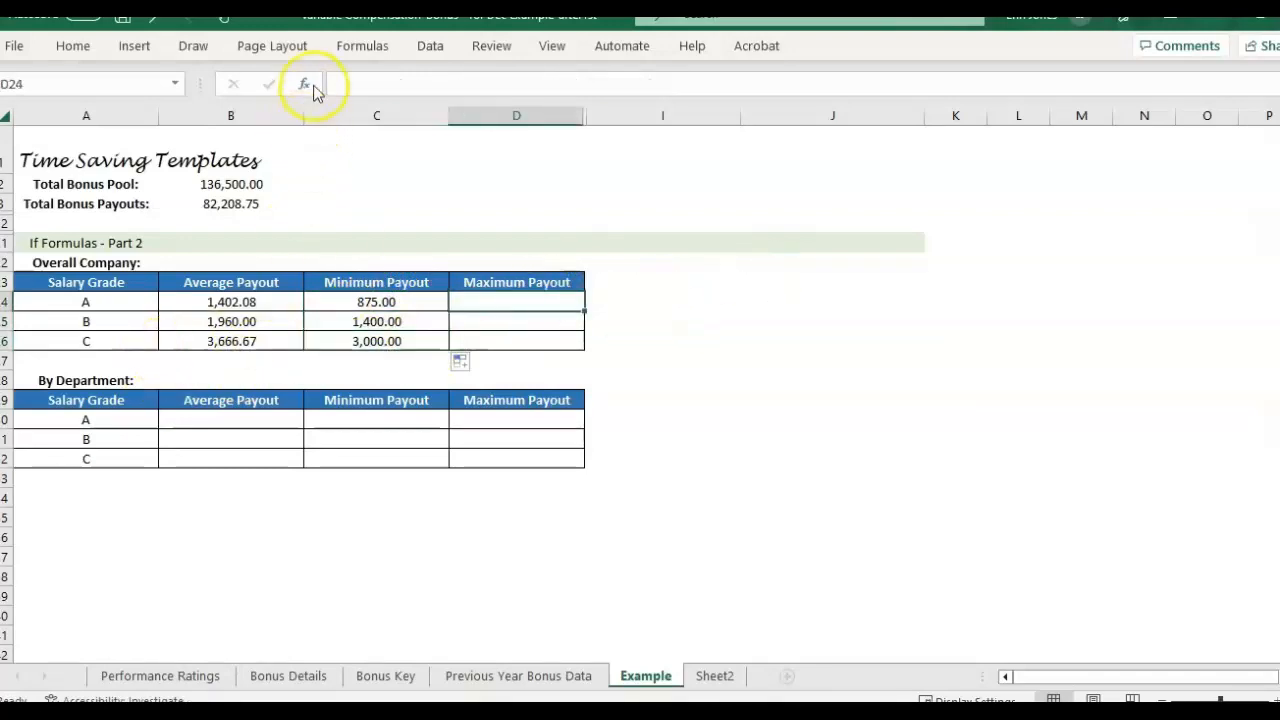
{"action": "left_click", "coordinate": [304, 84]}
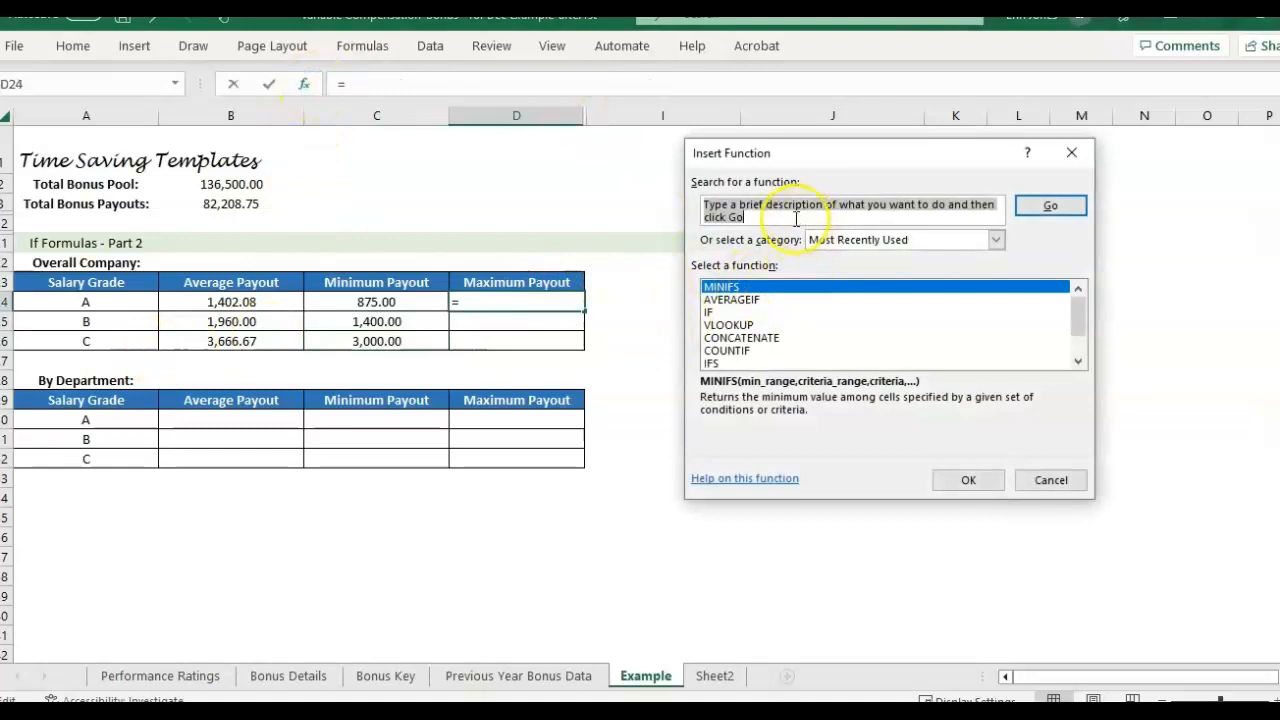
{"action": "left_click", "coordinate": [968, 480]}
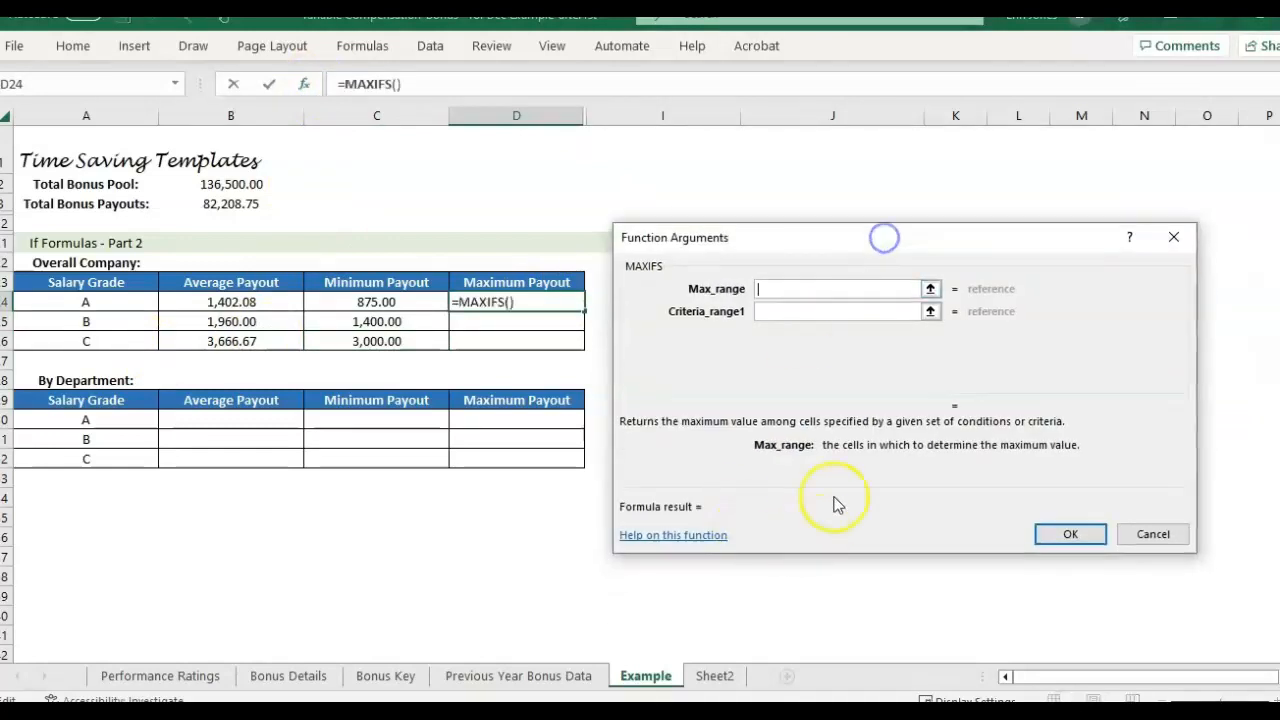
{"action": "left_click", "coordinate": [288, 676]}
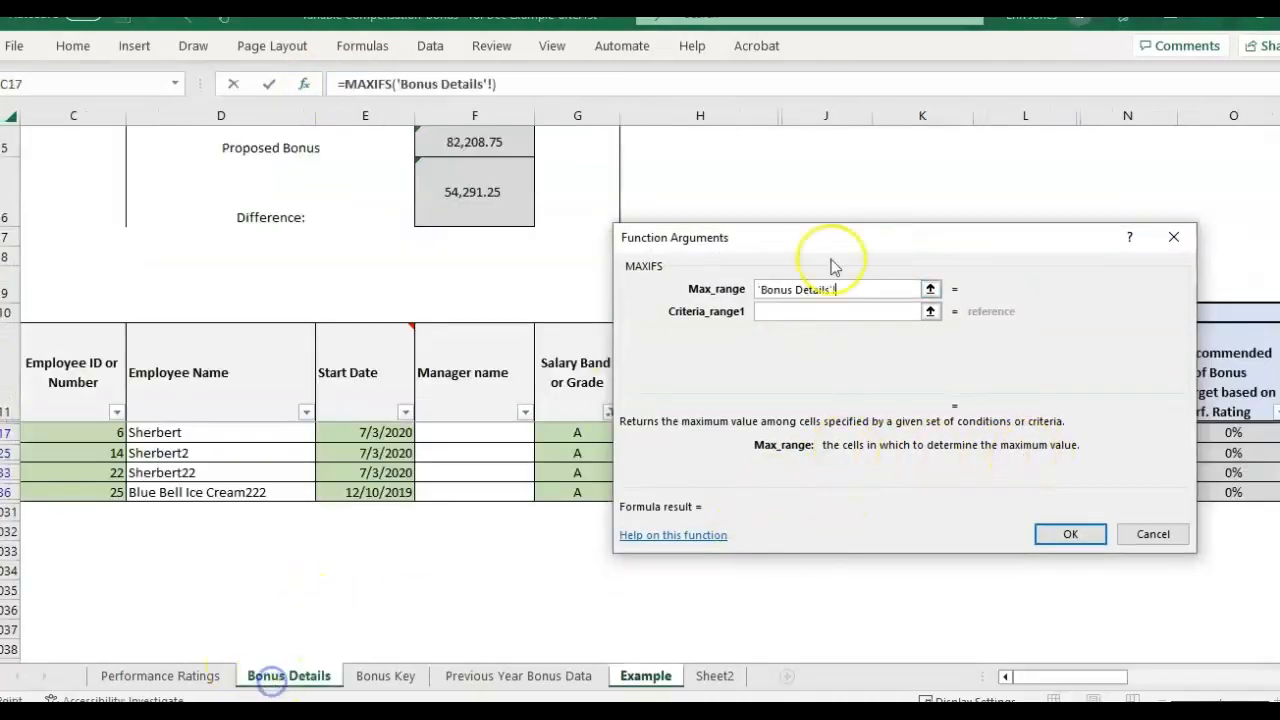
{"action": "scroll", "scroll_direction": "right", "scroll_amount": 3}
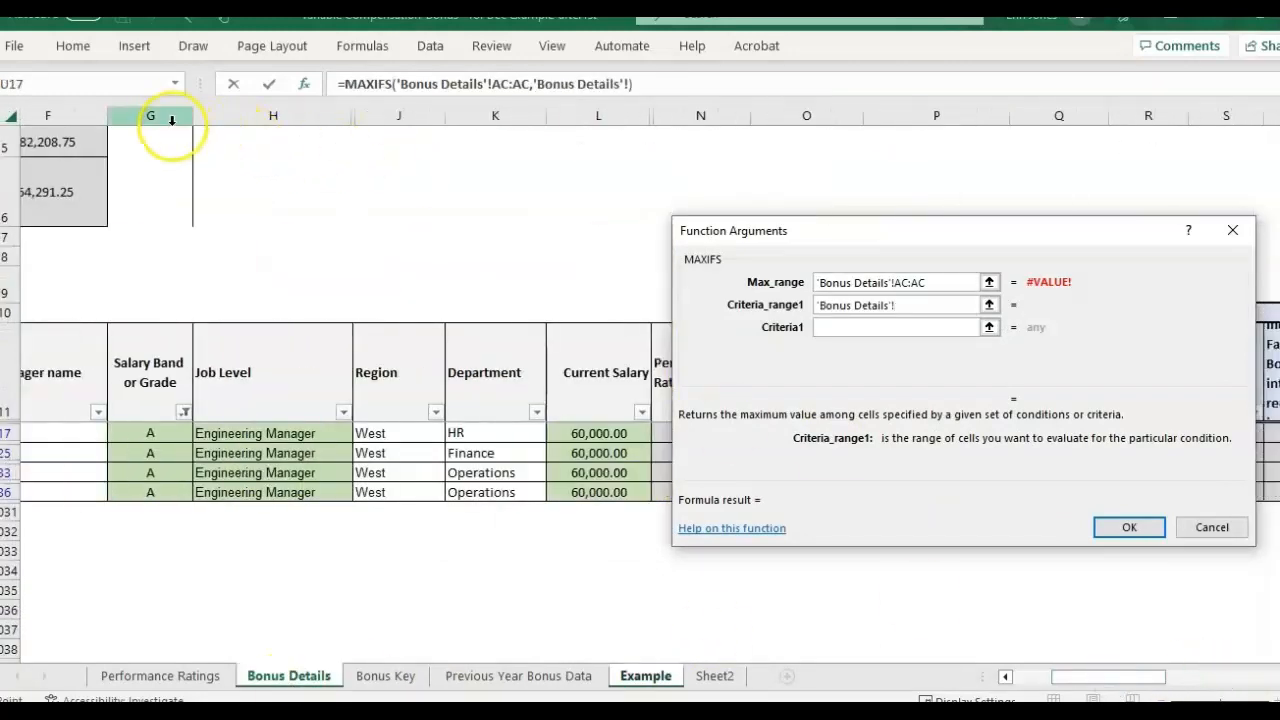
{"action": "left_click", "coordinate": [150, 116]}
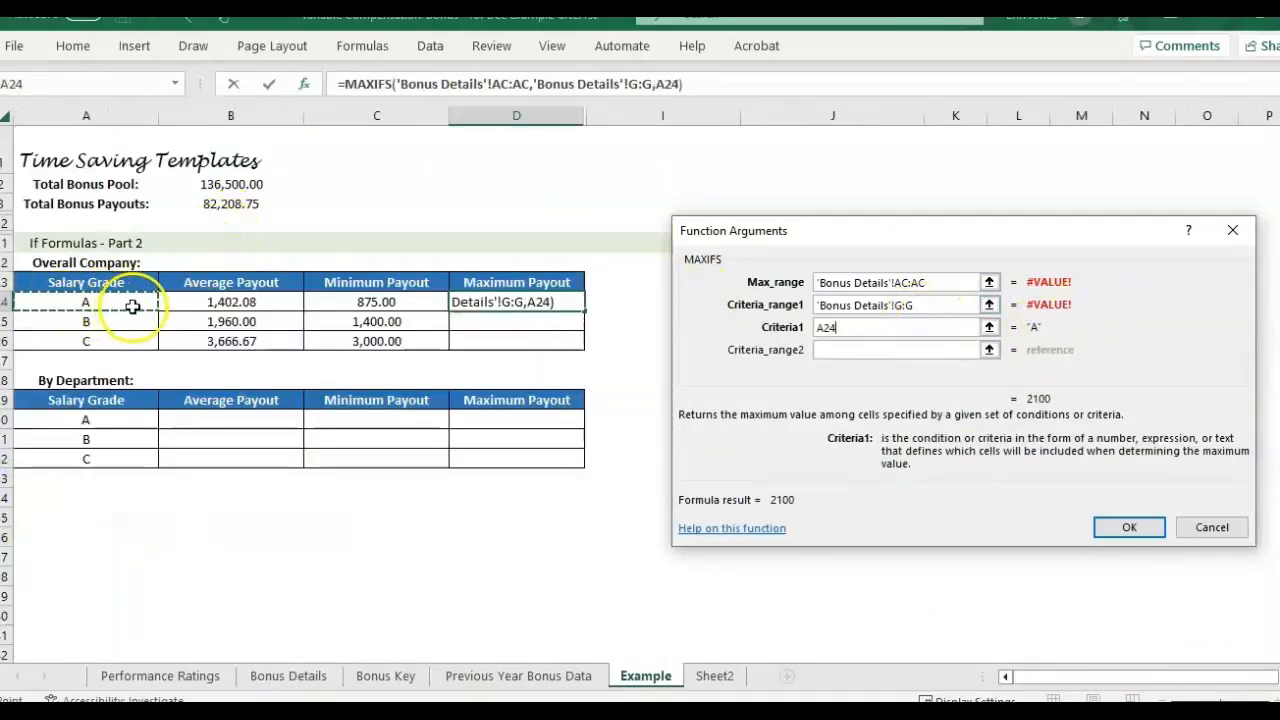
{"action": "mouse_move", "coordinate": [1128, 528]}
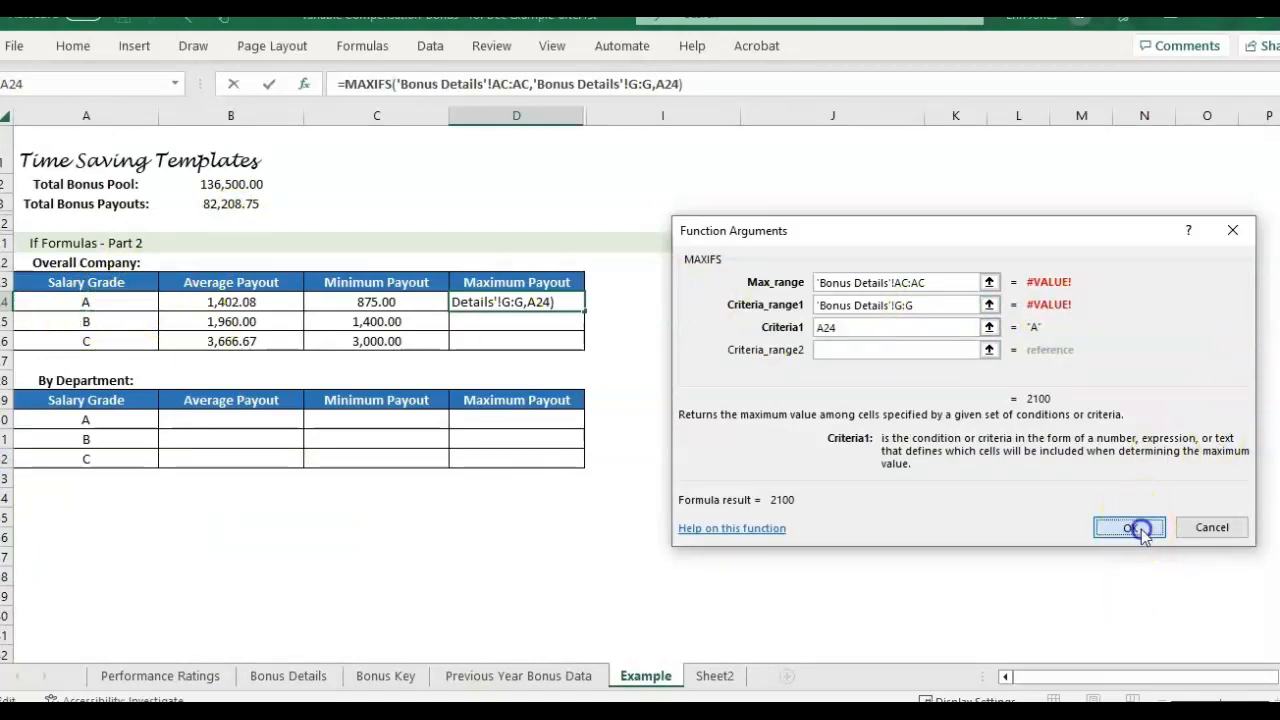
{"action": "left_click", "coordinate": [1128, 528]}
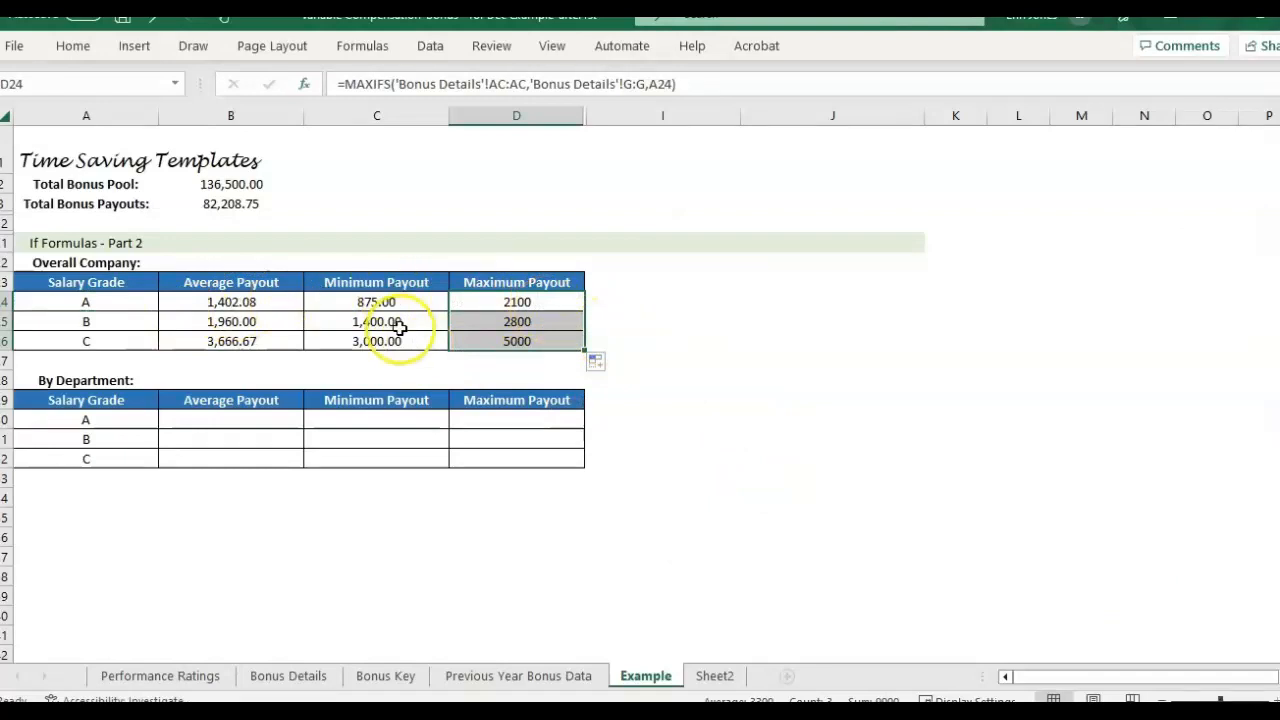
{"action": "mouse_move", "coordinate": [560, 340]}
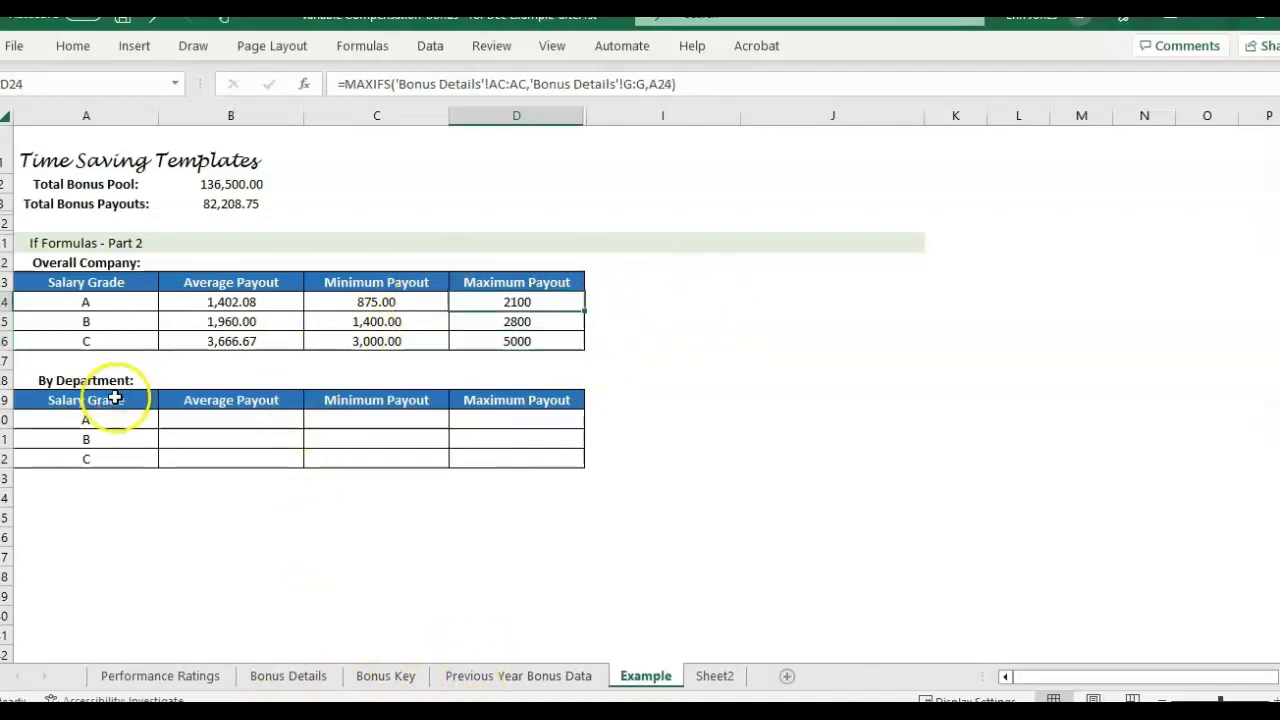
{"action": "mouse_move", "coordinate": [136, 384]}
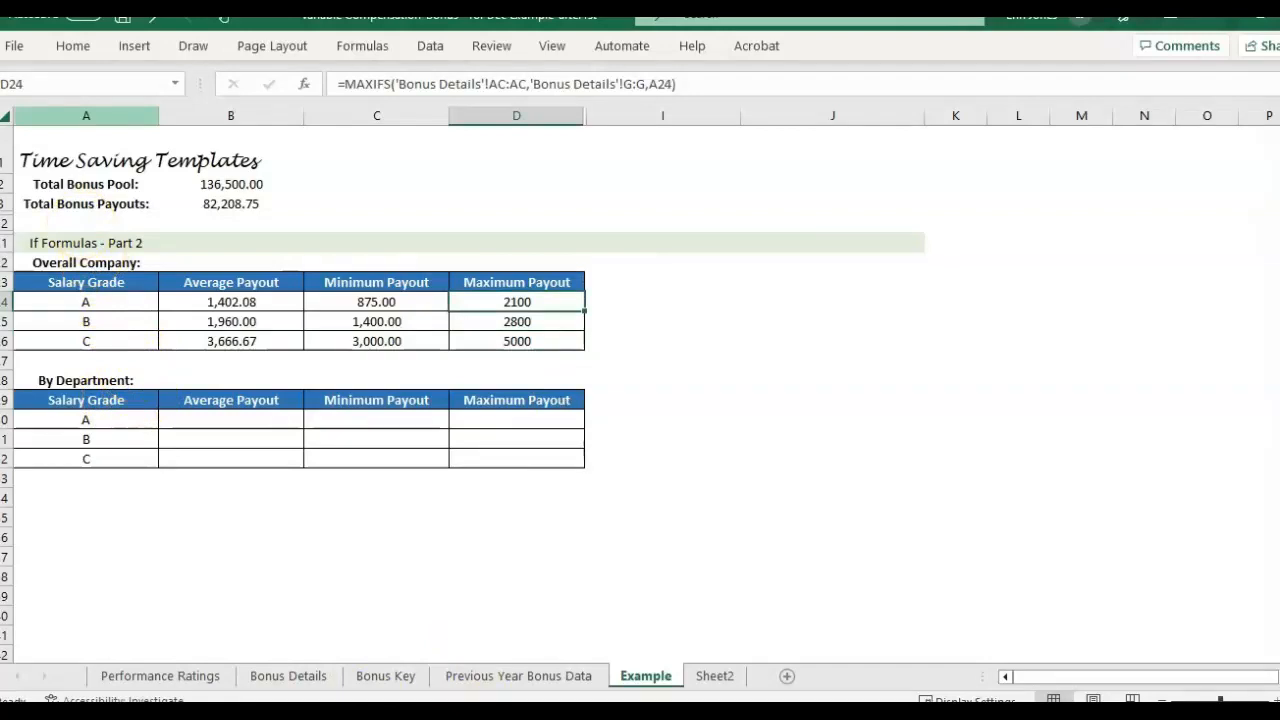
Enter Operations beside the By Department label and select the grade A average payout cell
{"action": "left_click", "coordinate": [230, 380]}
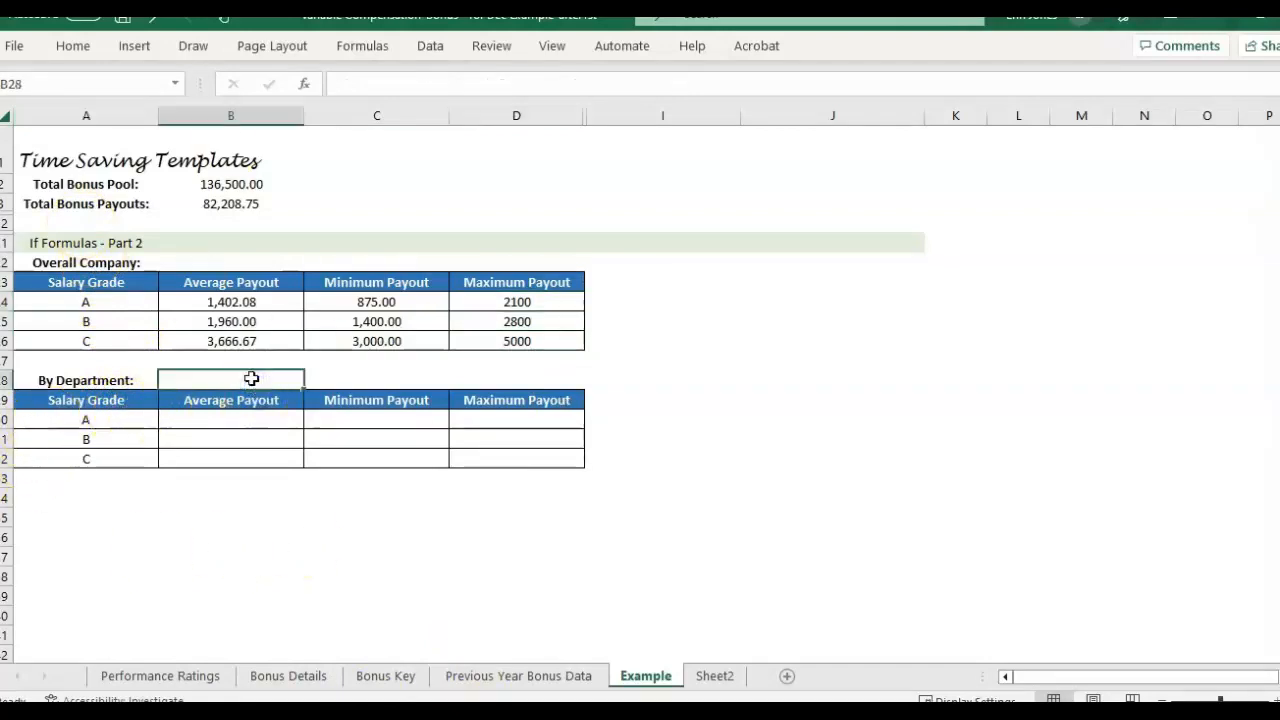
{"action": "type", "text": "Operations"}
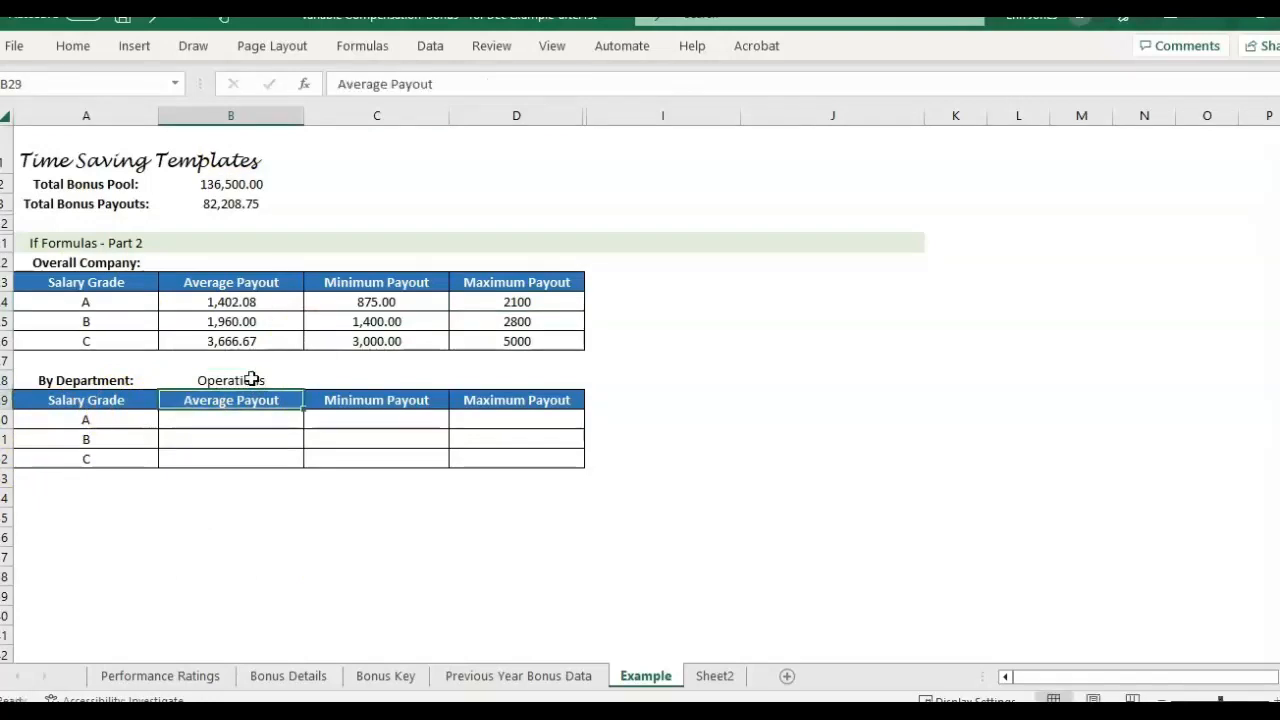
{"action": "left_click", "coordinate": [230, 380]}
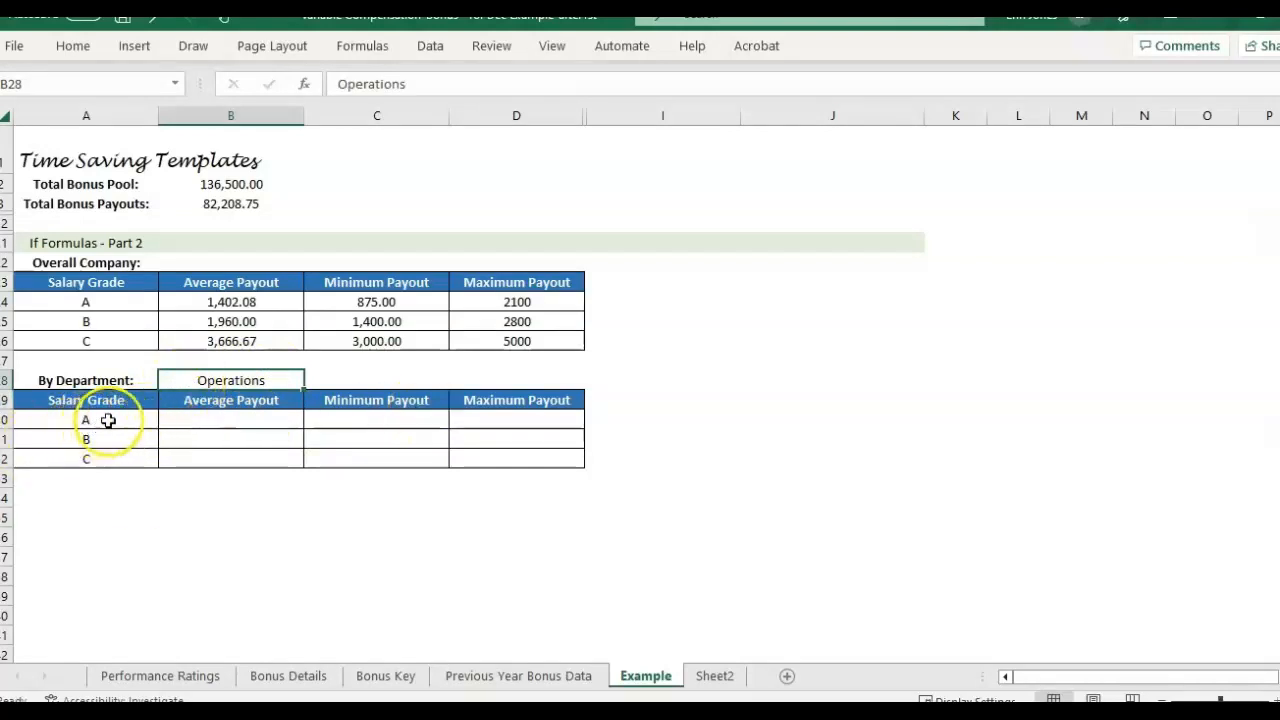
{"action": "right_click", "coordinate": [108, 420]}
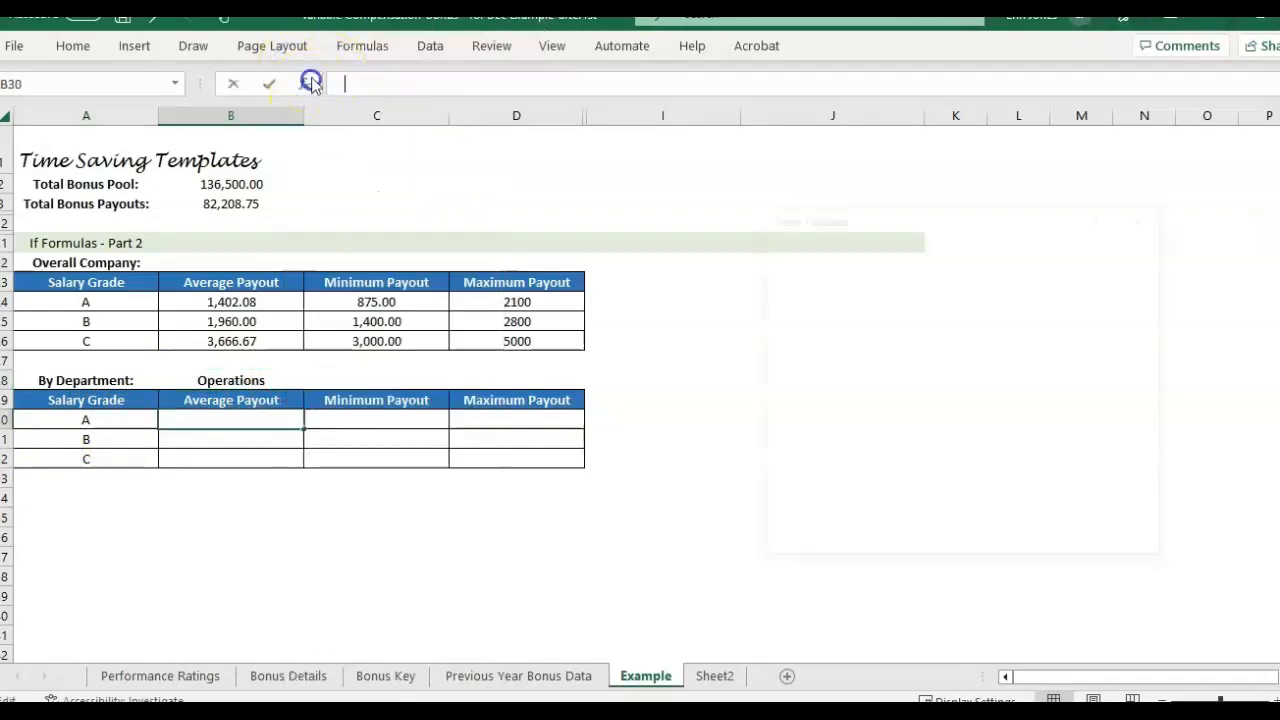
Search 'av' in Insert Function and choose AVERAGEIFS for cell B30
{"action": "left_click", "coordinate": [312, 84]}
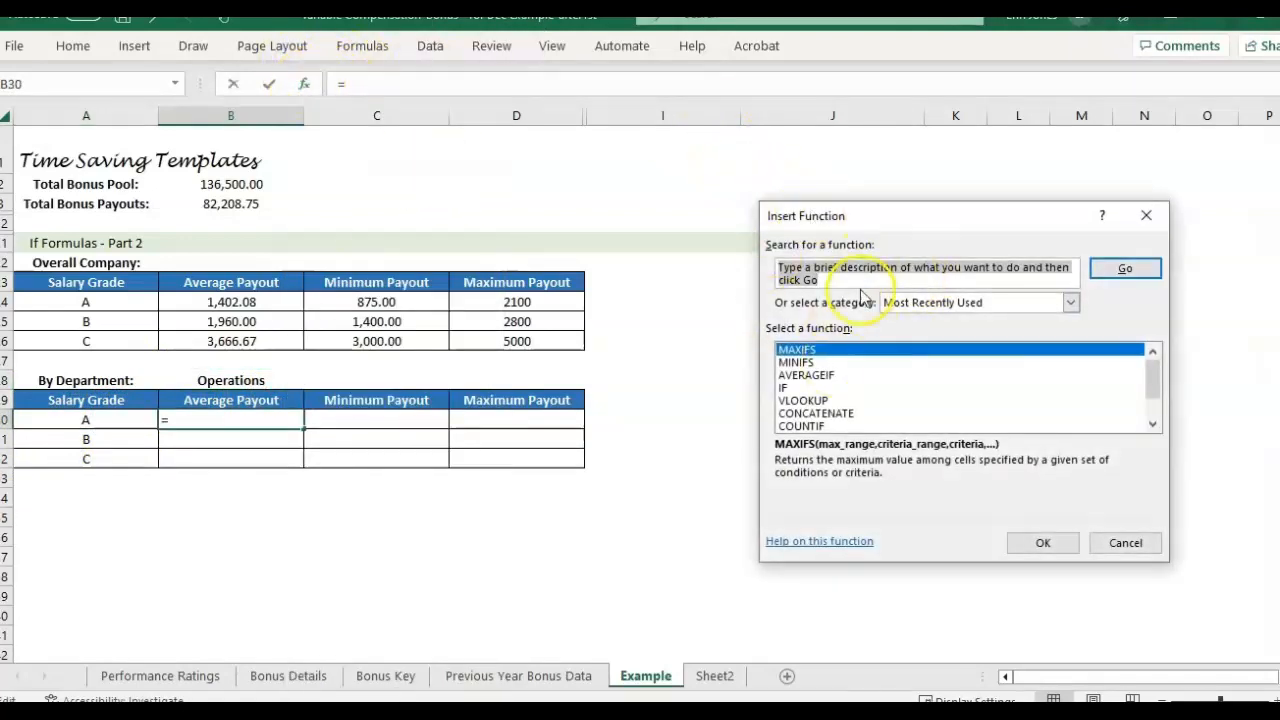
{"action": "left_click", "coordinate": [806, 376]}
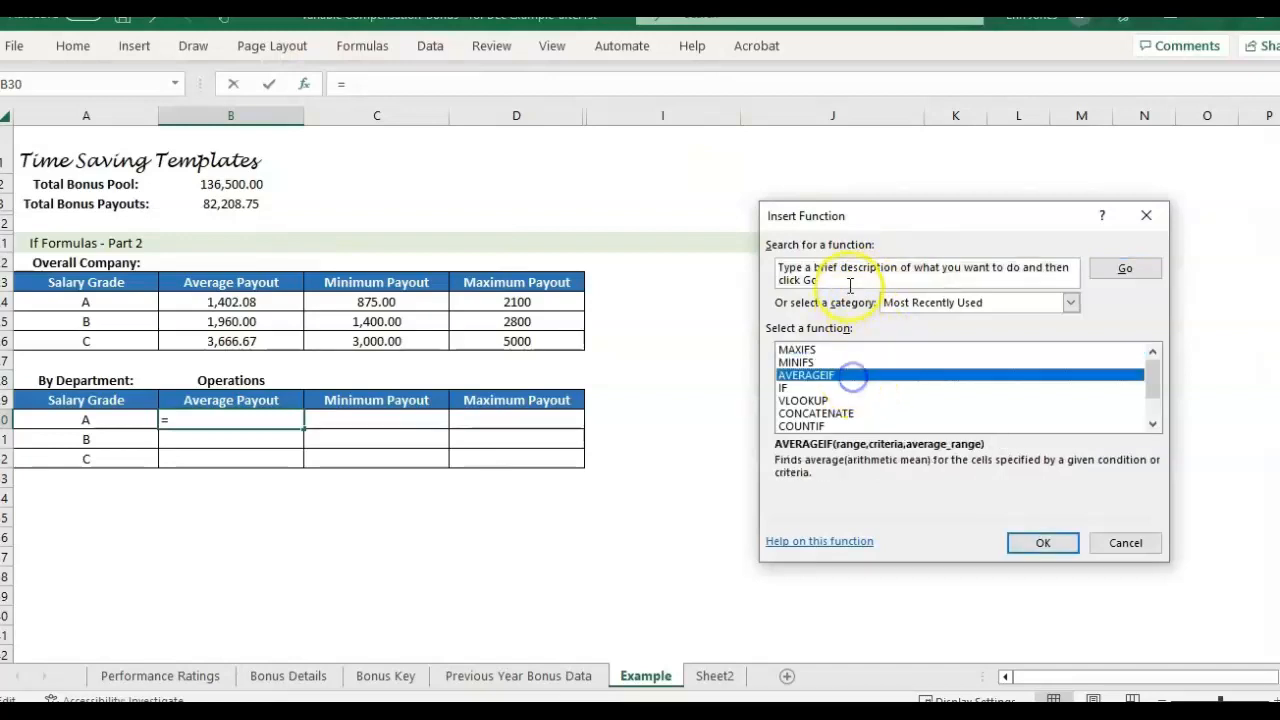
{"action": "type", "text": "av"}
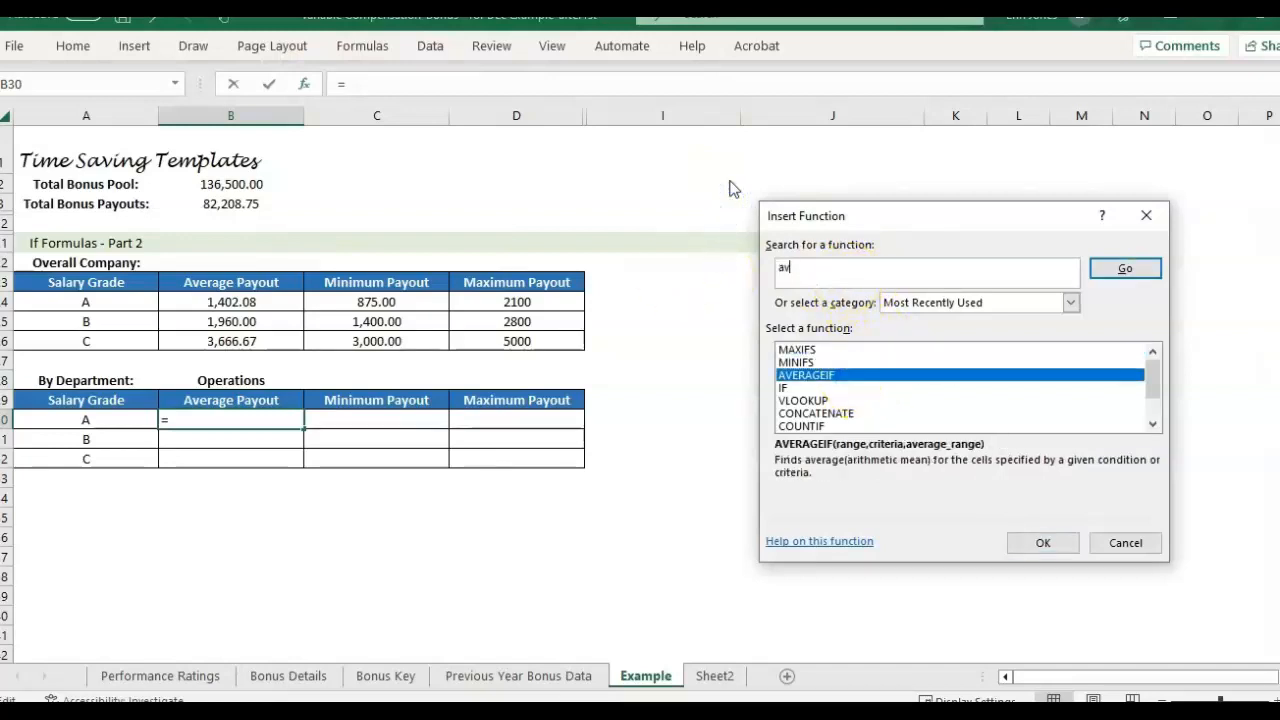
{"action": "left_click", "coordinate": [1124, 268]}
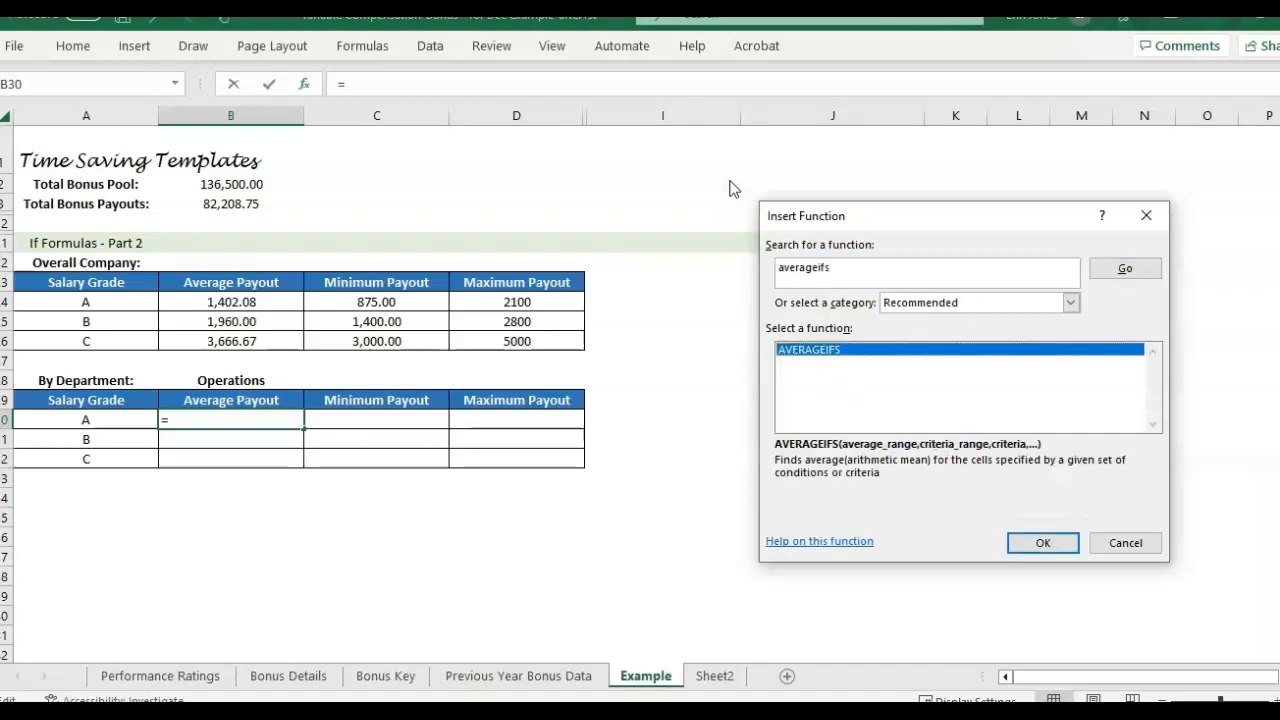
{"action": "left_click", "coordinate": [1042, 542]}
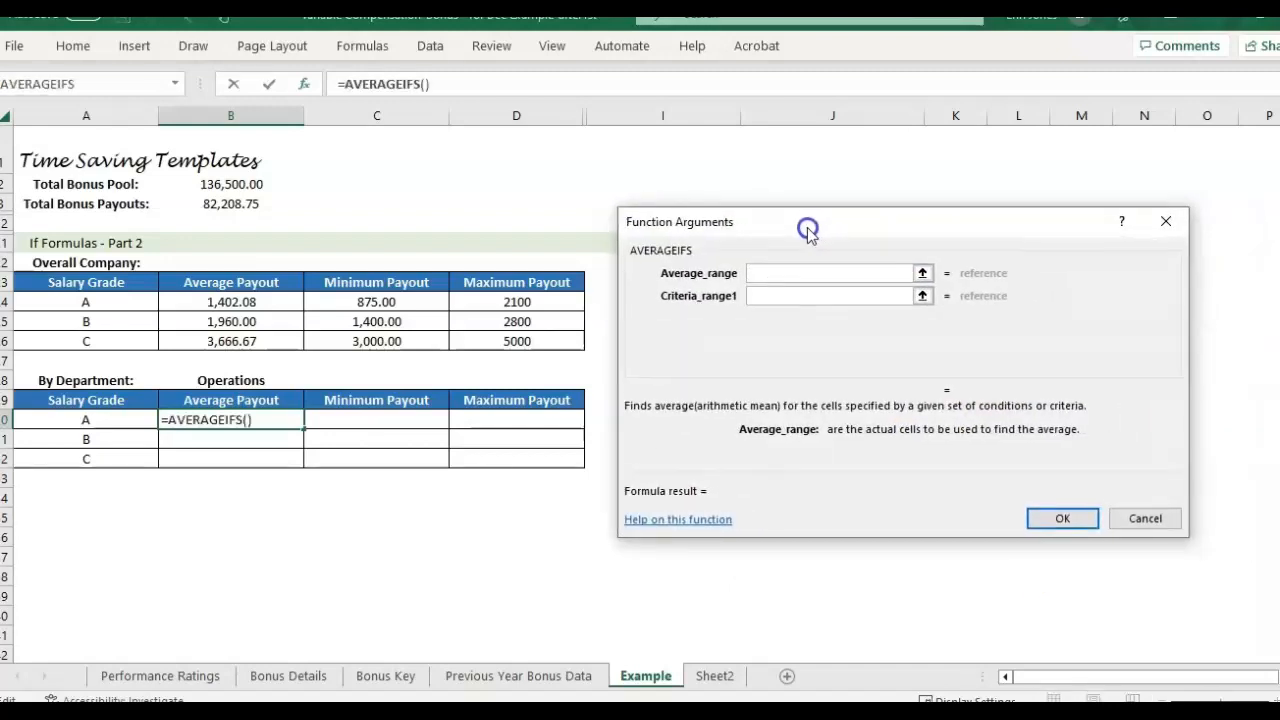
{"action": "mouse_move", "coordinate": [688, 438]}
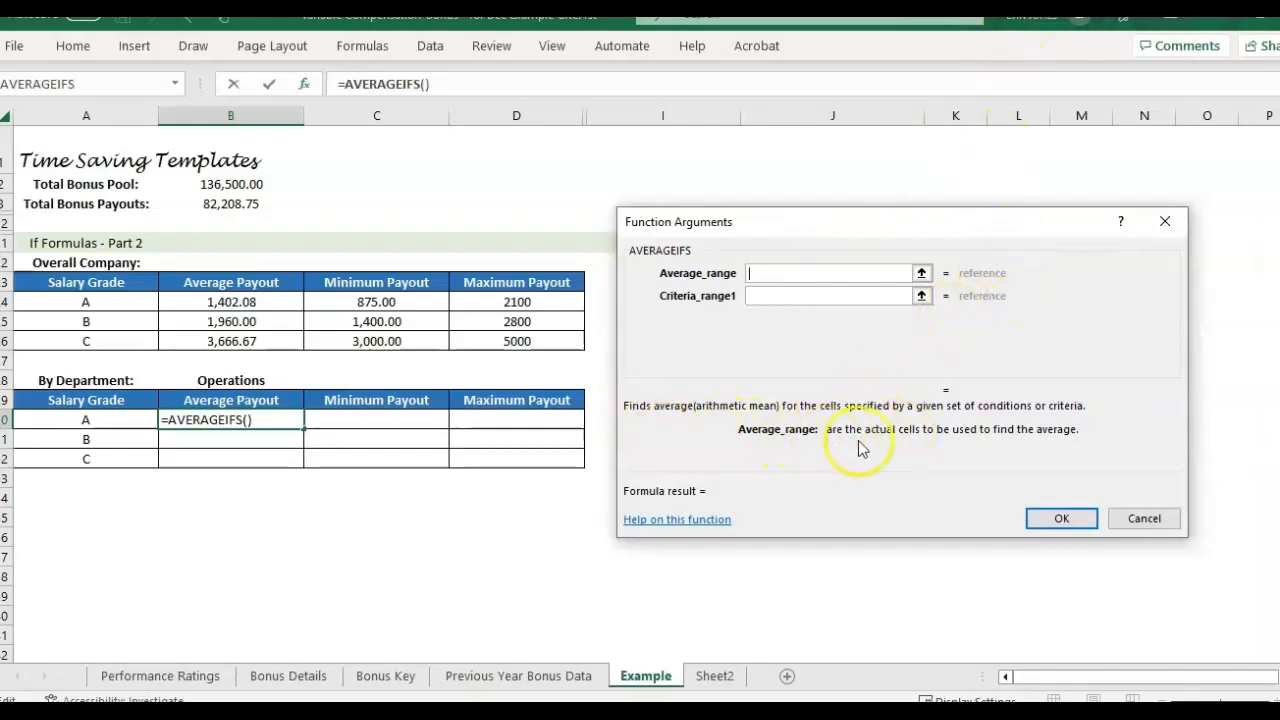
{"action": "mouse_move", "coordinate": [648, 490]}
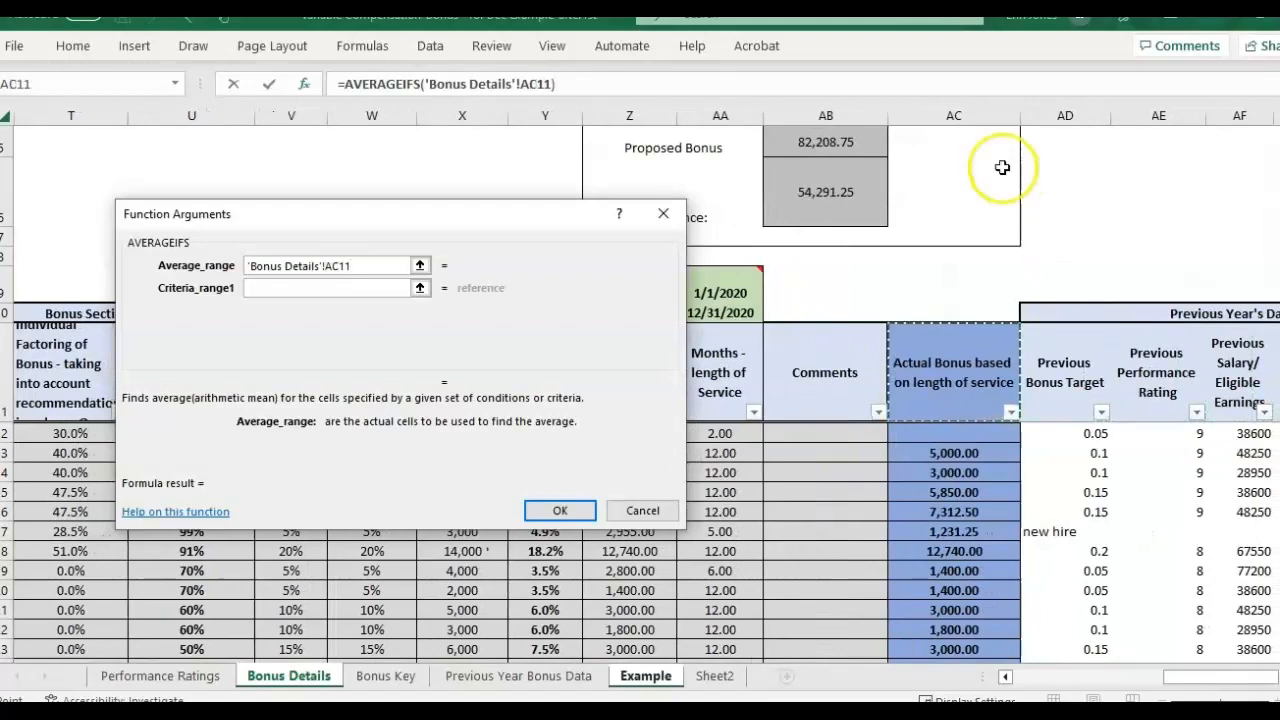
Set AVERAGEIFS on AC:AC by grade A30 and department $B$28, then fill down through grade C
{"action": "left_click", "coordinate": [952, 114]}
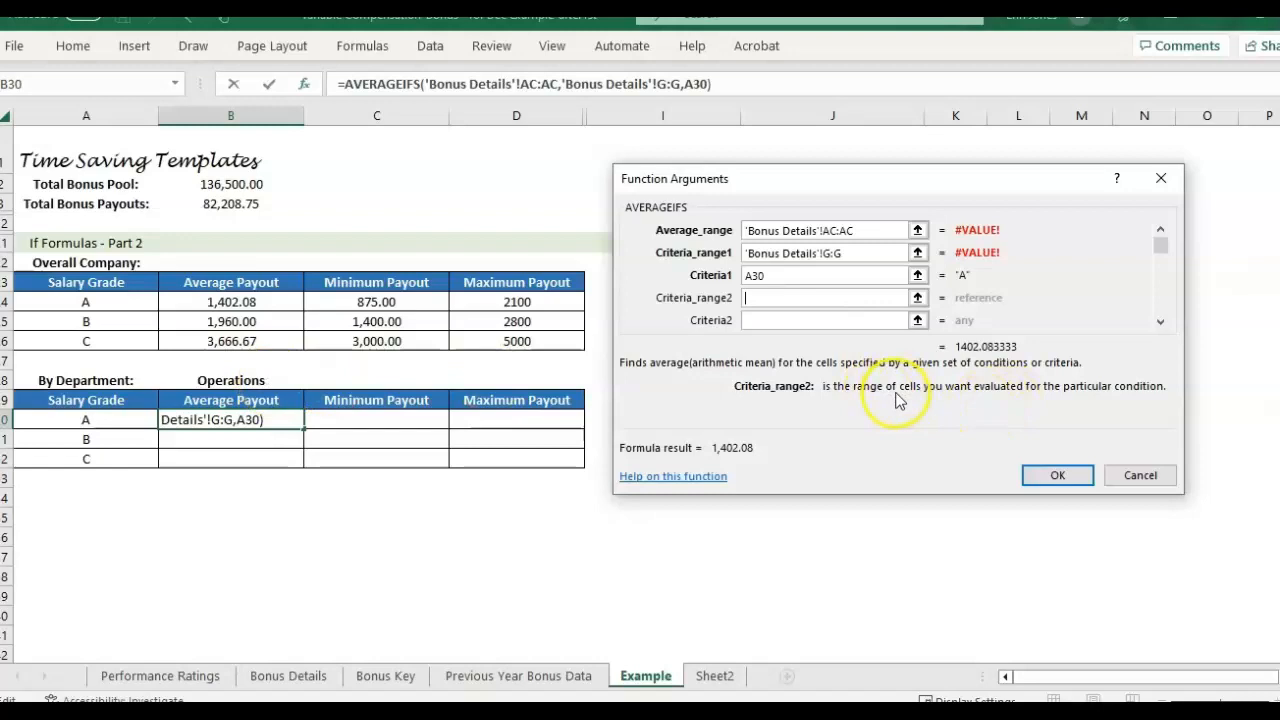
{"action": "mouse_move", "coordinate": [1080, 400]}
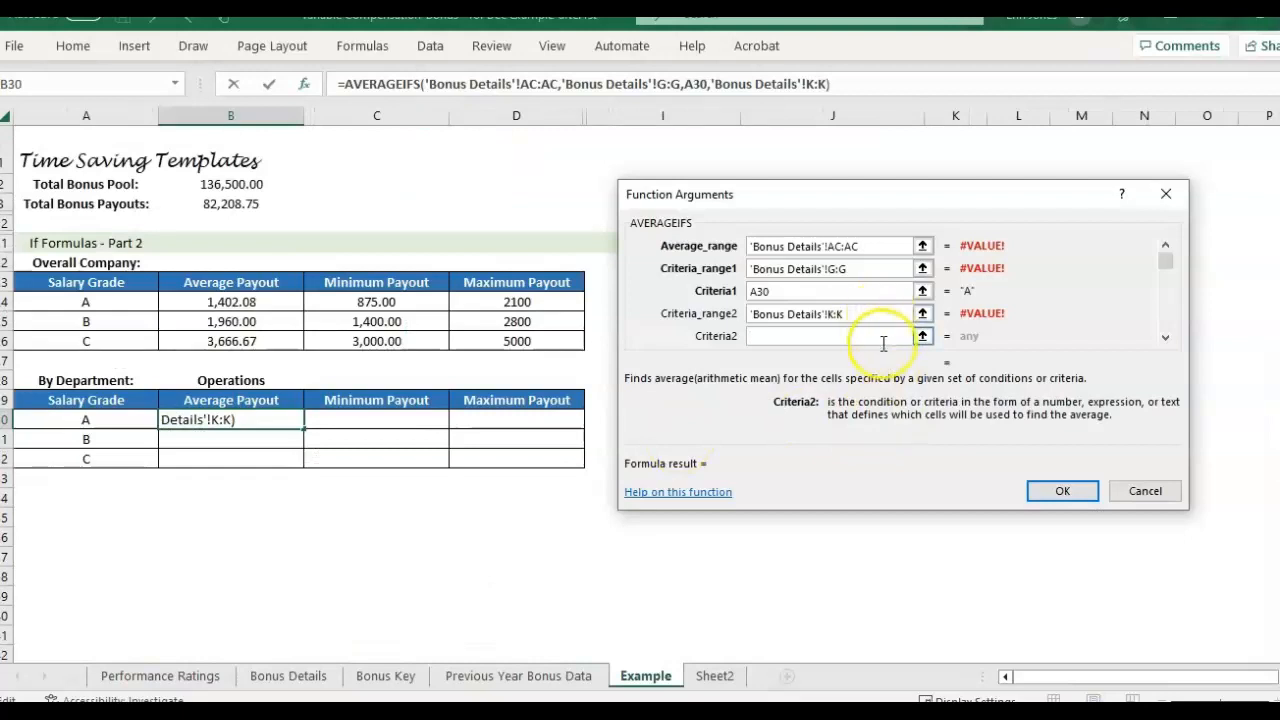
{"action": "mouse_move", "coordinate": [280, 380]}
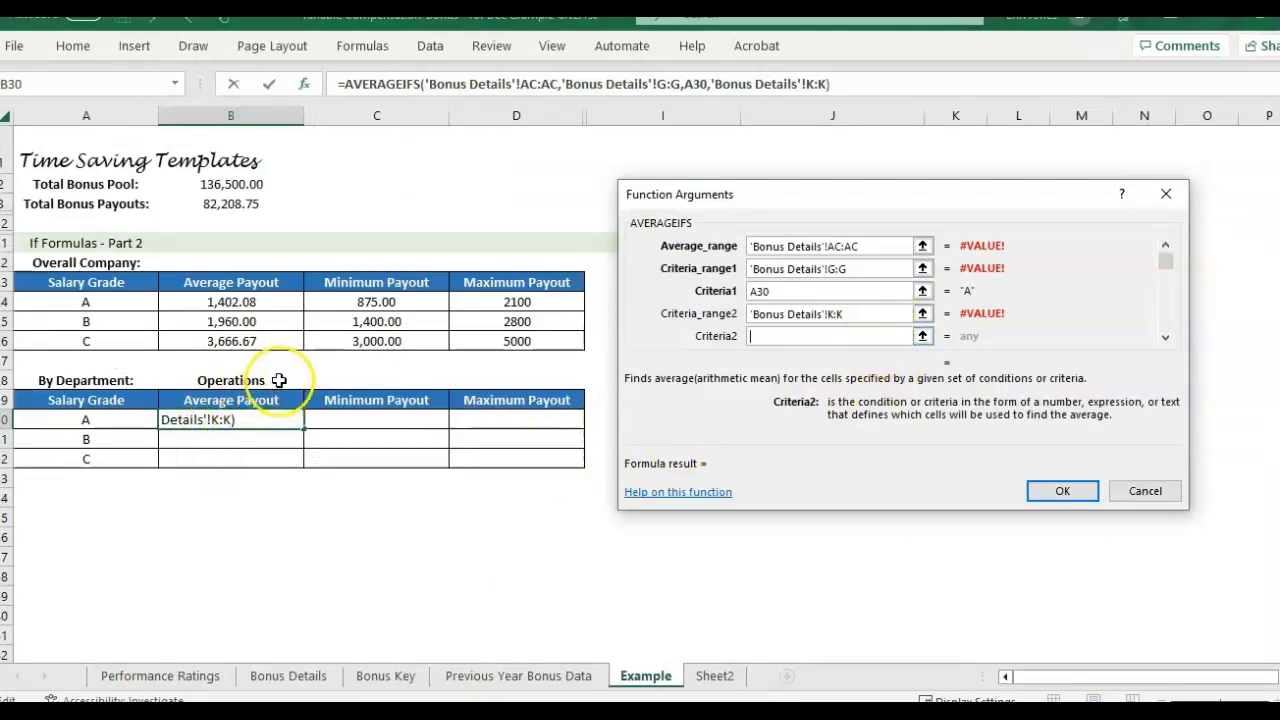
{"action": "left_click", "coordinate": [230, 380]}
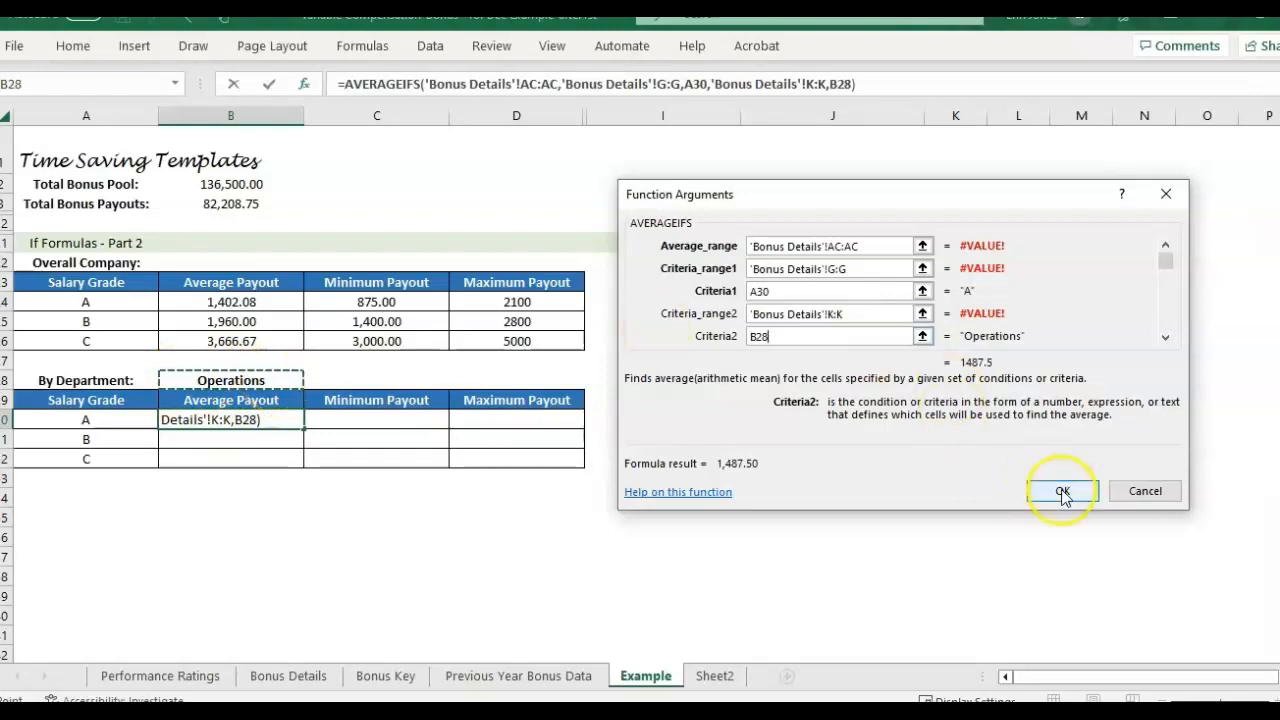
{"action": "left_click", "coordinate": [1062, 492]}
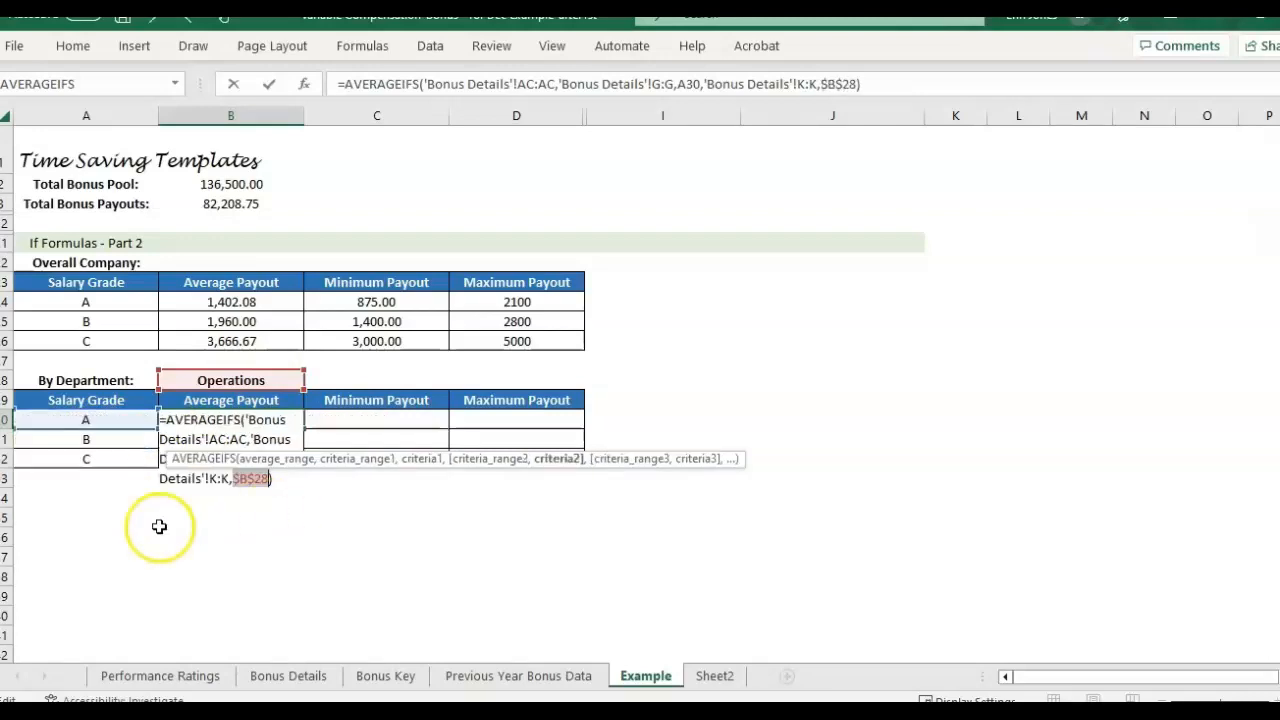
{"action": "mouse_move", "coordinate": [238, 496]}
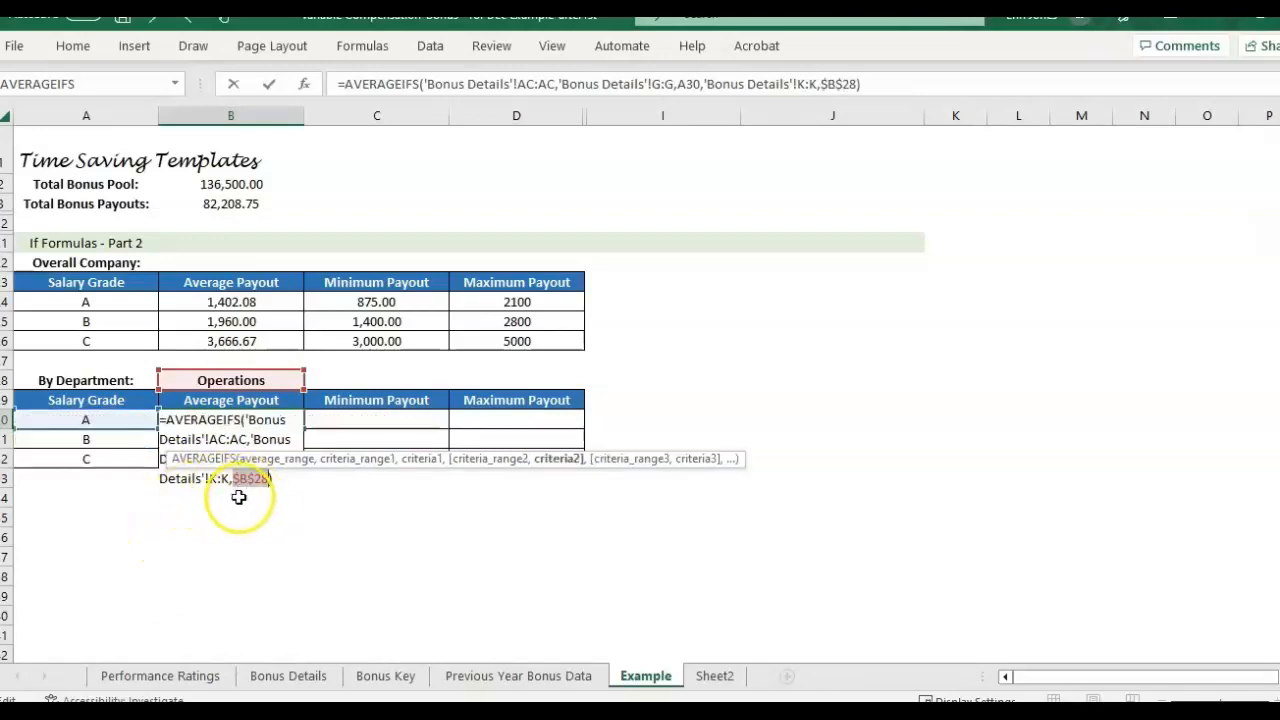
{"action": "mouse_move", "coordinate": [252, 492]}
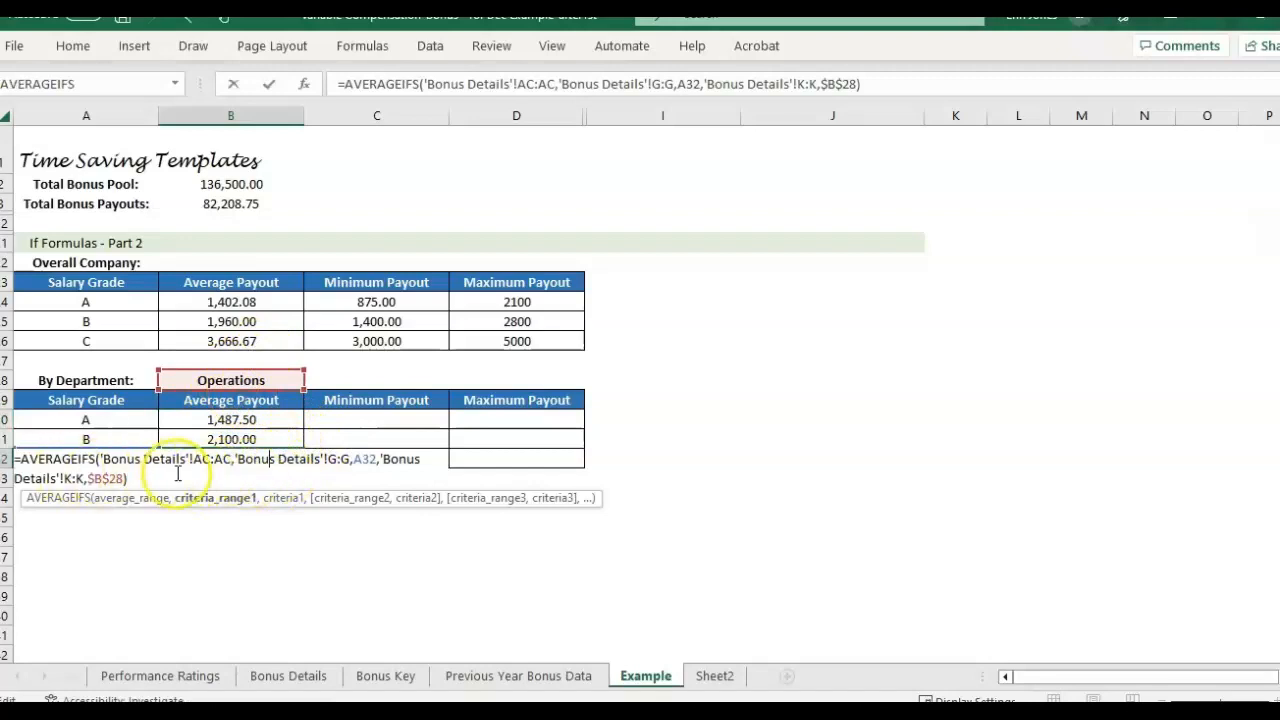
{"action": "key", "text": "Enter"}
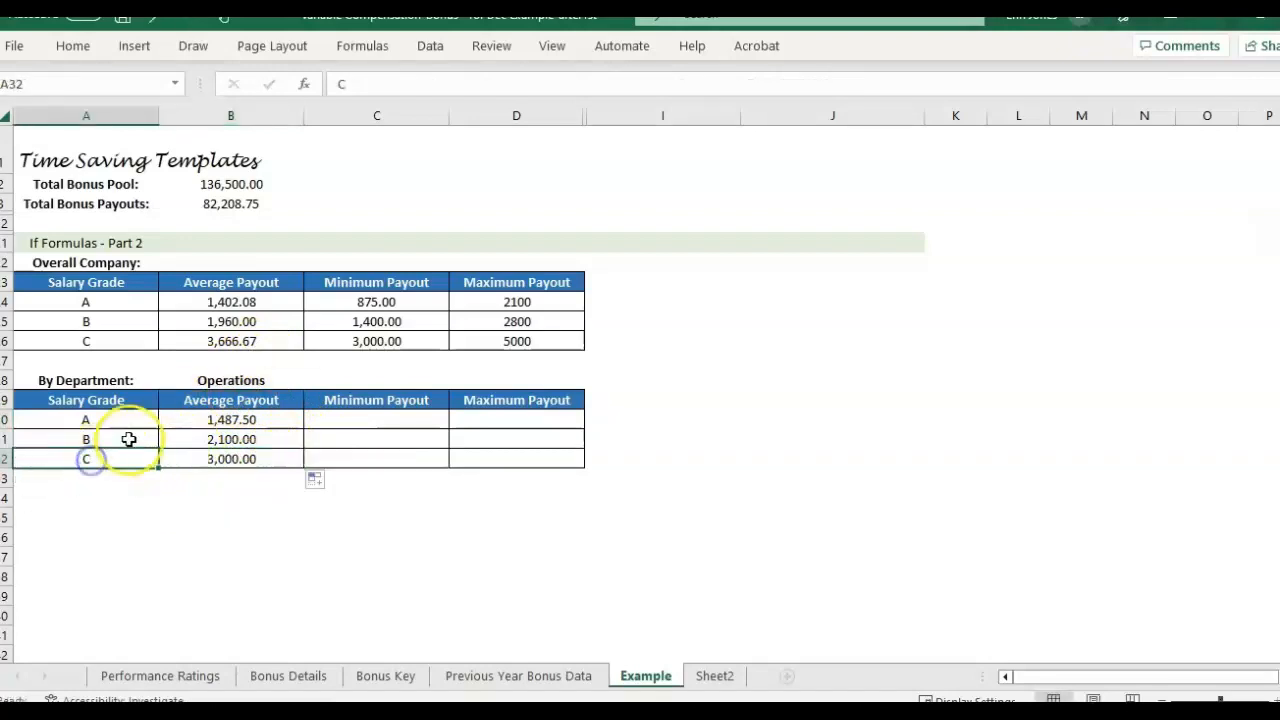
Test the department averages by setting B28 to HR, then restore Operations
{"action": "left_click", "coordinate": [230, 420]}
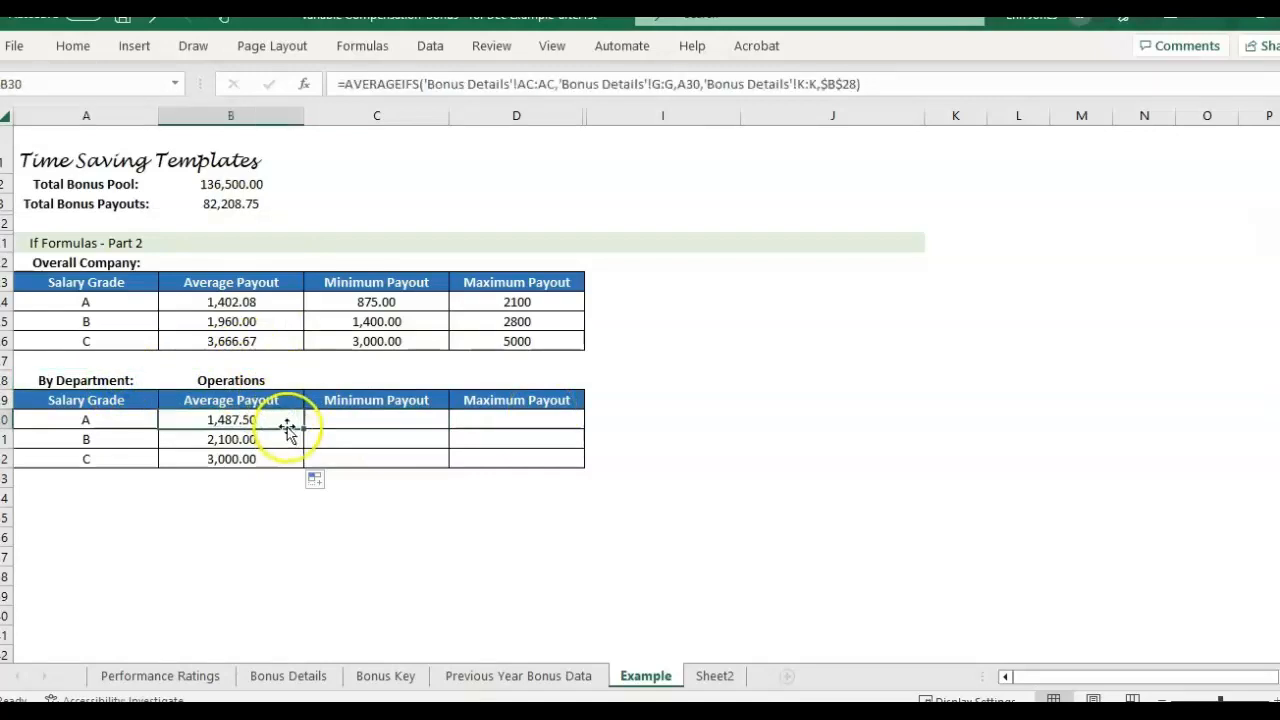
{"action": "mouse_move", "coordinate": [244, 376]}
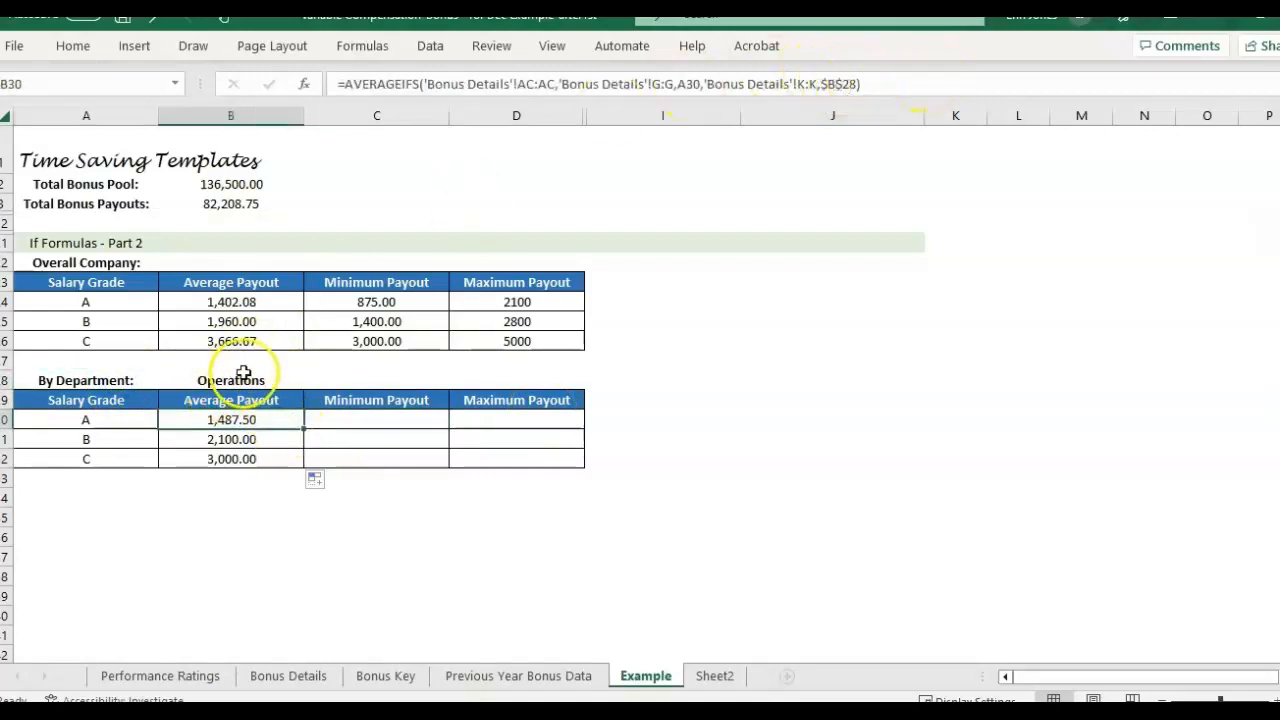
{"action": "left_click", "coordinate": [230, 380]}
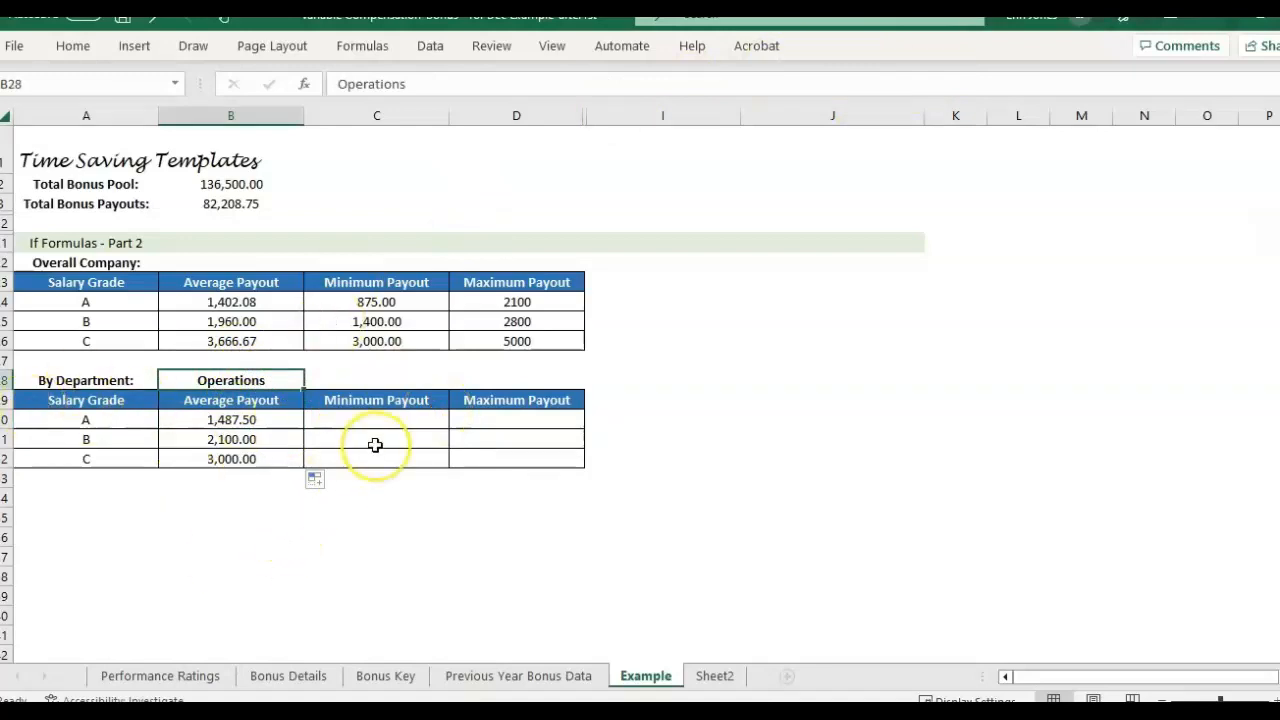
{"action": "type", "text": "HR"}
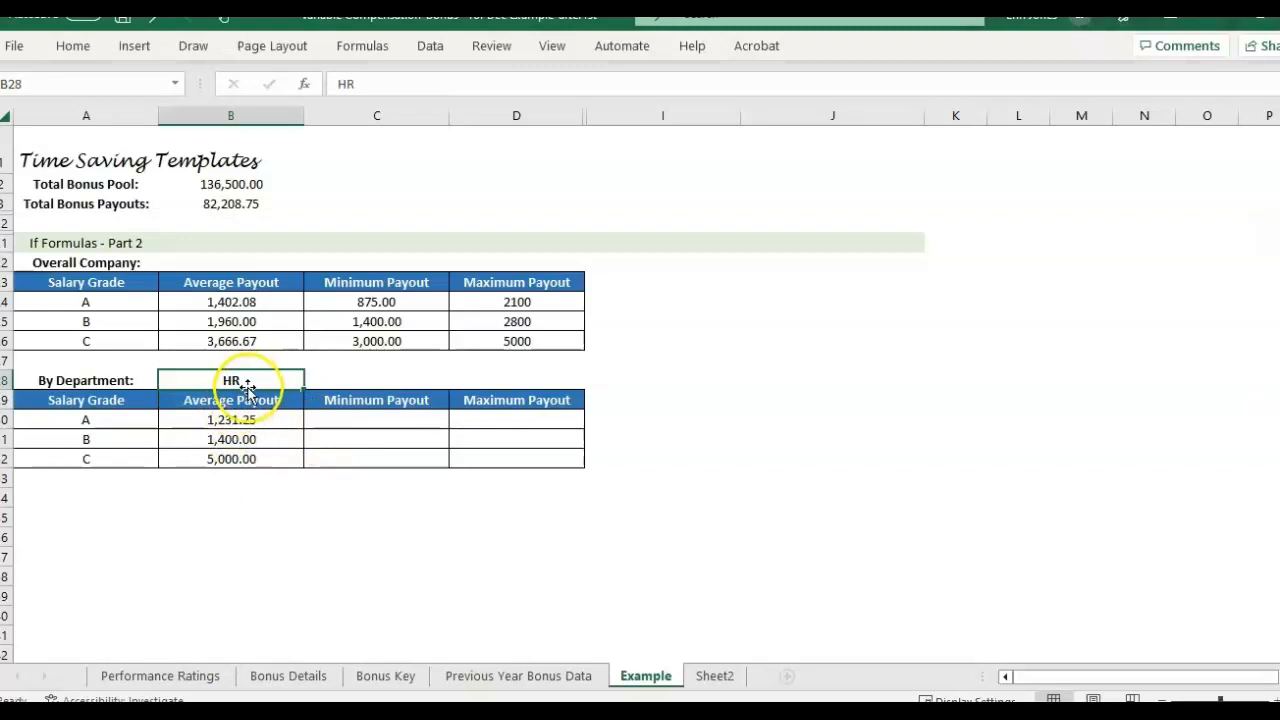
{"action": "type", "text": "Operations"}
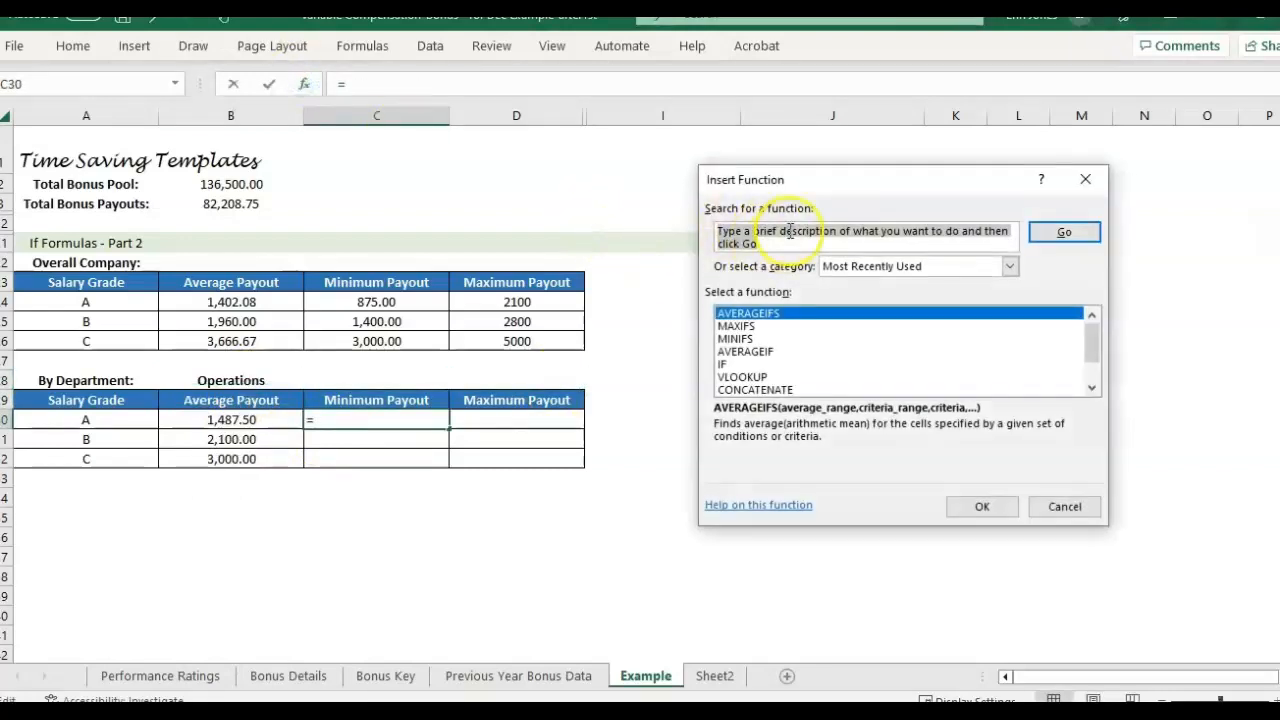
Start MINIFS in C30 with actual bonus AC:AC as min range and grade G:G matching A30
{"action": "type", "text": "minif"}
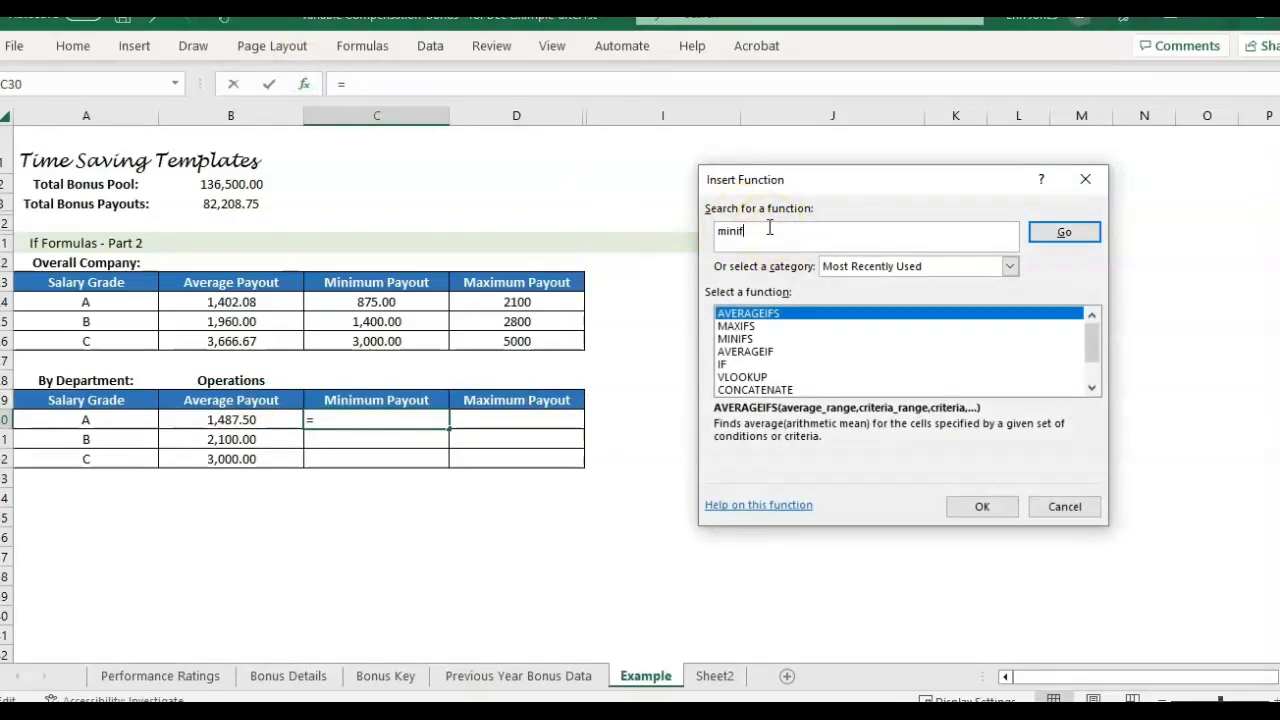
{"action": "left_click", "coordinate": [980, 506]}
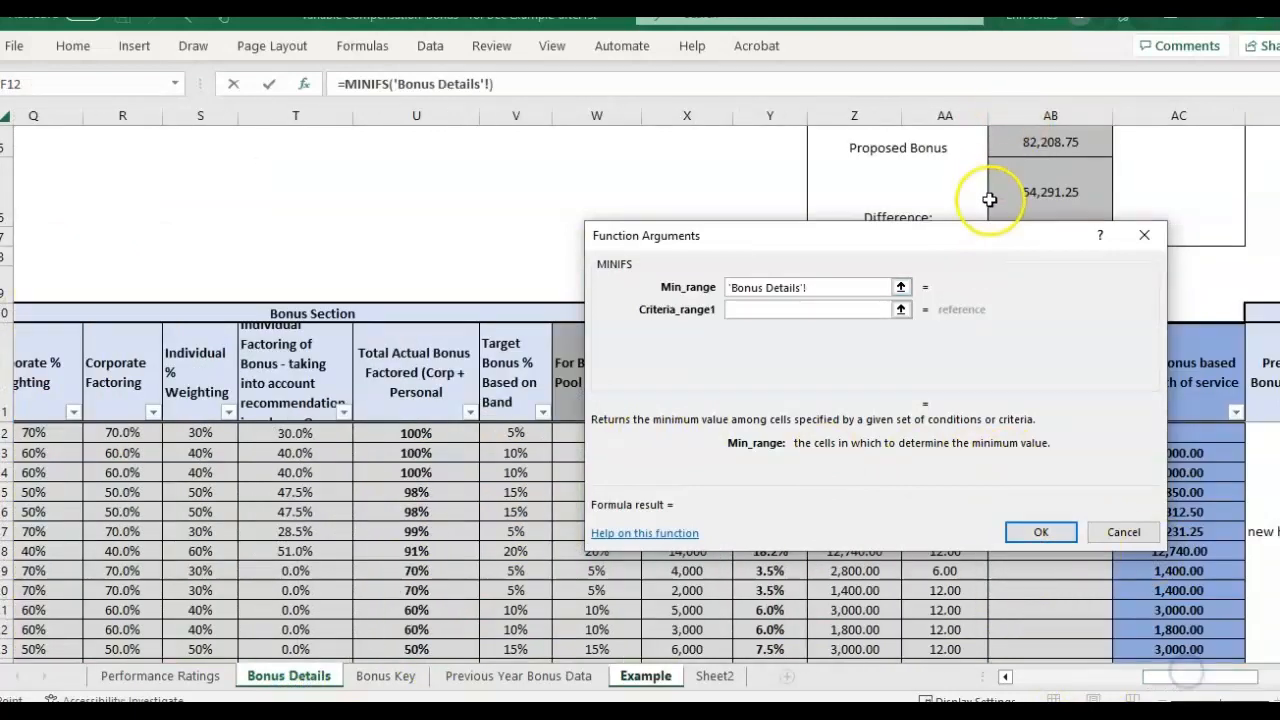
{"action": "left_click_drag", "start_coordinate": [870, 236], "coordinate": [360, 228]}
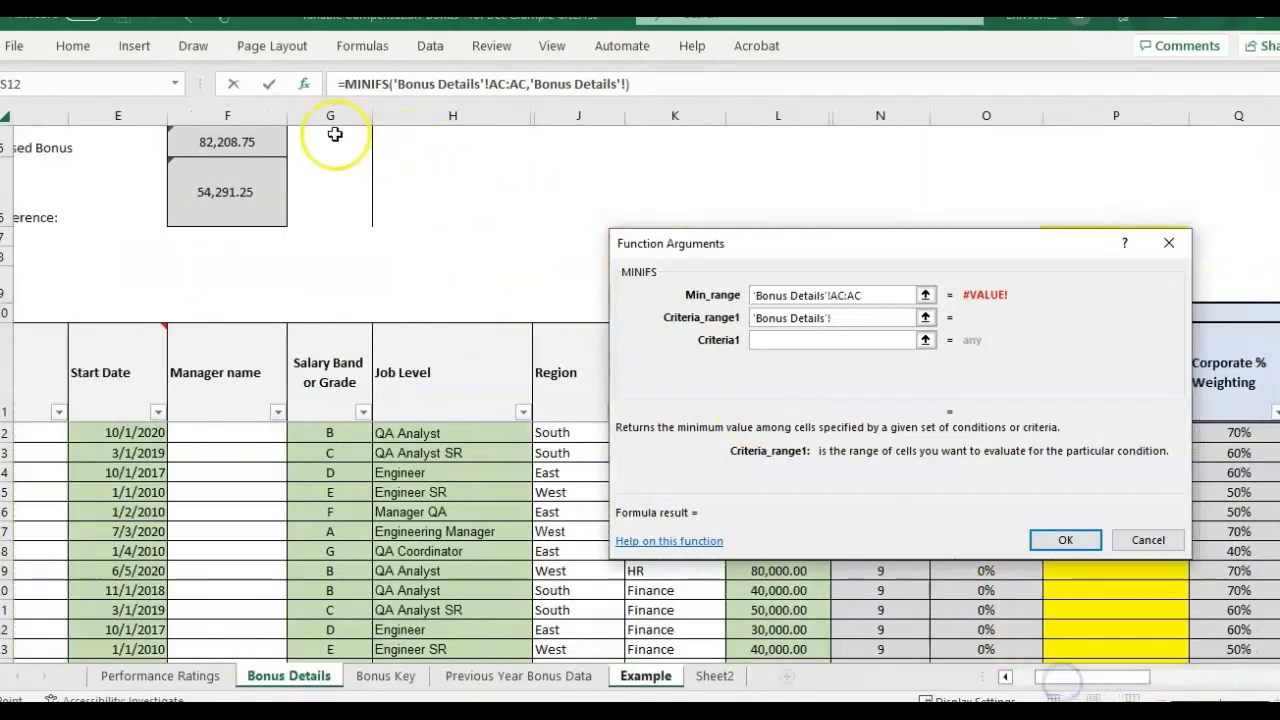
{"action": "left_click", "coordinate": [328, 114]}
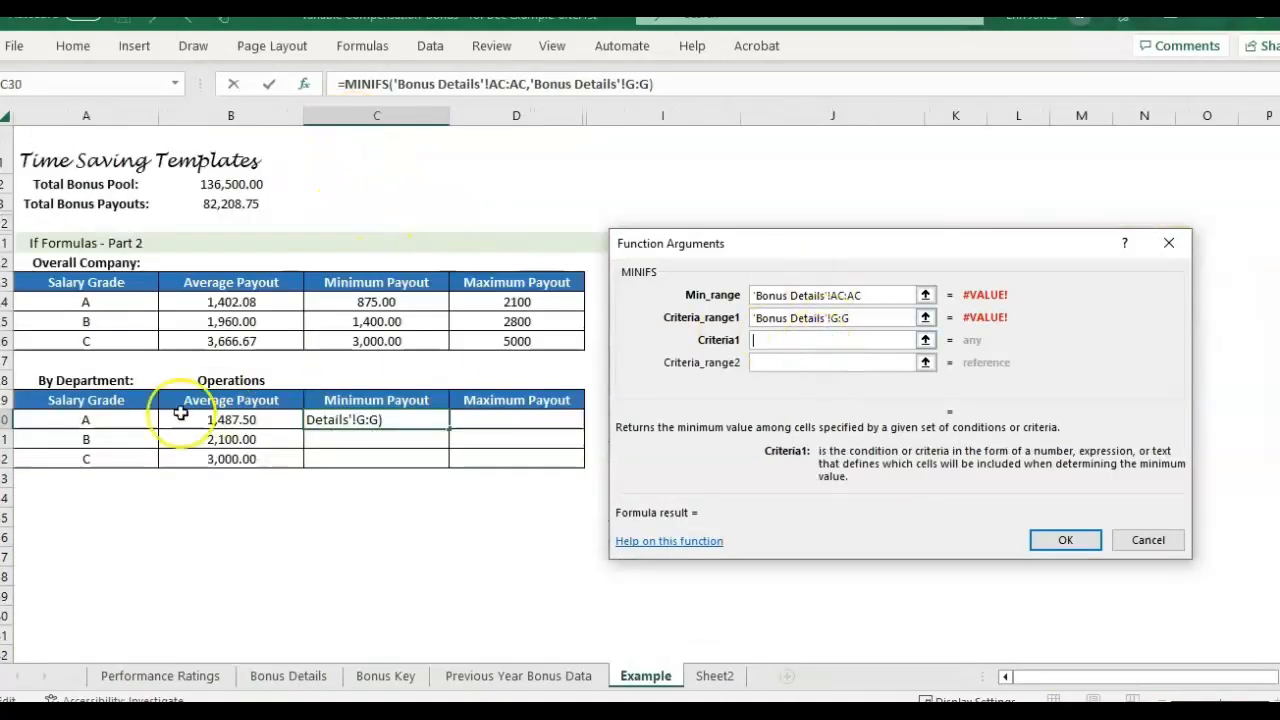
{"action": "left_click", "coordinate": [84, 420]}
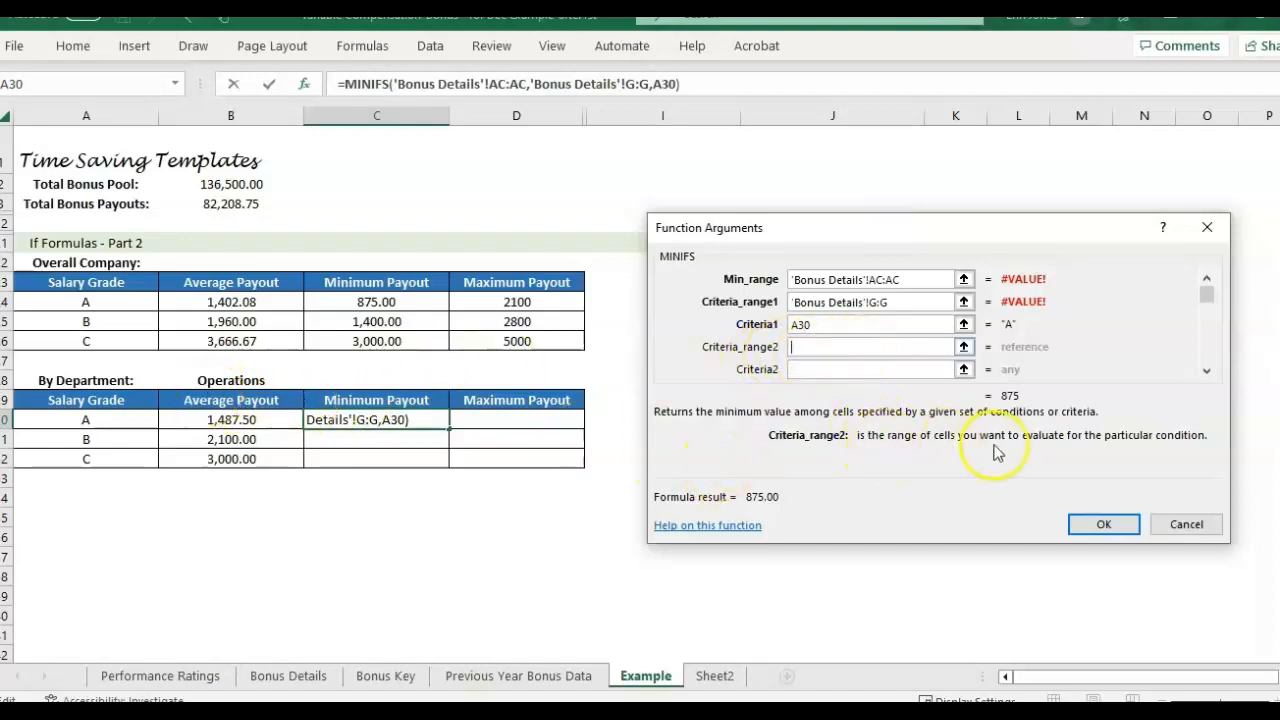
Add Department K:K matching $B$28 as second criterion, giving grade A's Operations minimum 875.00
{"action": "left_click", "coordinate": [288, 676]}
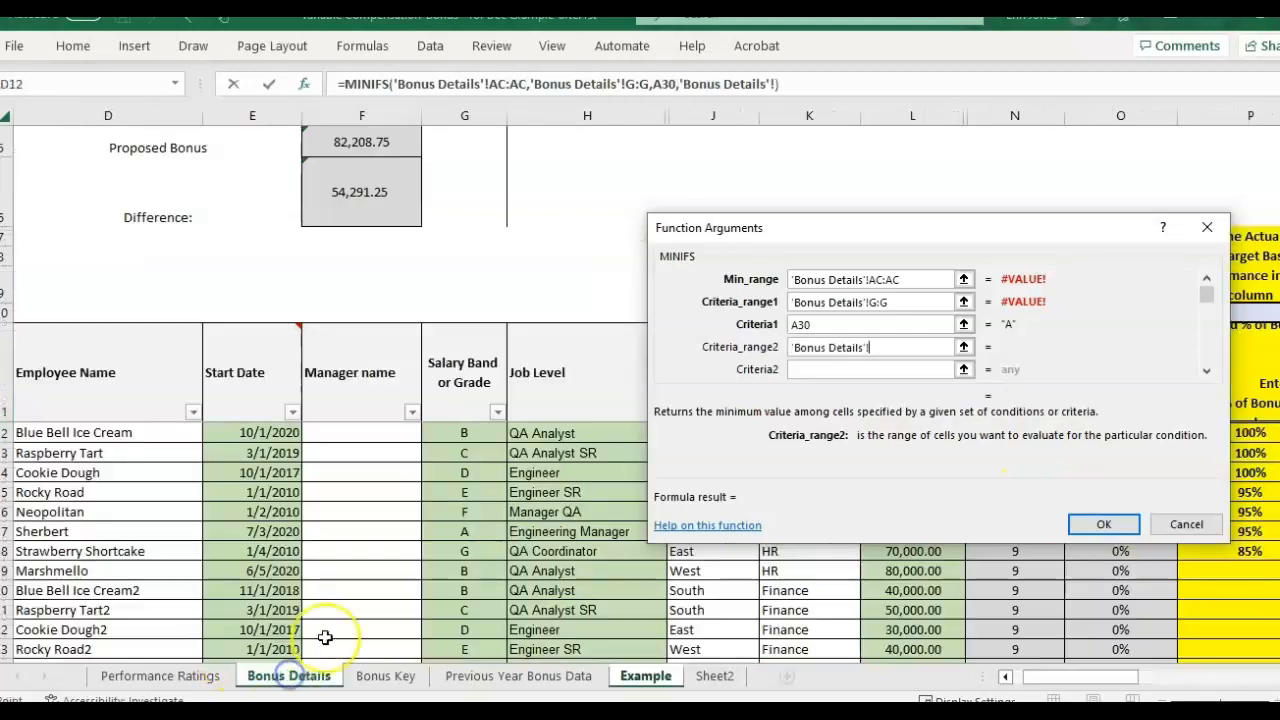
{"action": "left_click_drag", "start_coordinate": [708, 228], "coordinate": [904, 218]}
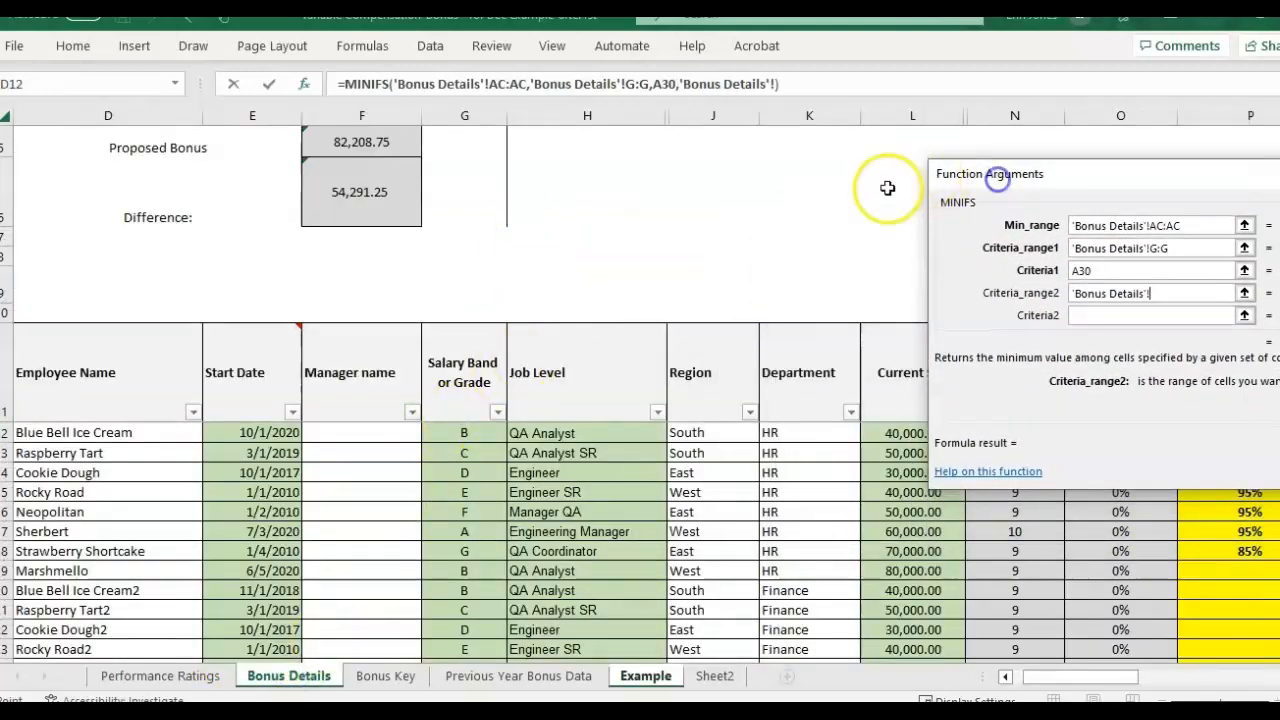
{"action": "left_click", "coordinate": [808, 114]}
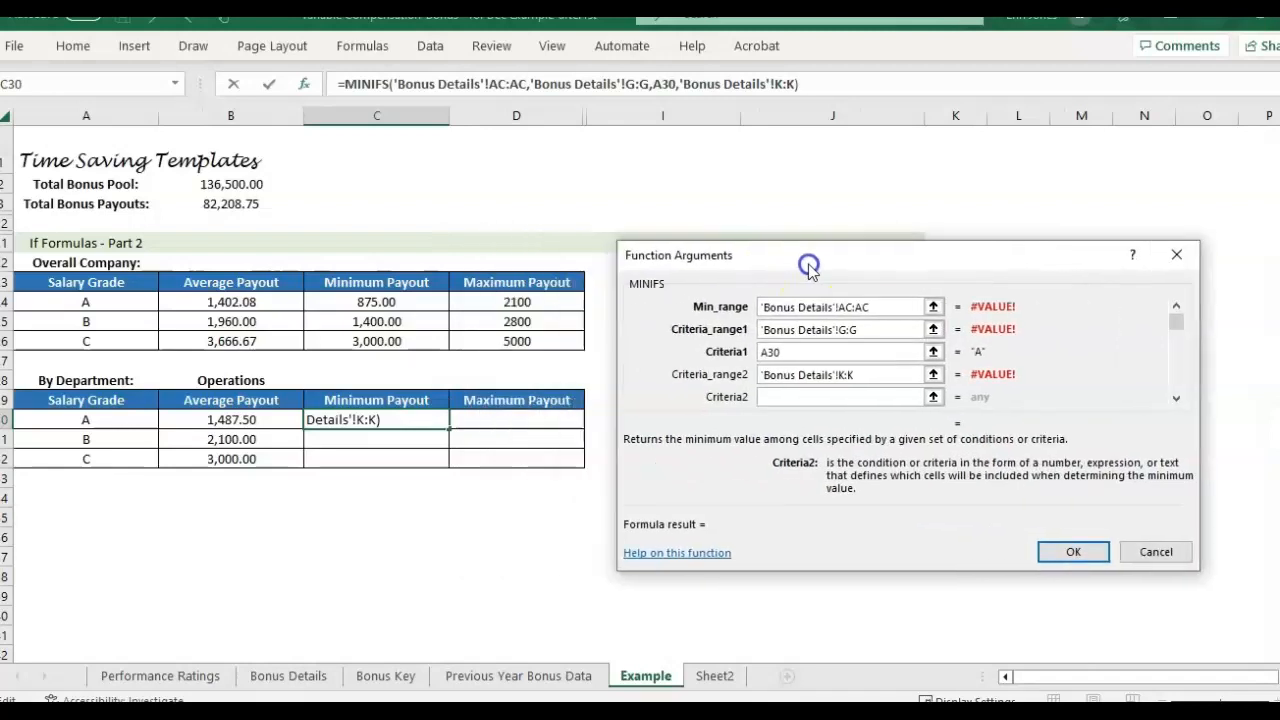
{"action": "left_click", "coordinate": [230, 380]}
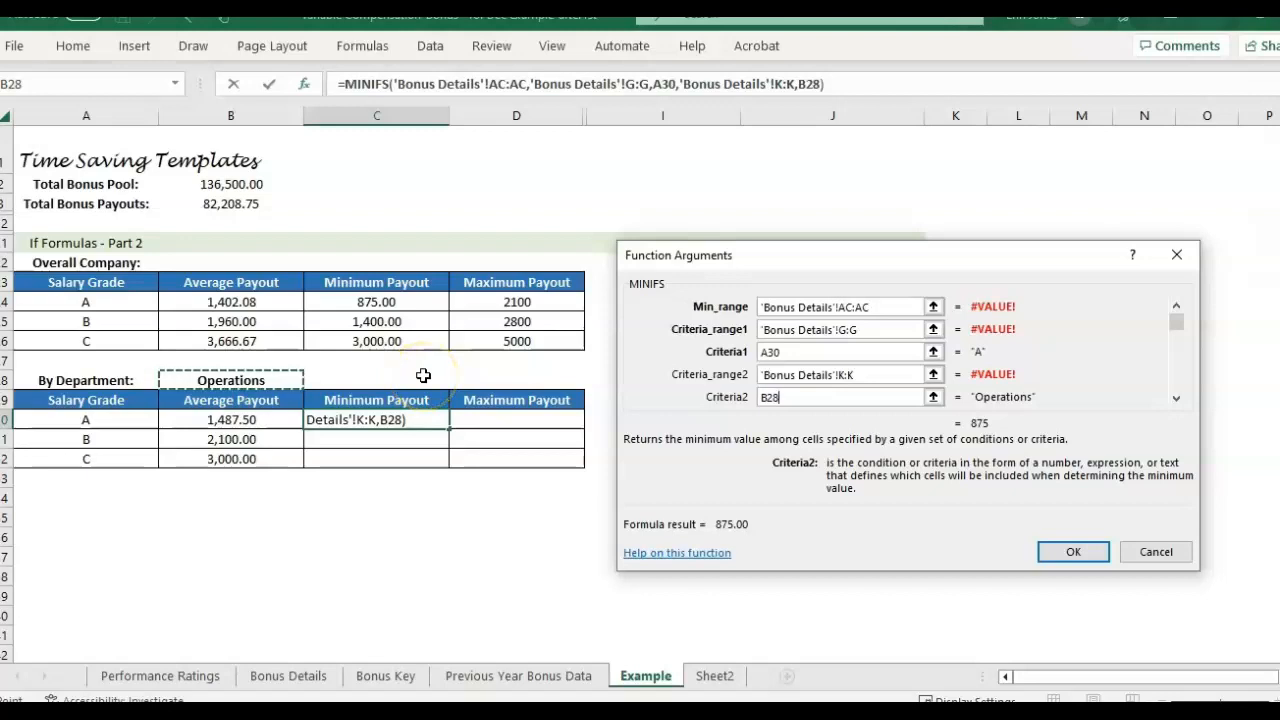
{"action": "key", "text": "f4"}
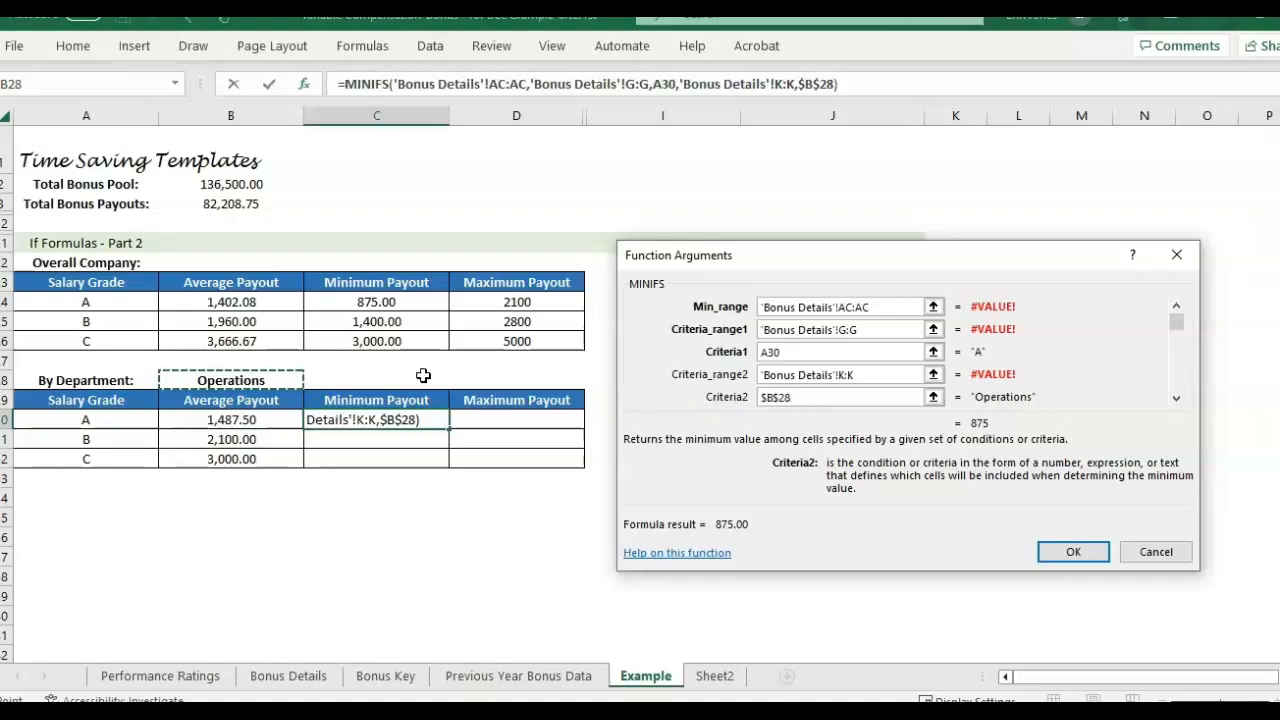
{"action": "mouse_move", "coordinate": [884, 444]}
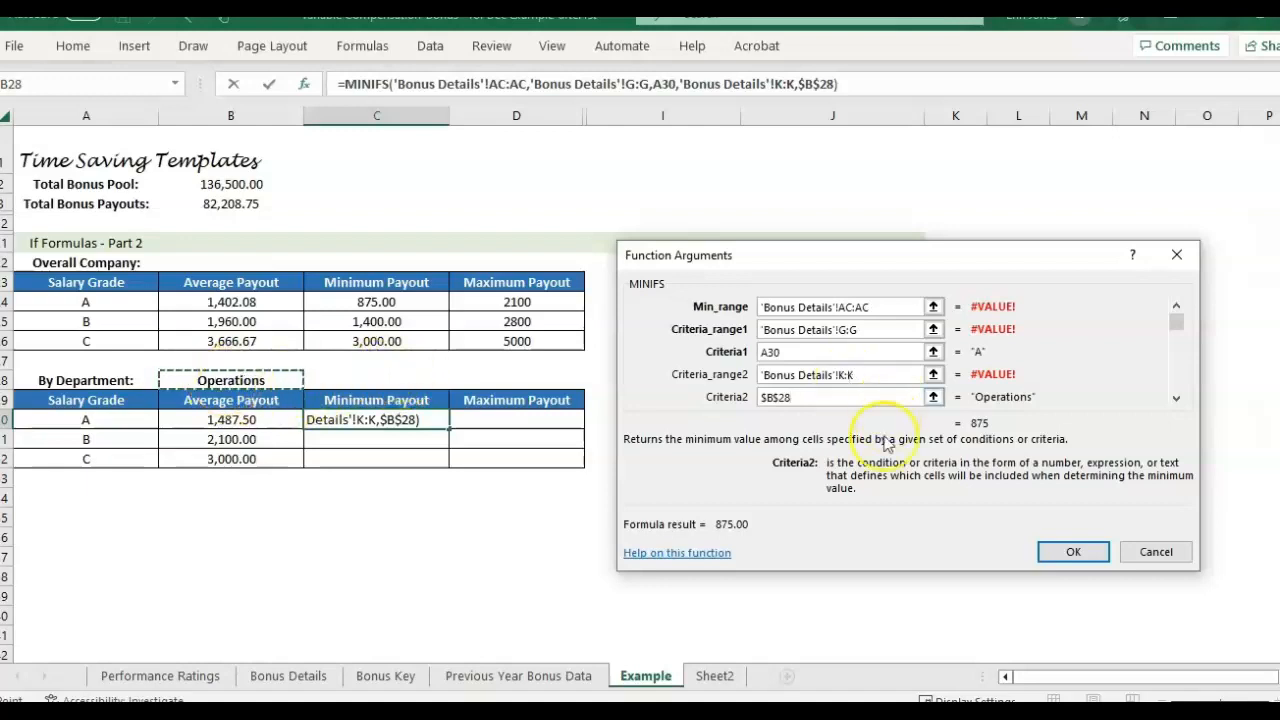
{"action": "left_click", "coordinate": [1072, 552]}
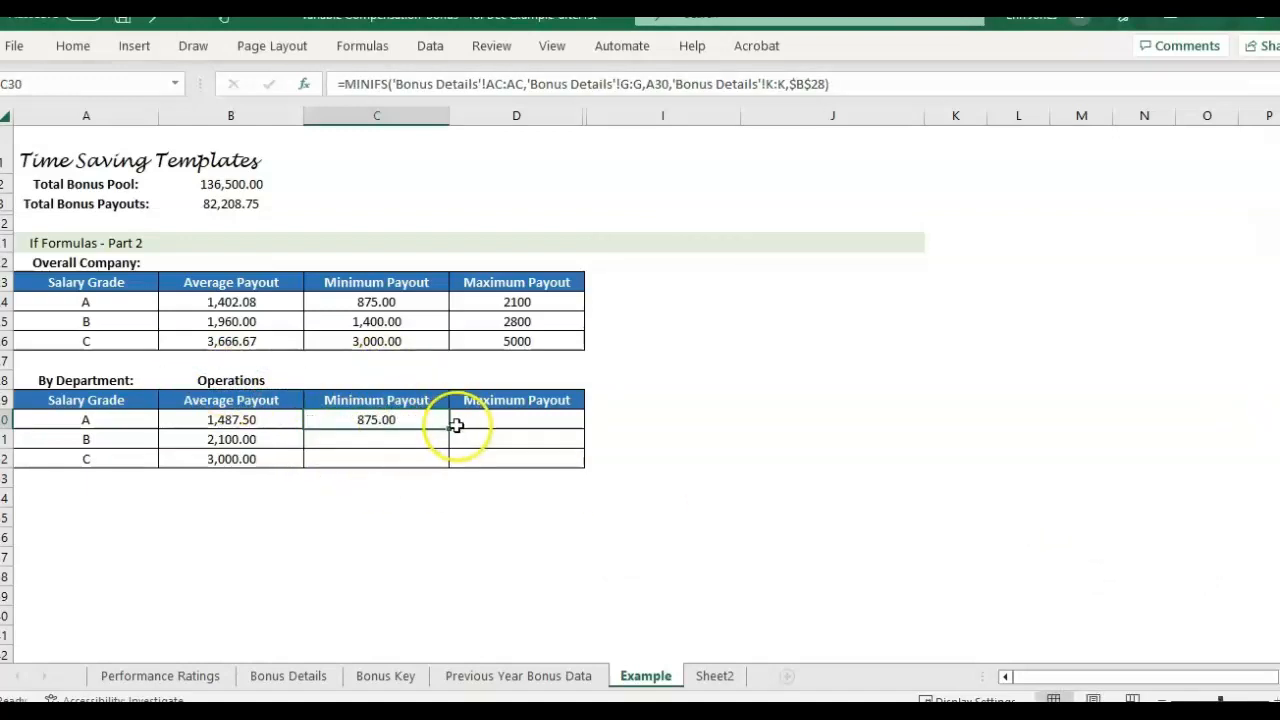
Fill the minimum formula to grades B and C, then start MAXIFS in D30
{"action": "left_click_drag", "start_coordinate": [376, 420], "coordinate": [376, 458]}
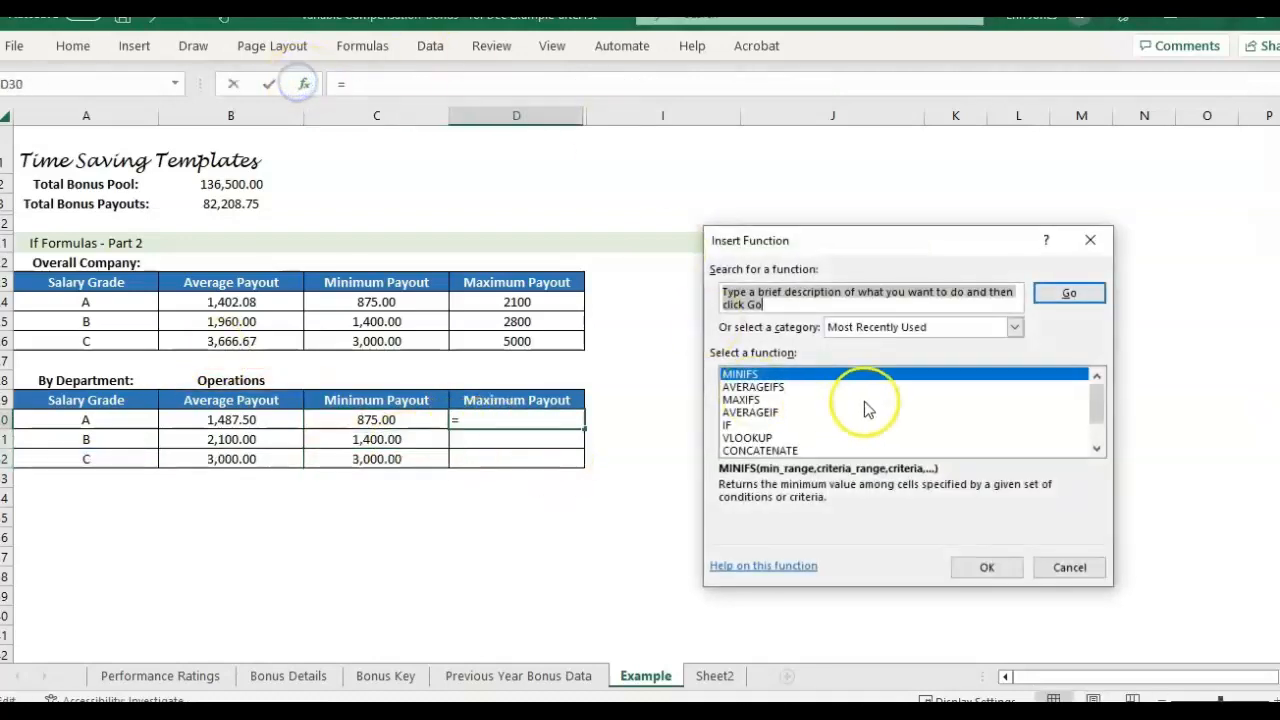
{"action": "type", "text": "maxifs"}
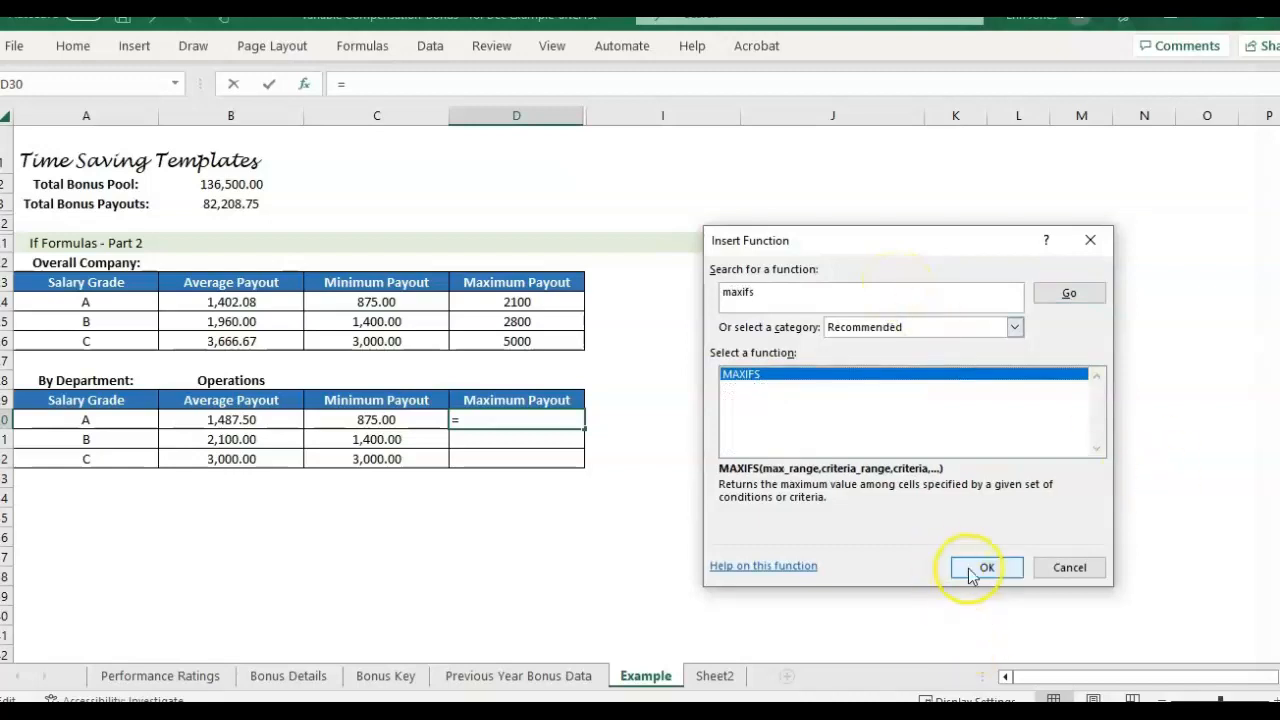
{"action": "left_click", "coordinate": [986, 568]}
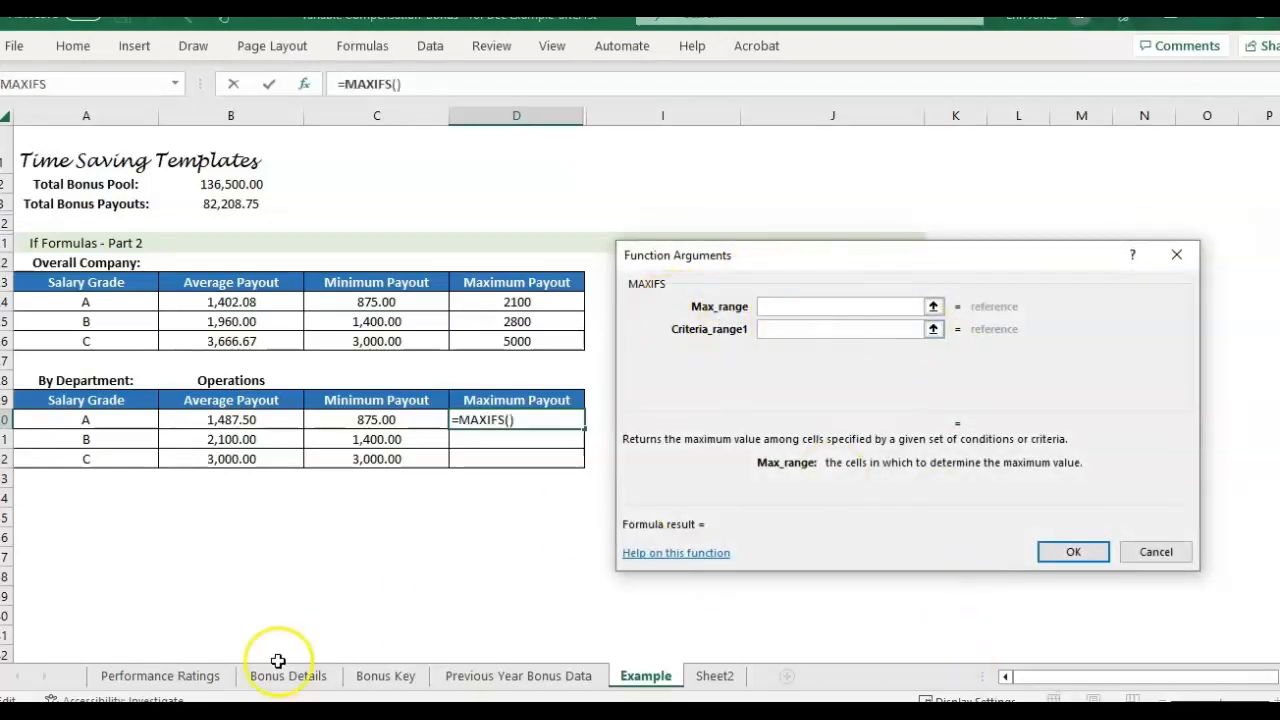
{"action": "left_click", "coordinate": [288, 676]}
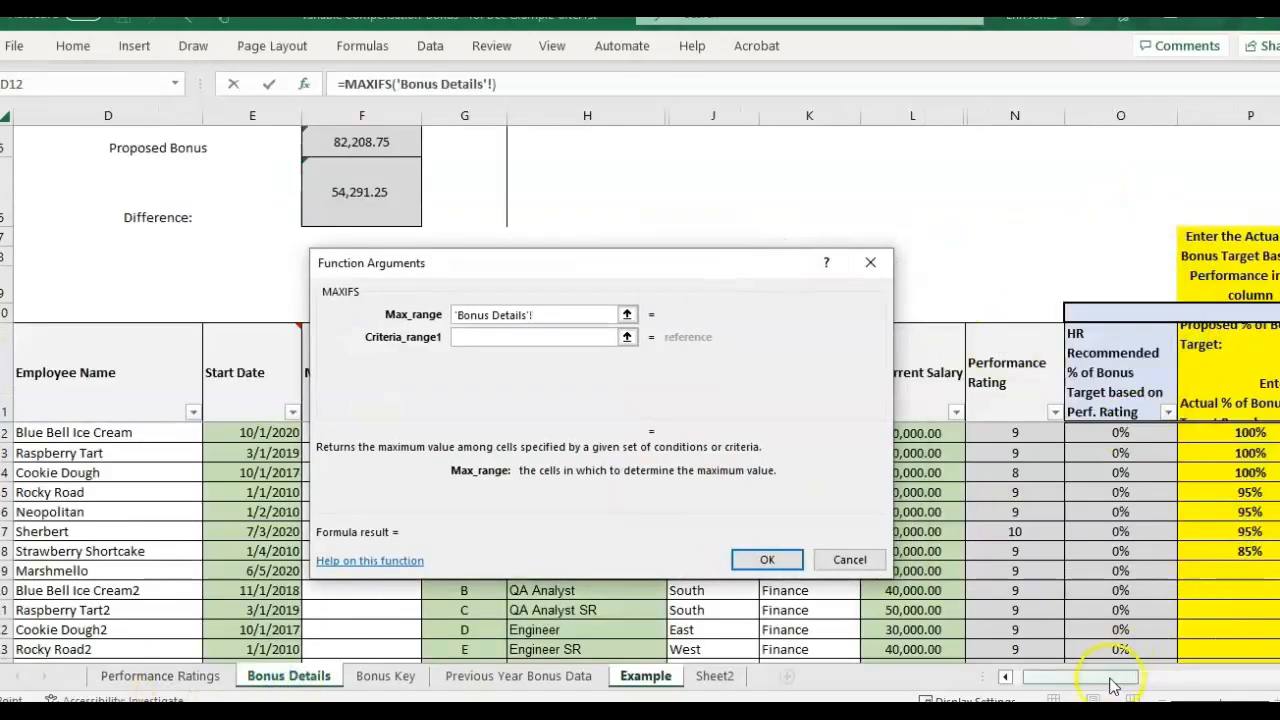
Complete MAXIFS with AC:AC, G:G matching A30 and K:K matching $B$28 for grade A's maximum
{"action": "scroll", "scroll_direction": "right", "scroll_amount": 3}
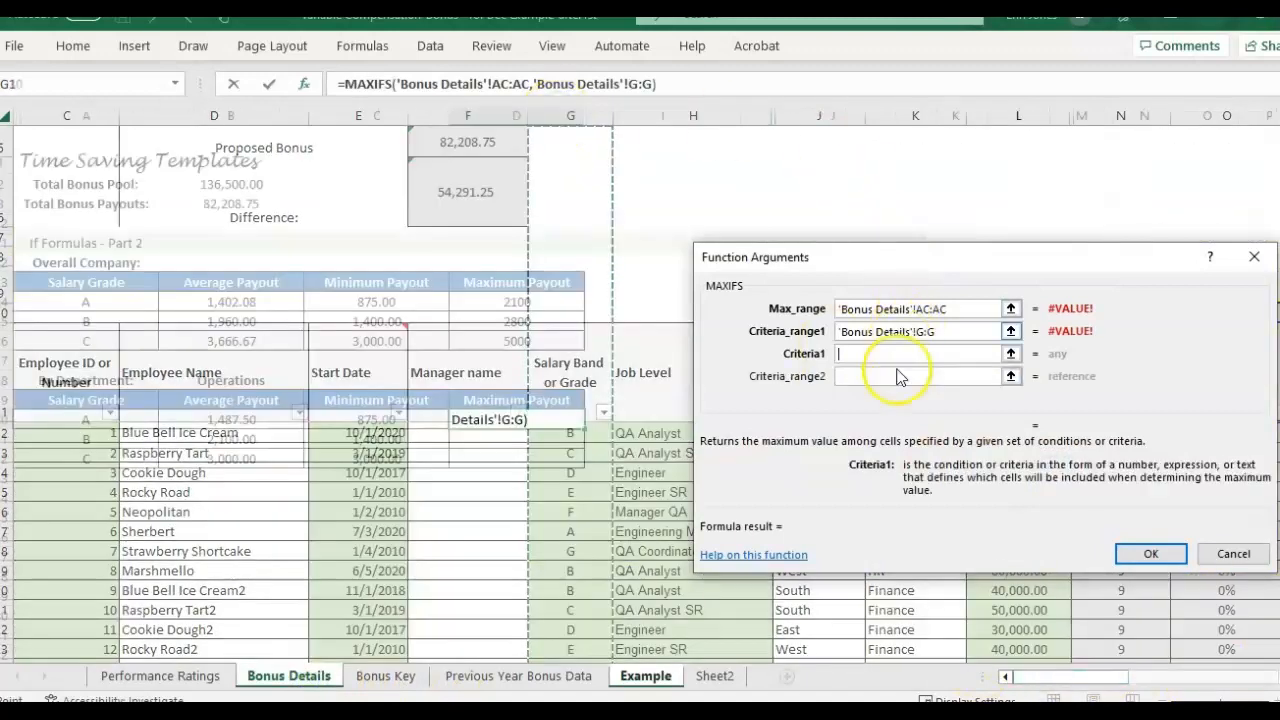
{"action": "left_click", "coordinate": [144, 430]}
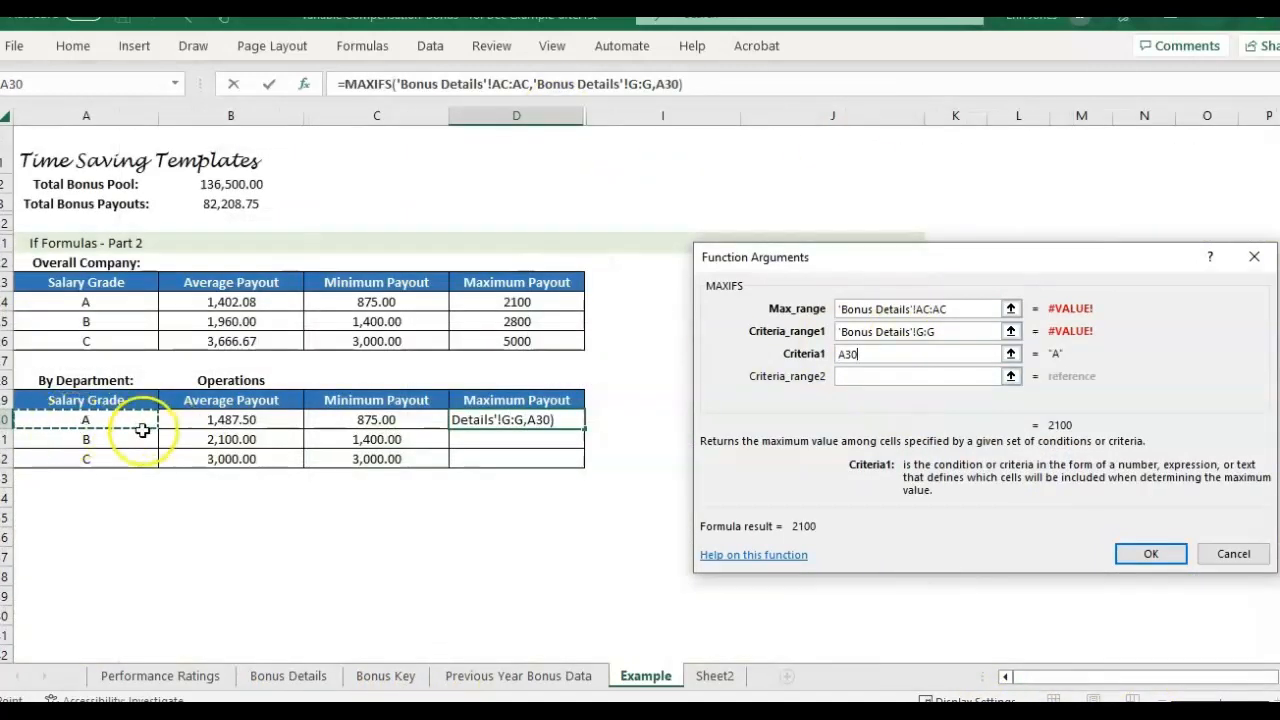
{"action": "left_click", "coordinate": [918, 376]}
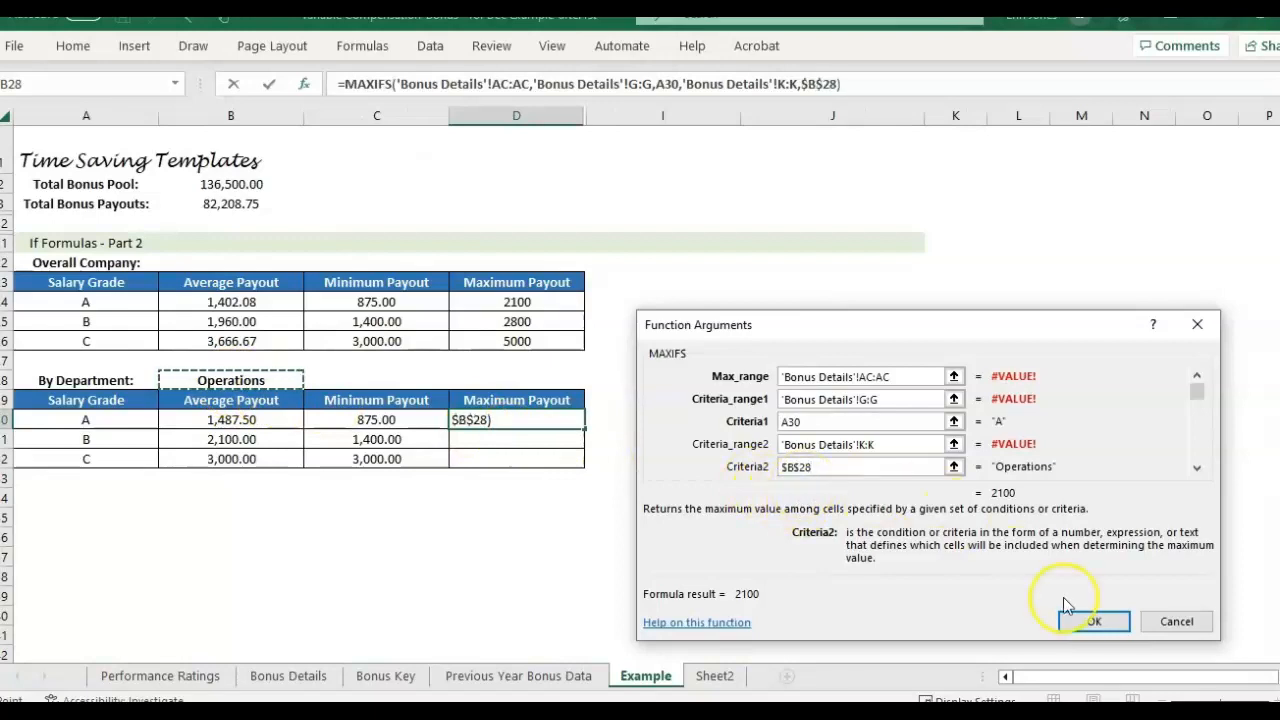
{"action": "left_click", "coordinate": [1092, 620]}
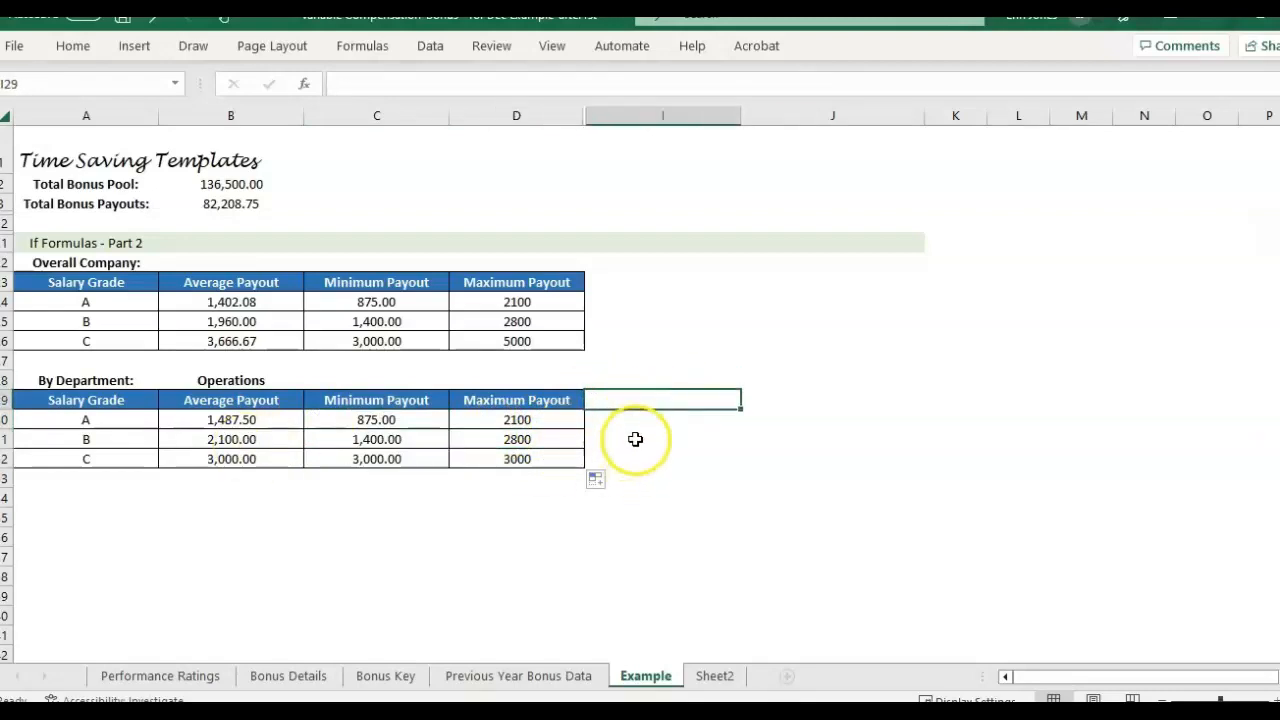
Set the department in B28 to HR so the table recalculates, then review Bonus Details data
{"action": "left_click", "coordinate": [662, 420]}
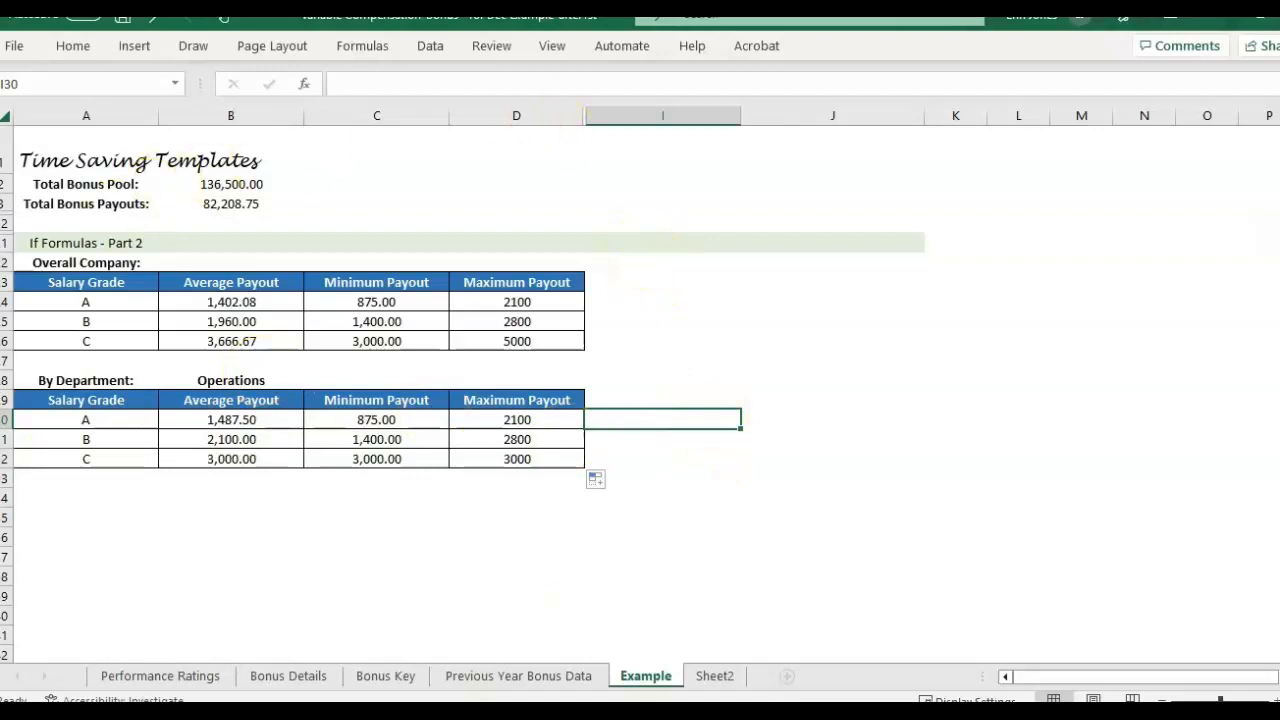
{"action": "type", "text": "HR"}
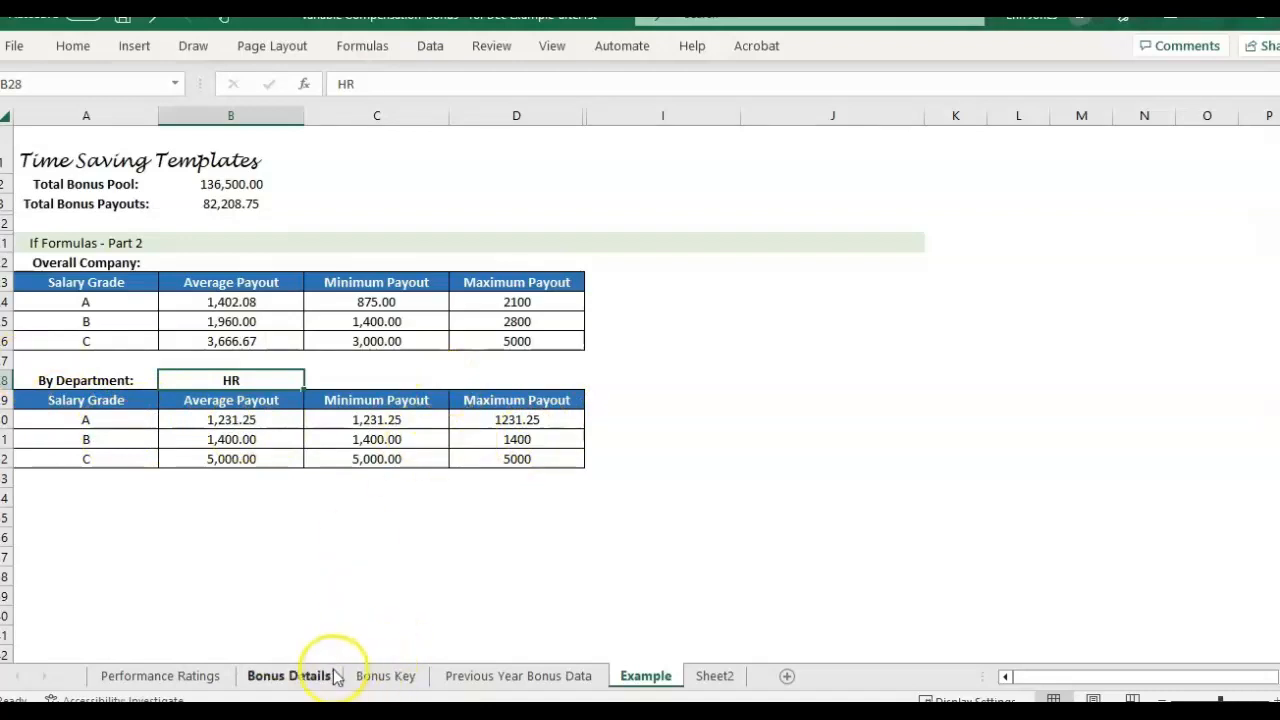
{"action": "left_click", "coordinate": [288, 676]}
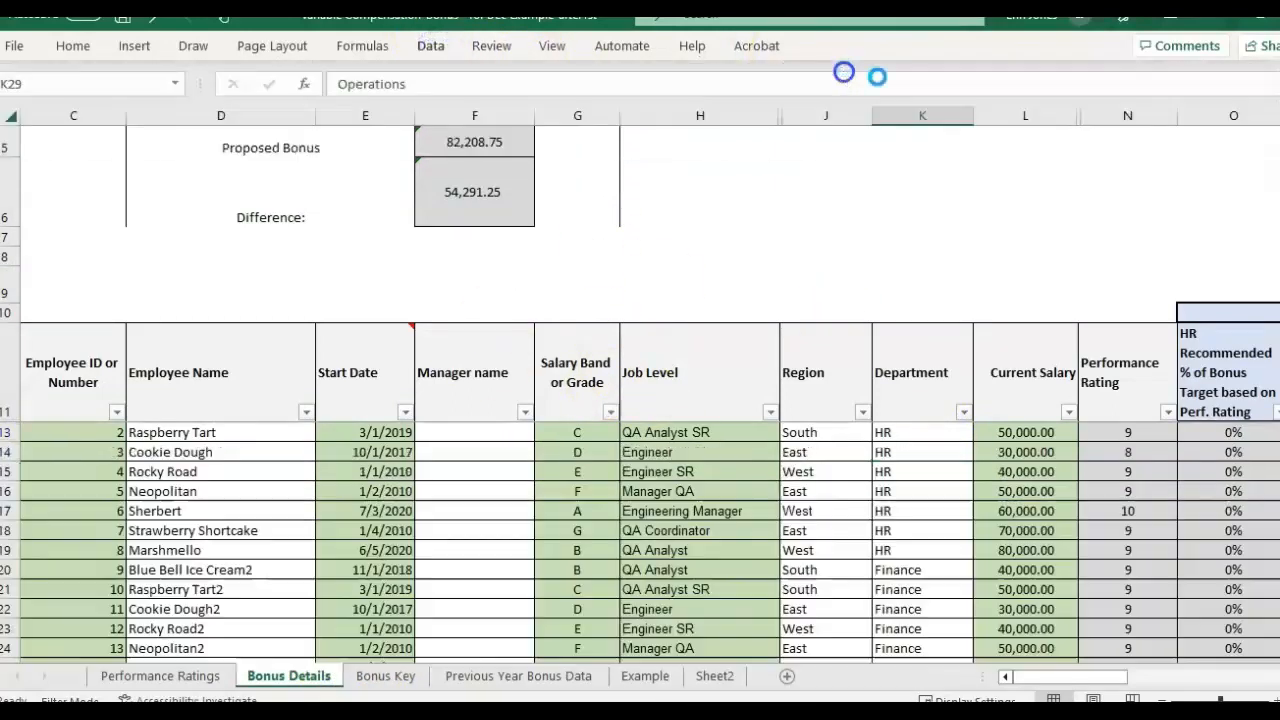
{"action": "left_click", "coordinate": [644, 676]}
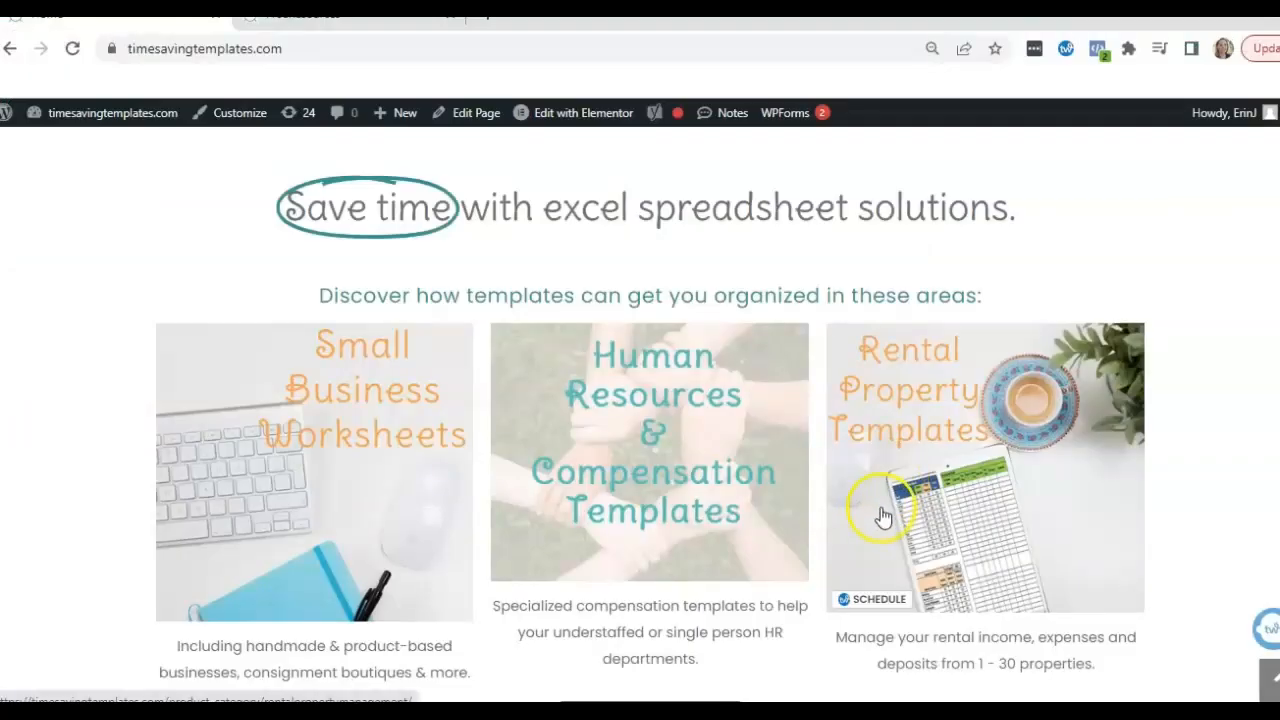
{"action": "mouse_move", "coordinate": [250, 204]}
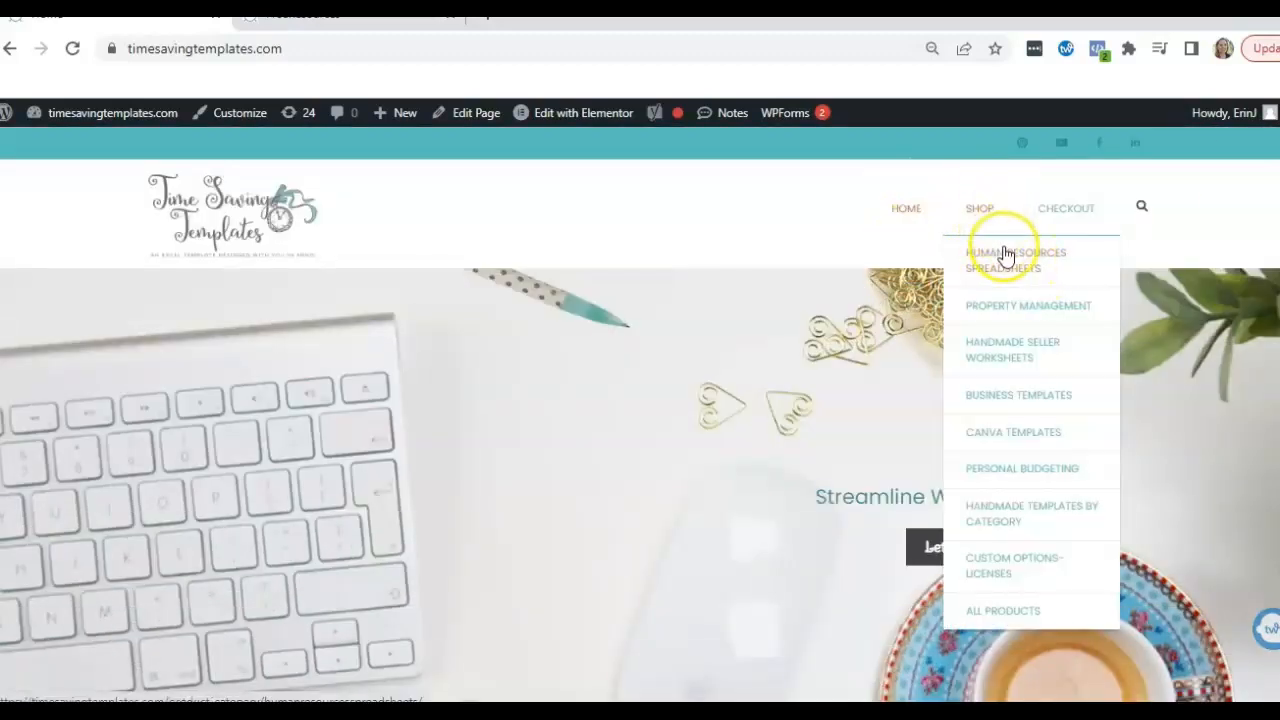
Go to the Human Resources Spreadsheets category from the SHOP menu
{"action": "left_click", "coordinate": [1016, 260]}
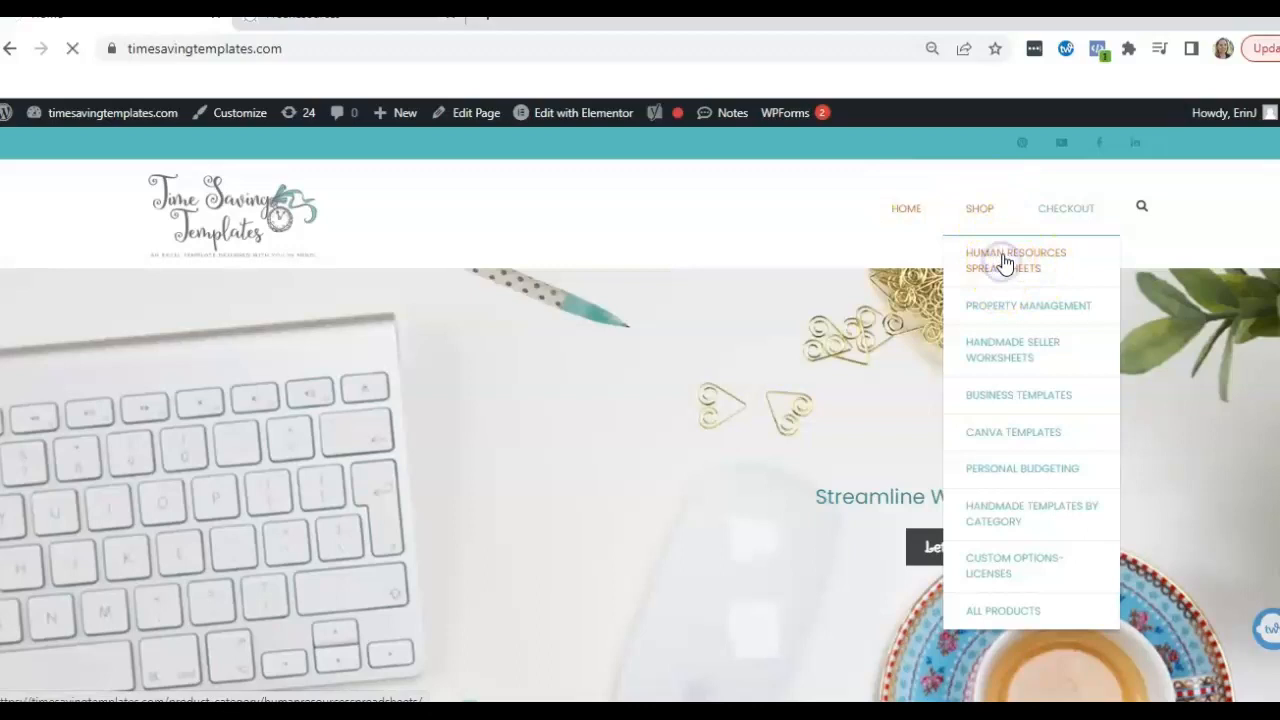
{"action": "left_click", "coordinate": [1016, 260]}
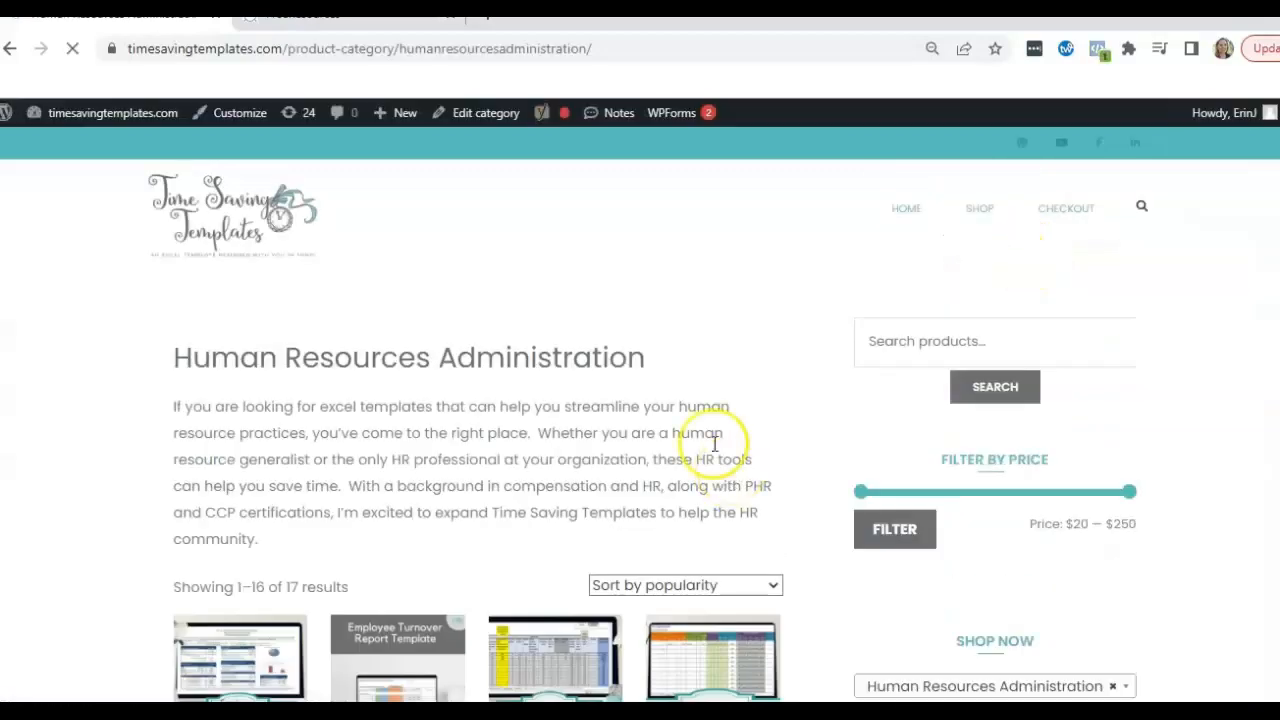
{"action": "scroll", "scroll_direction": "down", "scroll_amount": 3}
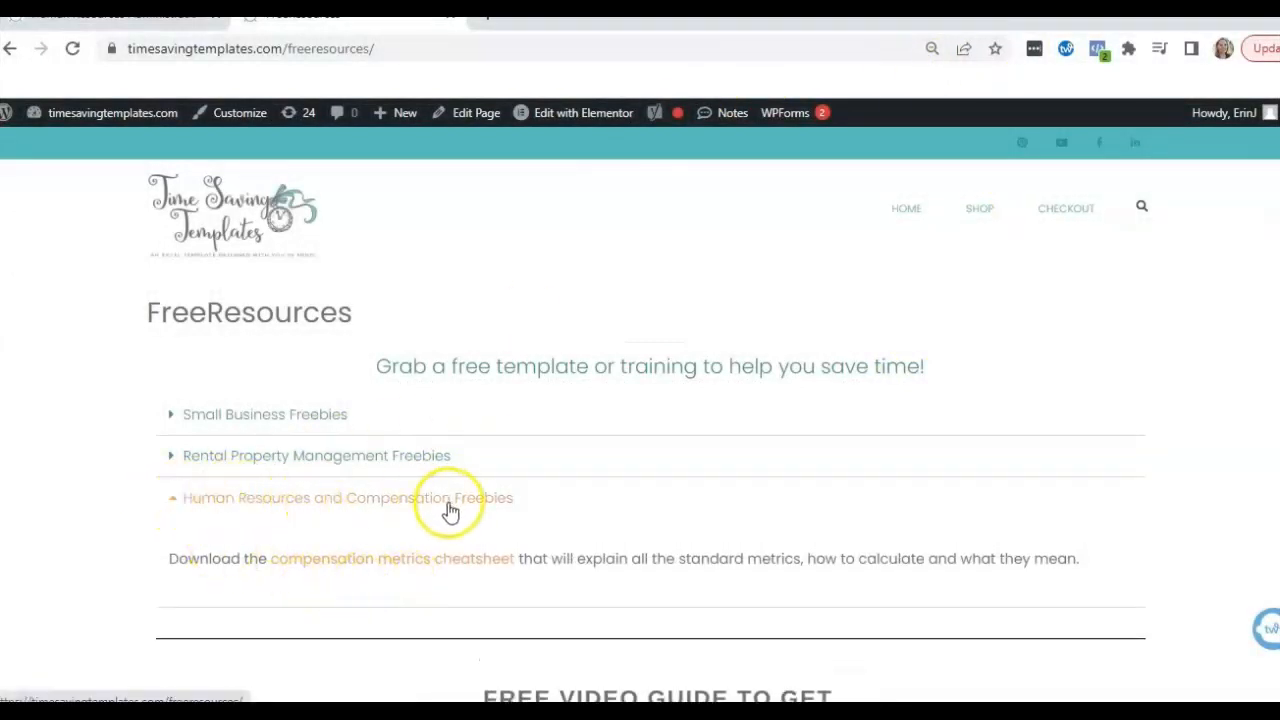
{"action": "mouse_move", "coordinate": [456, 580]}
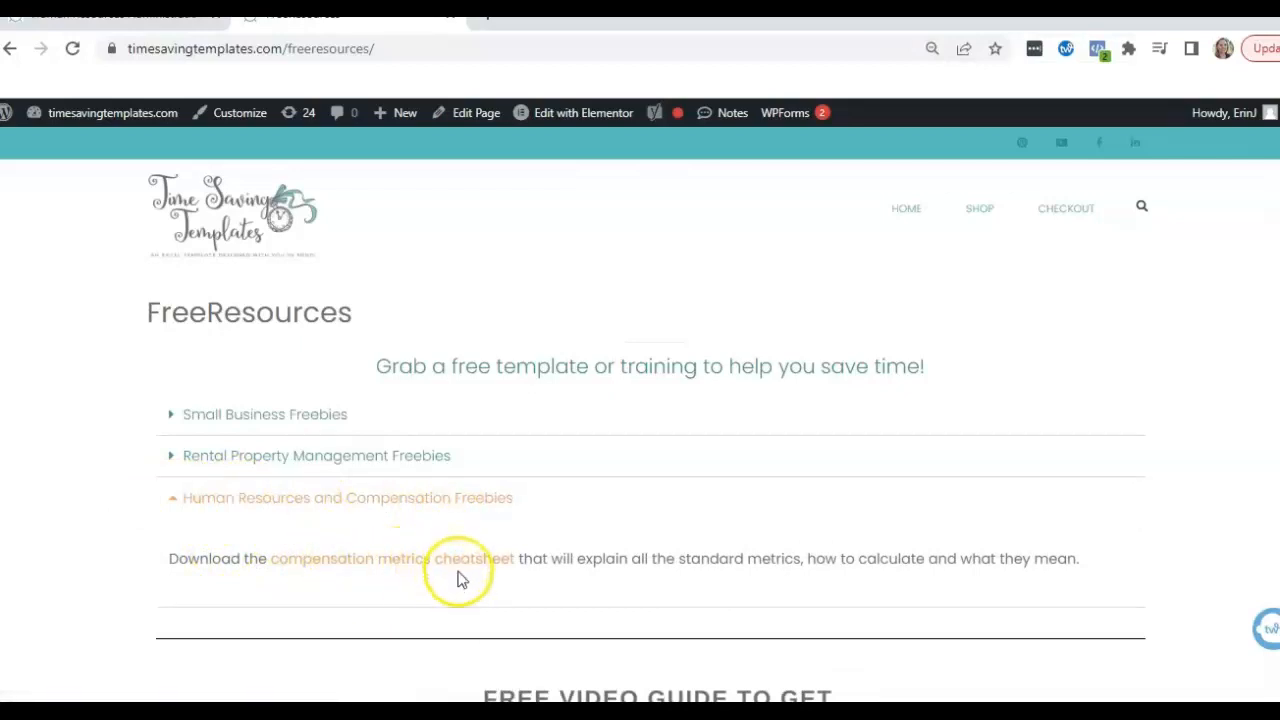
{"action": "mouse_move", "coordinate": [510, 468]}
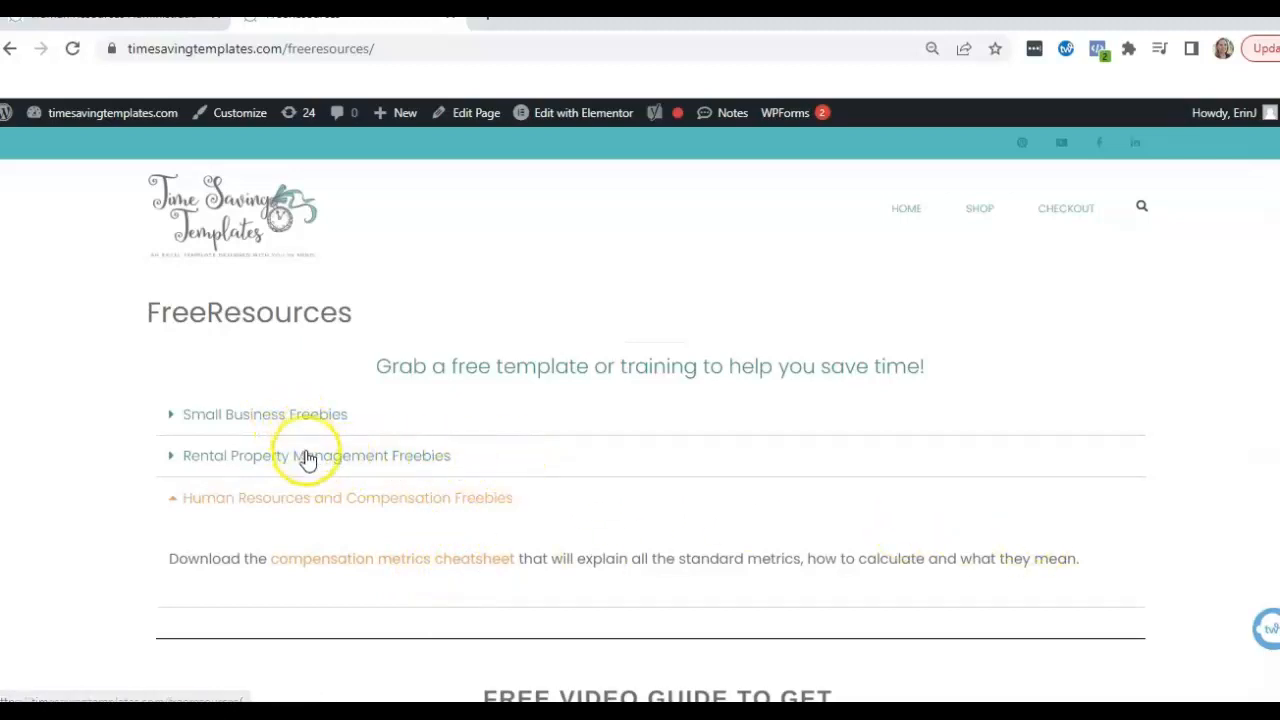
{"action": "mouse_move", "coordinate": [264, 446]}
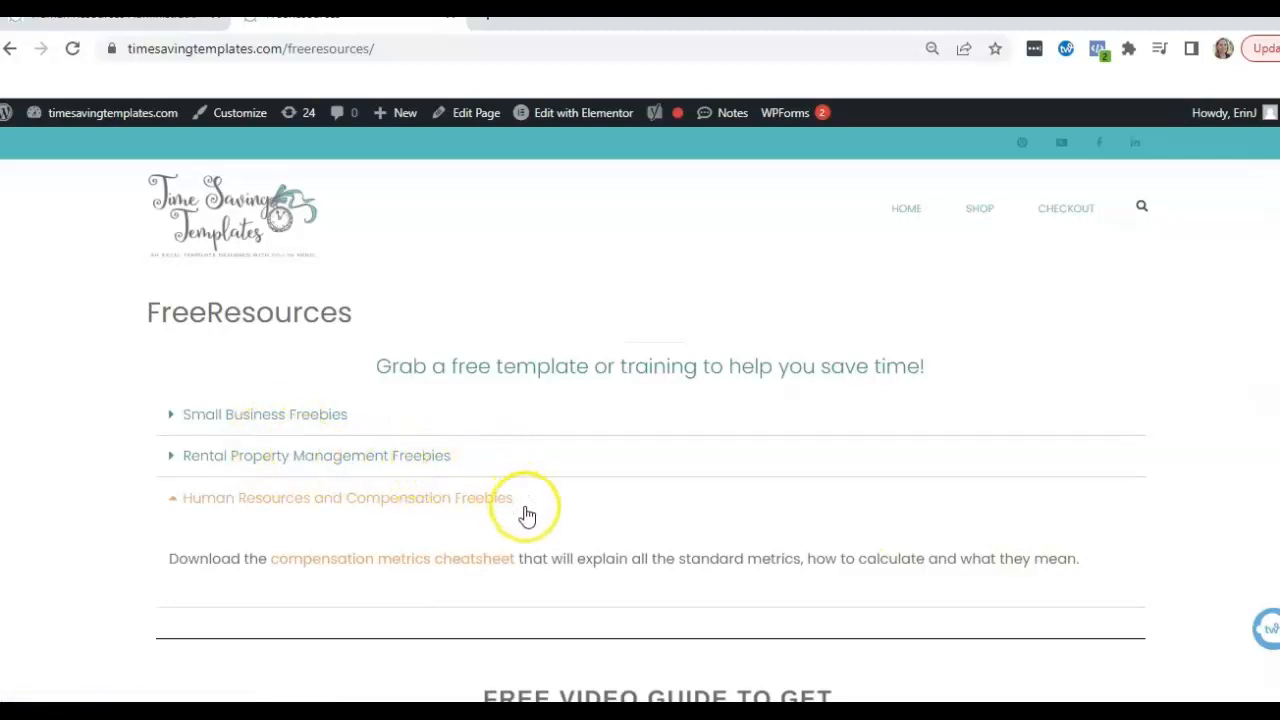
Scroll down the Free Resources page to the Excel video guide and template categories
{"action": "scroll", "scroll_direction": "down", "scroll_amount": 3}
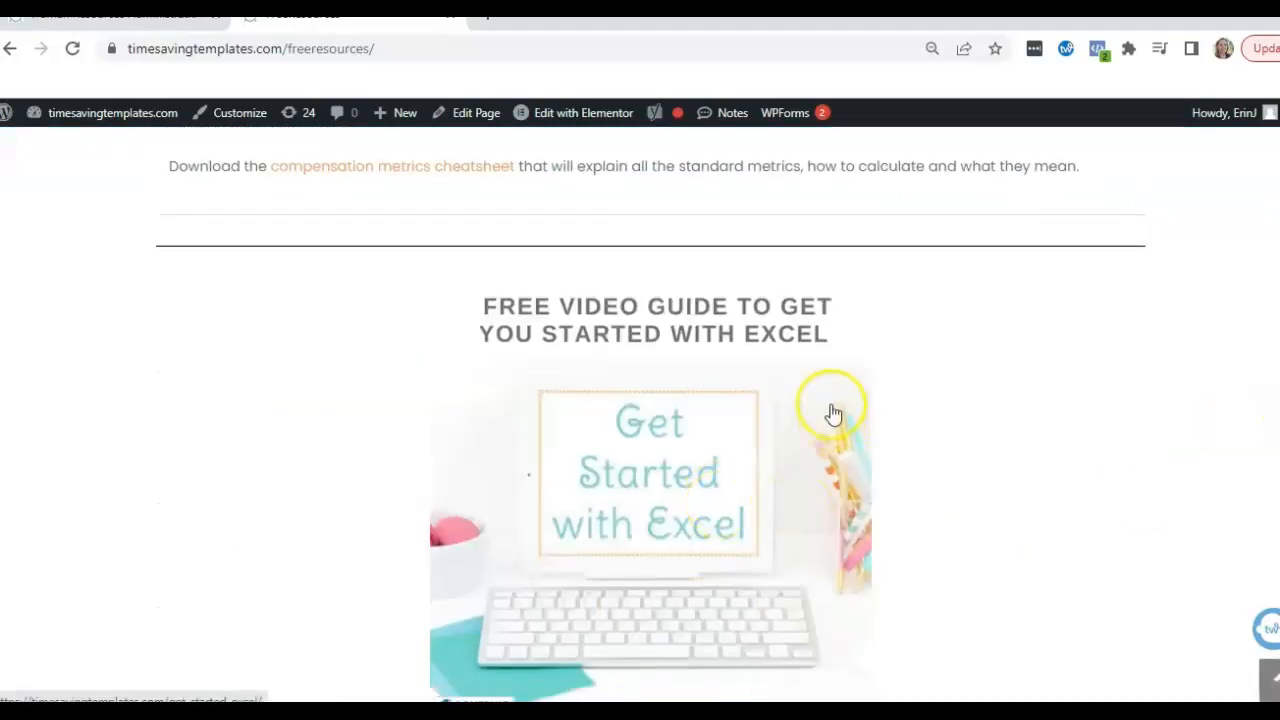
{"action": "scroll", "scroll_direction": "down", "scroll_amount": 3}
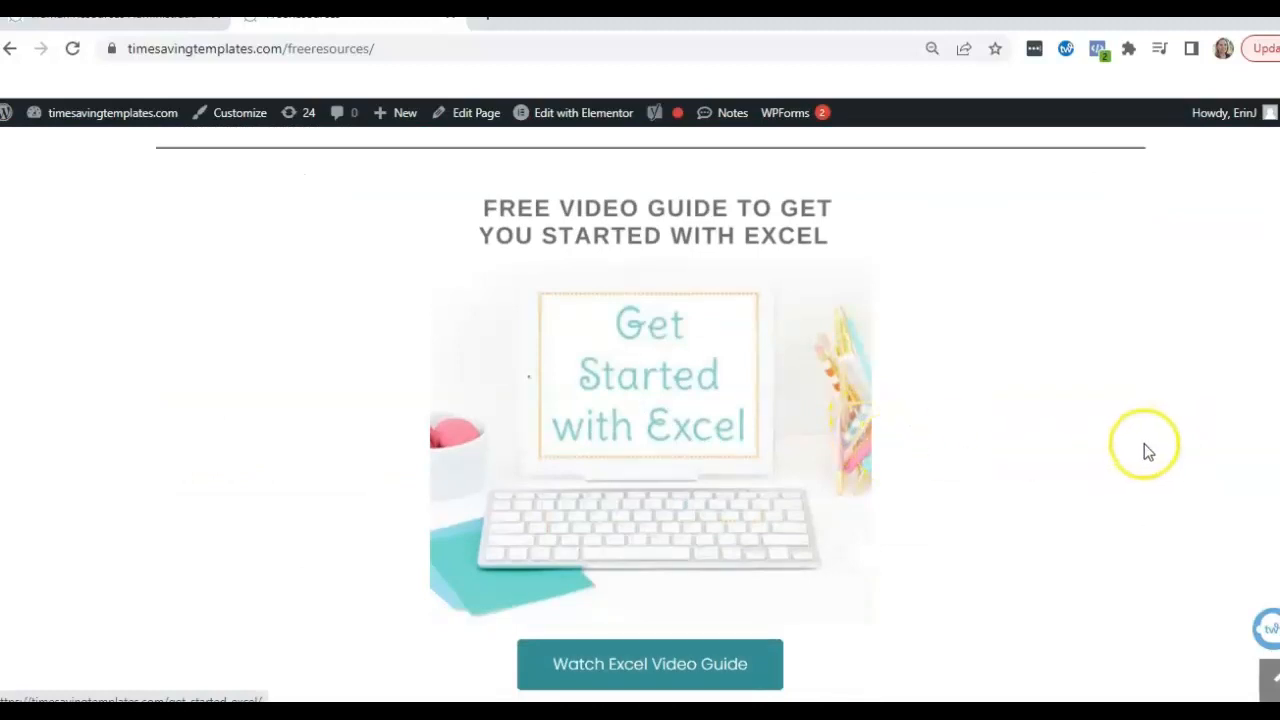
{"action": "scroll", "scroll_direction": "down", "scroll_amount": 3}
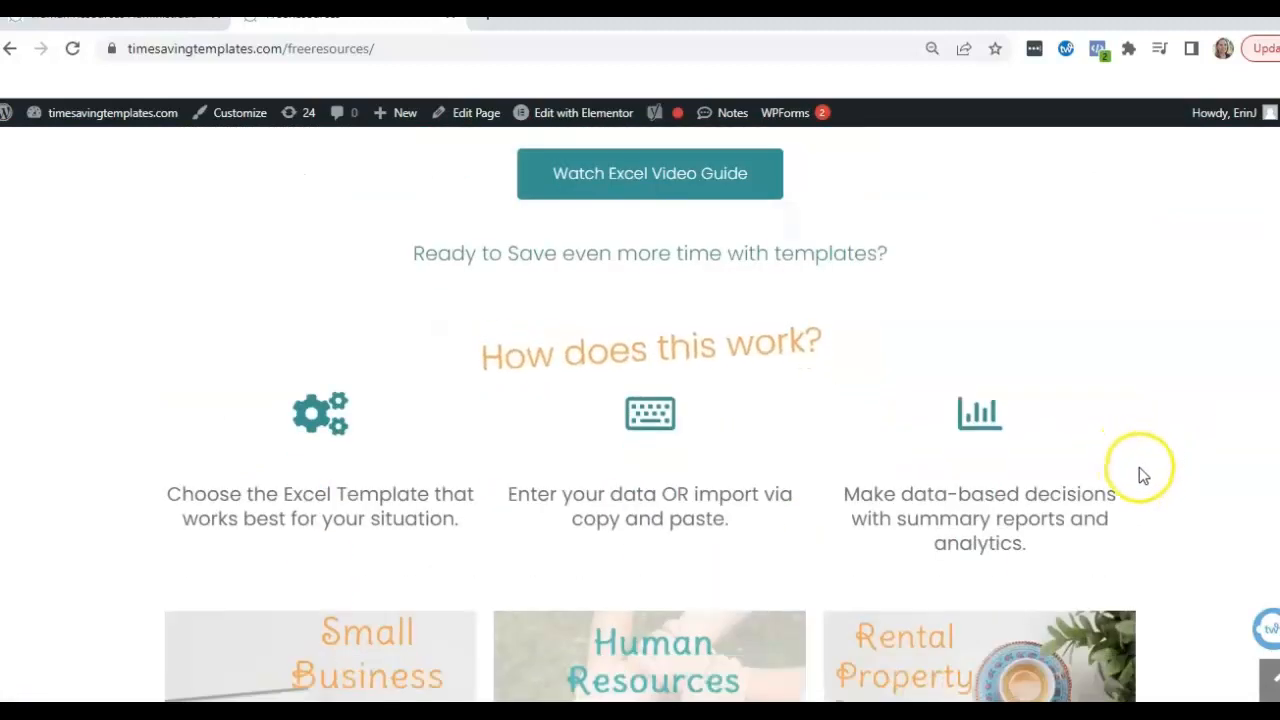
{"action": "scroll", "scroll_direction": "down", "scroll_amount": 3}
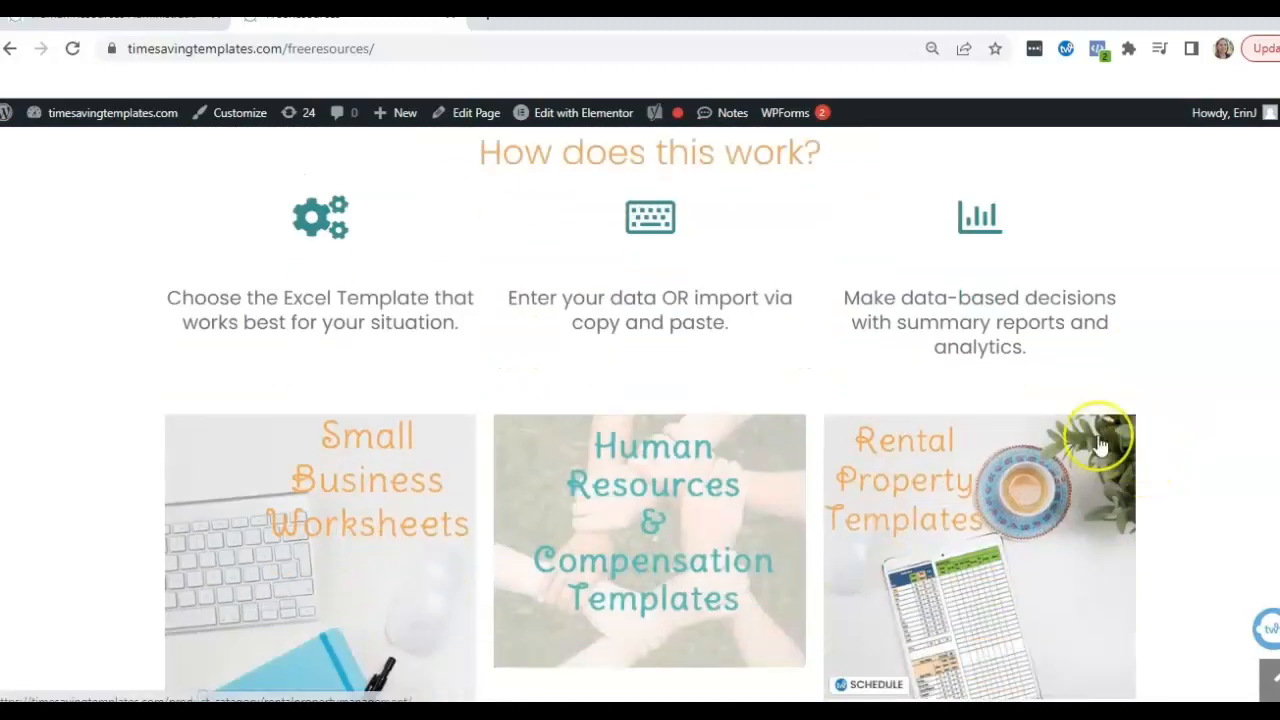